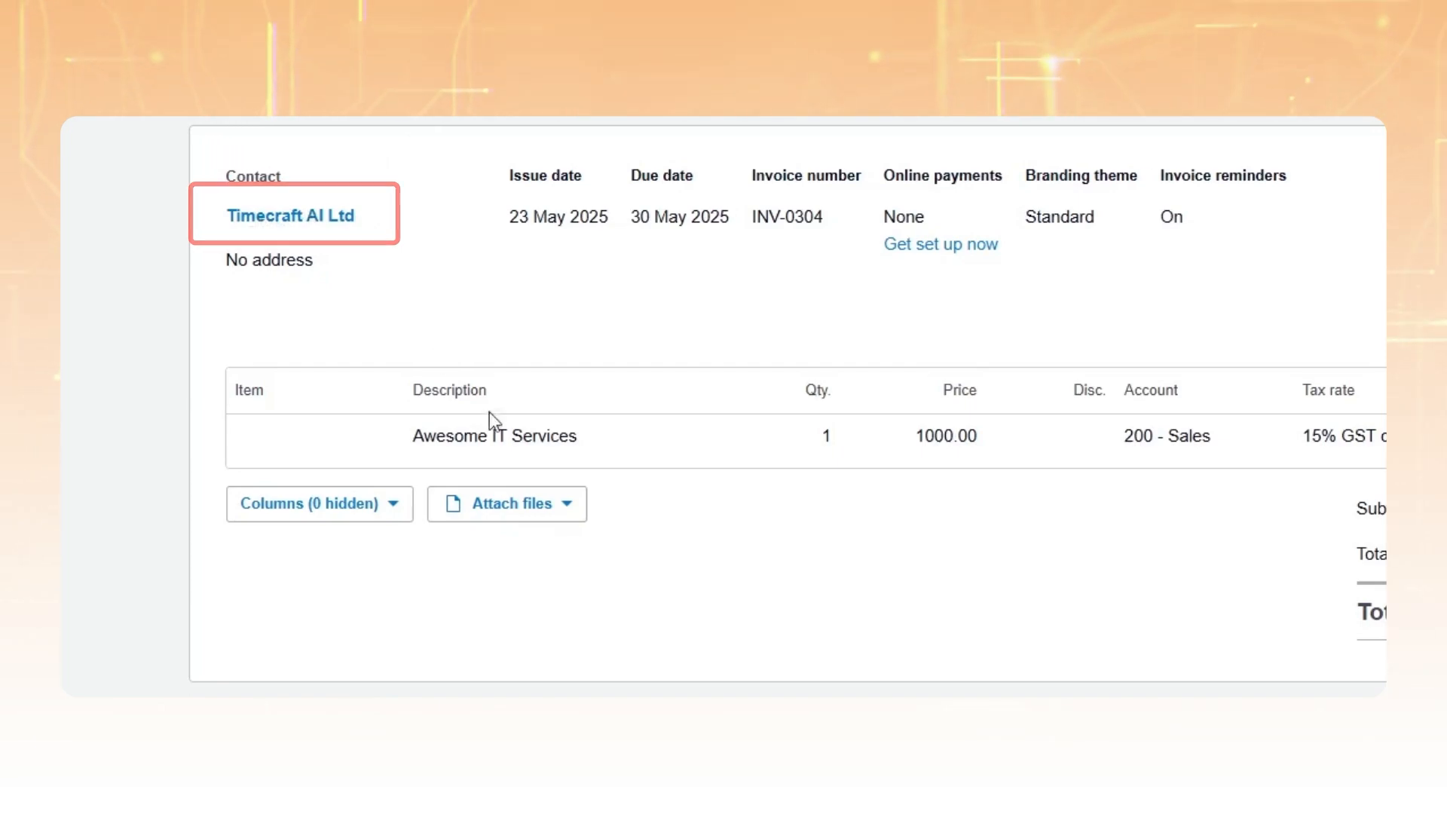
- Review invoice INV-0304's Timecraft AI Ltd contact, the Xero organisation list, and its email in Outlook
left_click(495, 436)
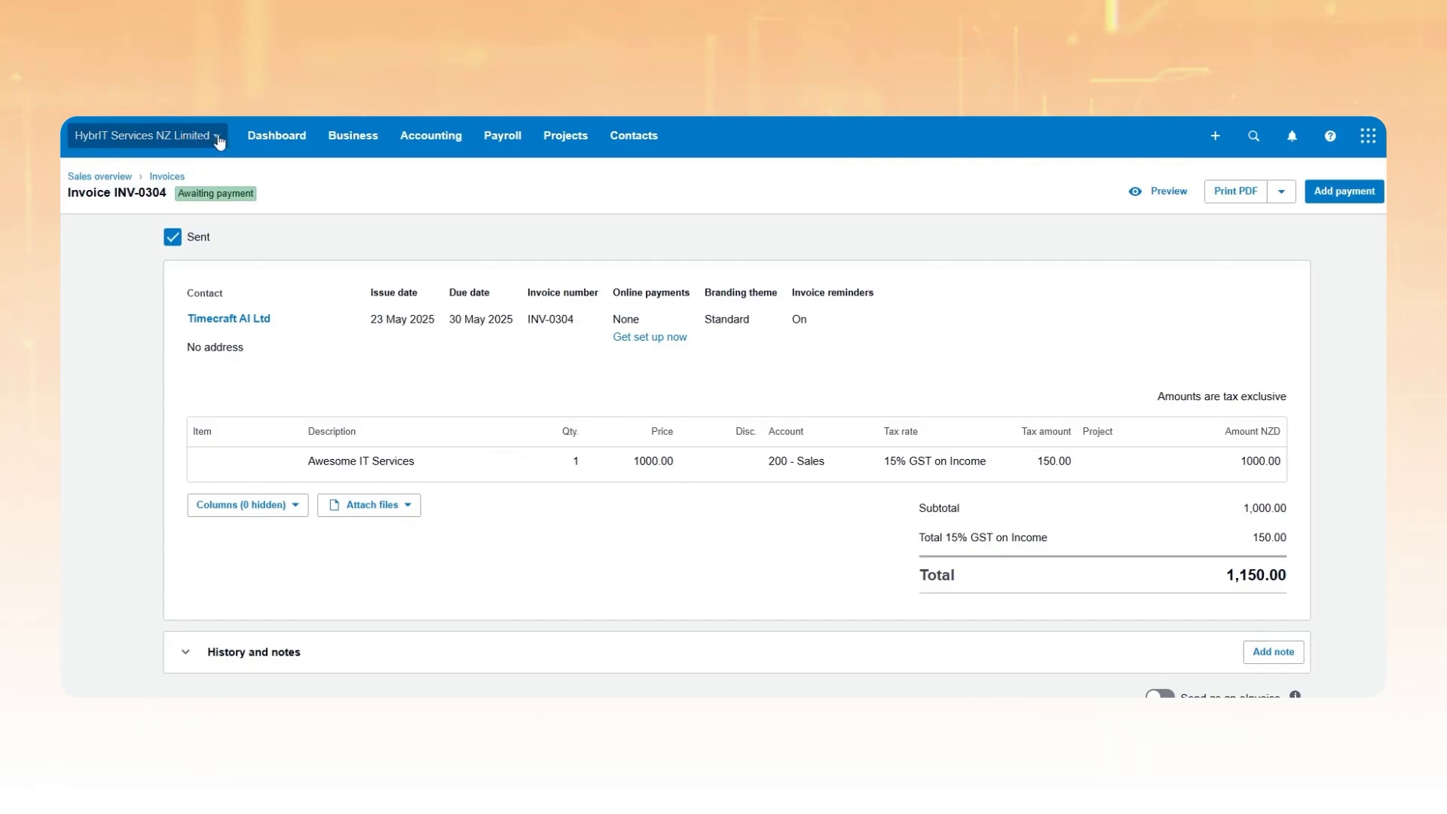
left_click(143, 136)
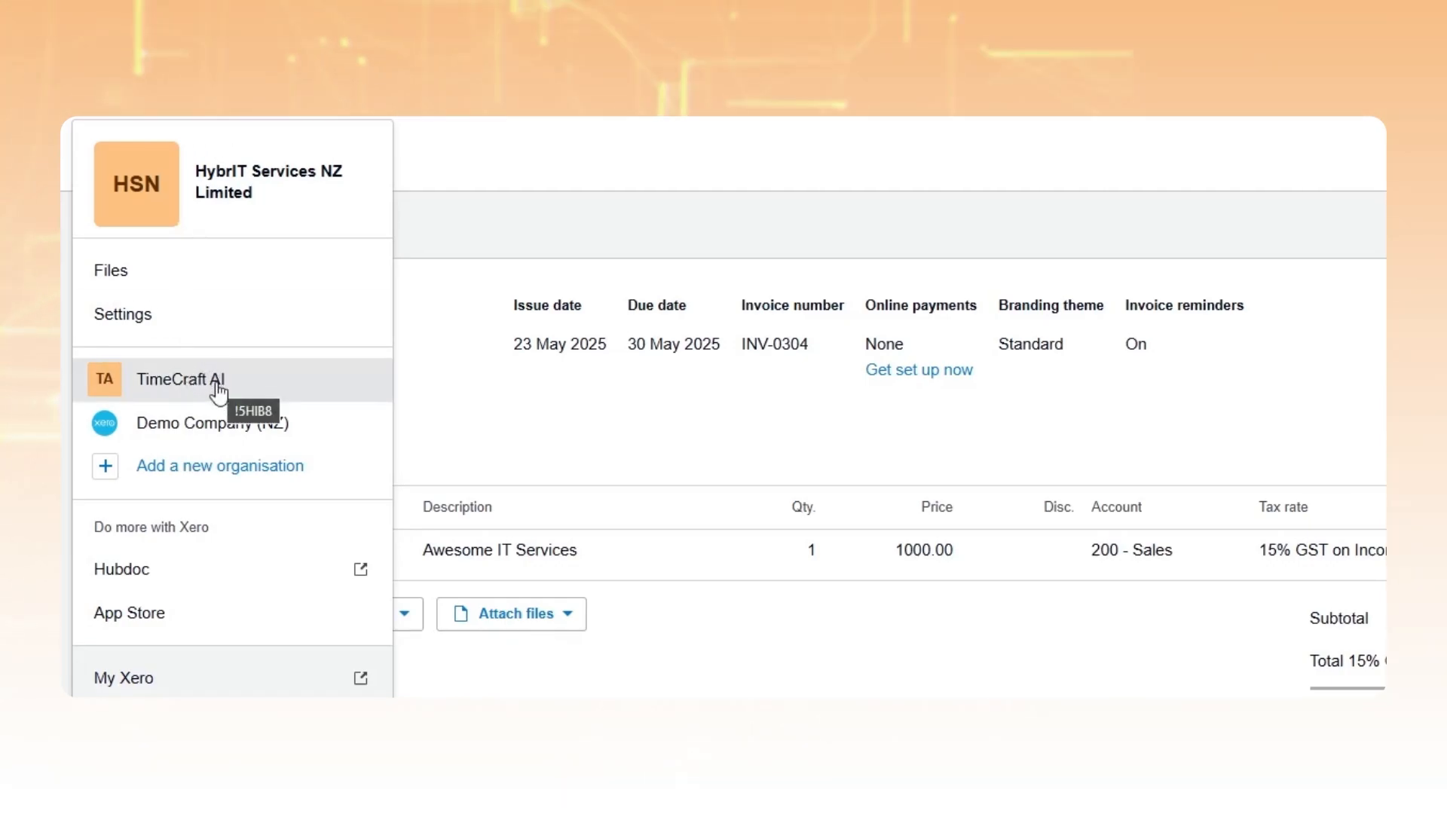
left_click(181, 379)
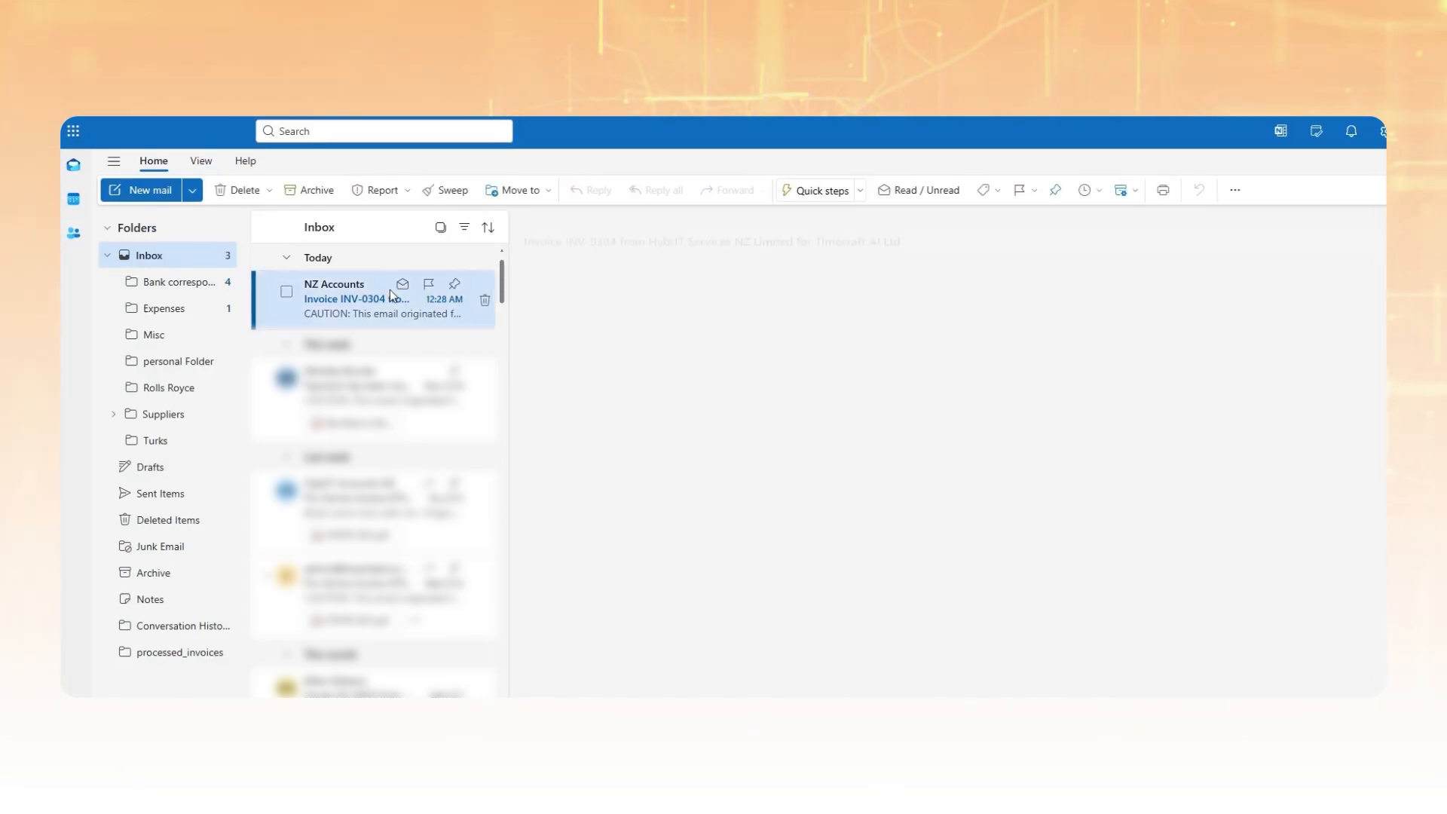
left_click(370, 299)
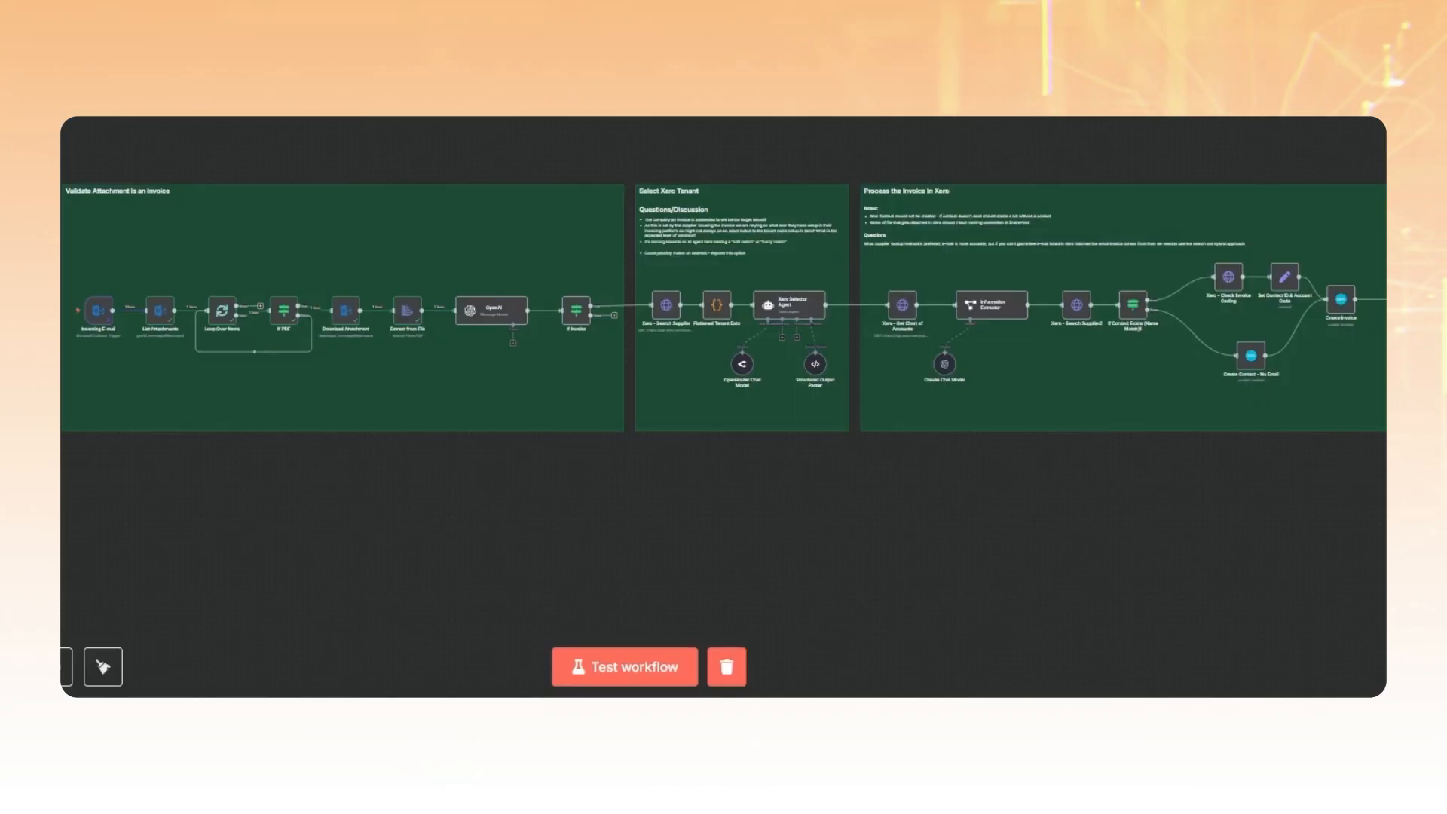
mouse_move(167, 130)
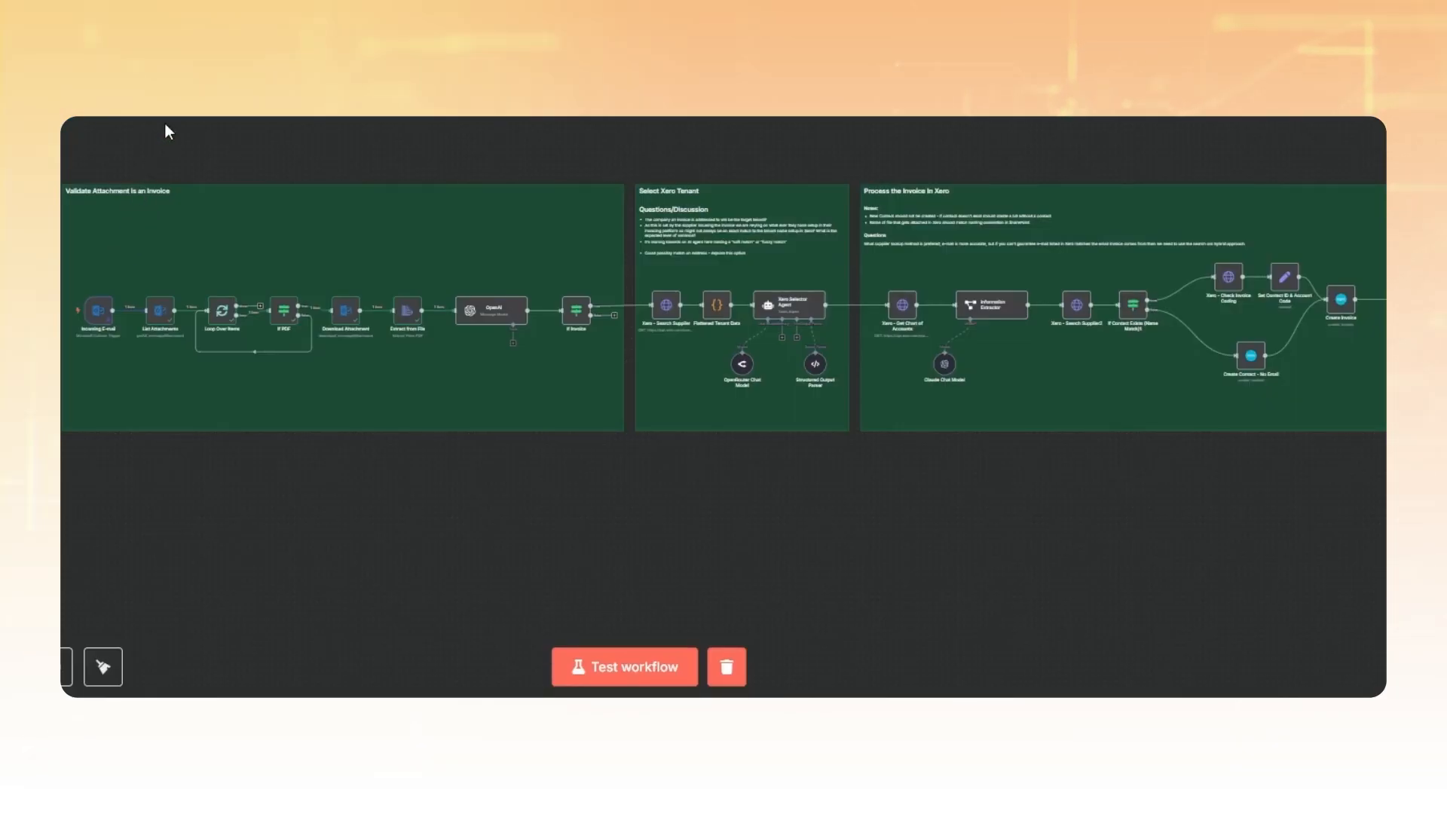
mouse_move(651, 614)
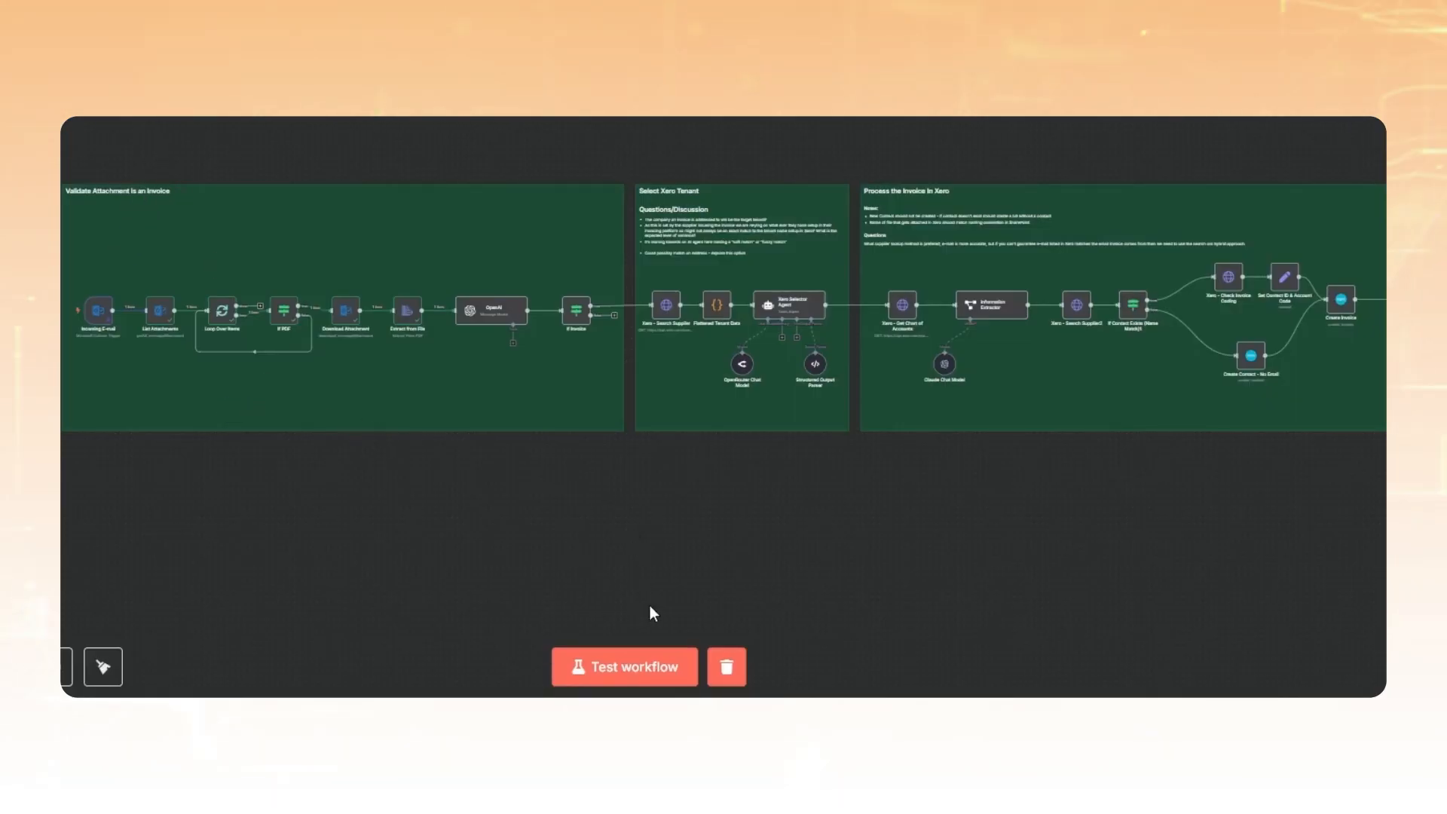
- Run the whole invoice workflow as a test and watch the Select Xero Tenant section
left_click(625, 666)
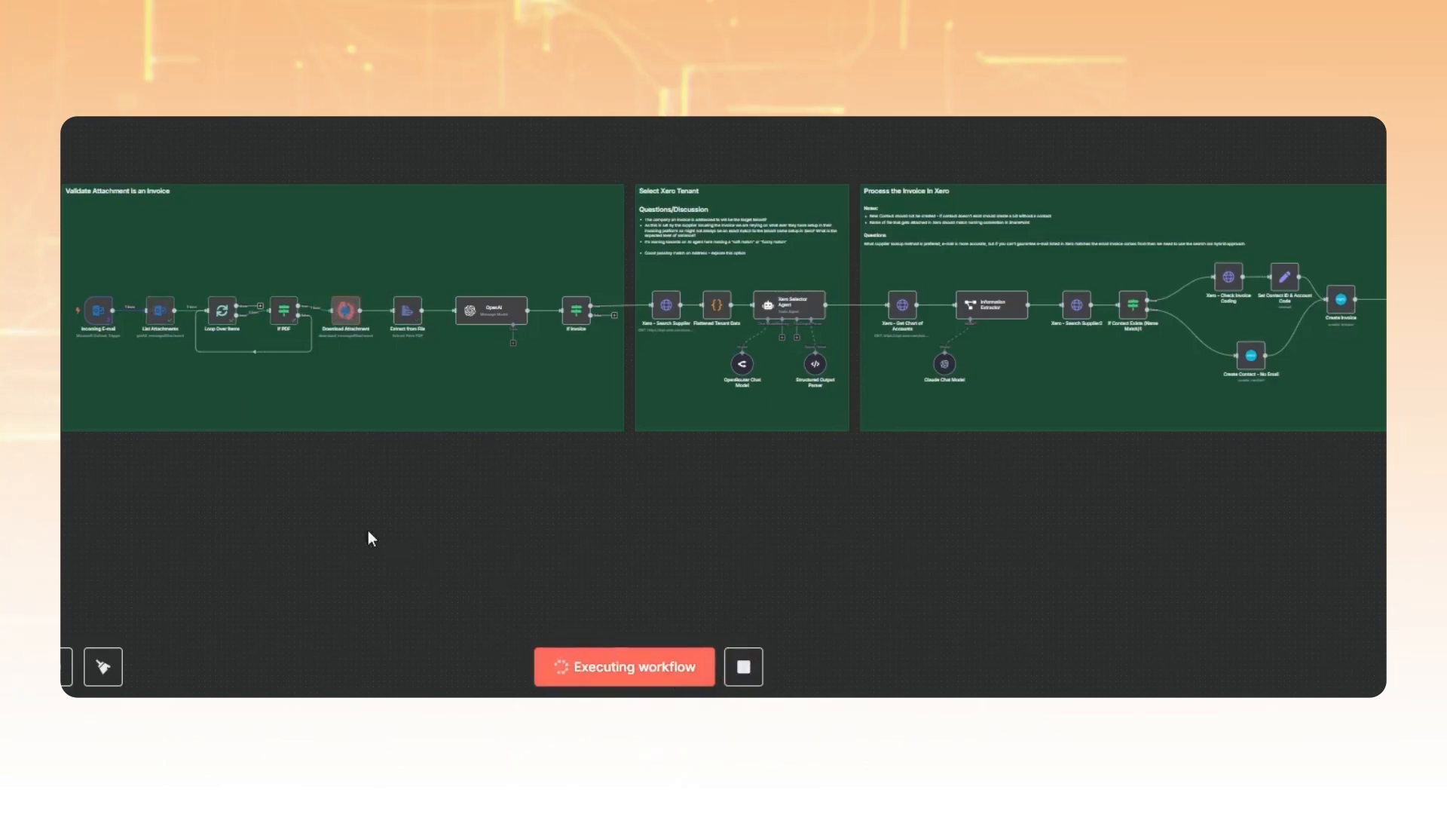
left_click_drag(369, 538, 641, 535)
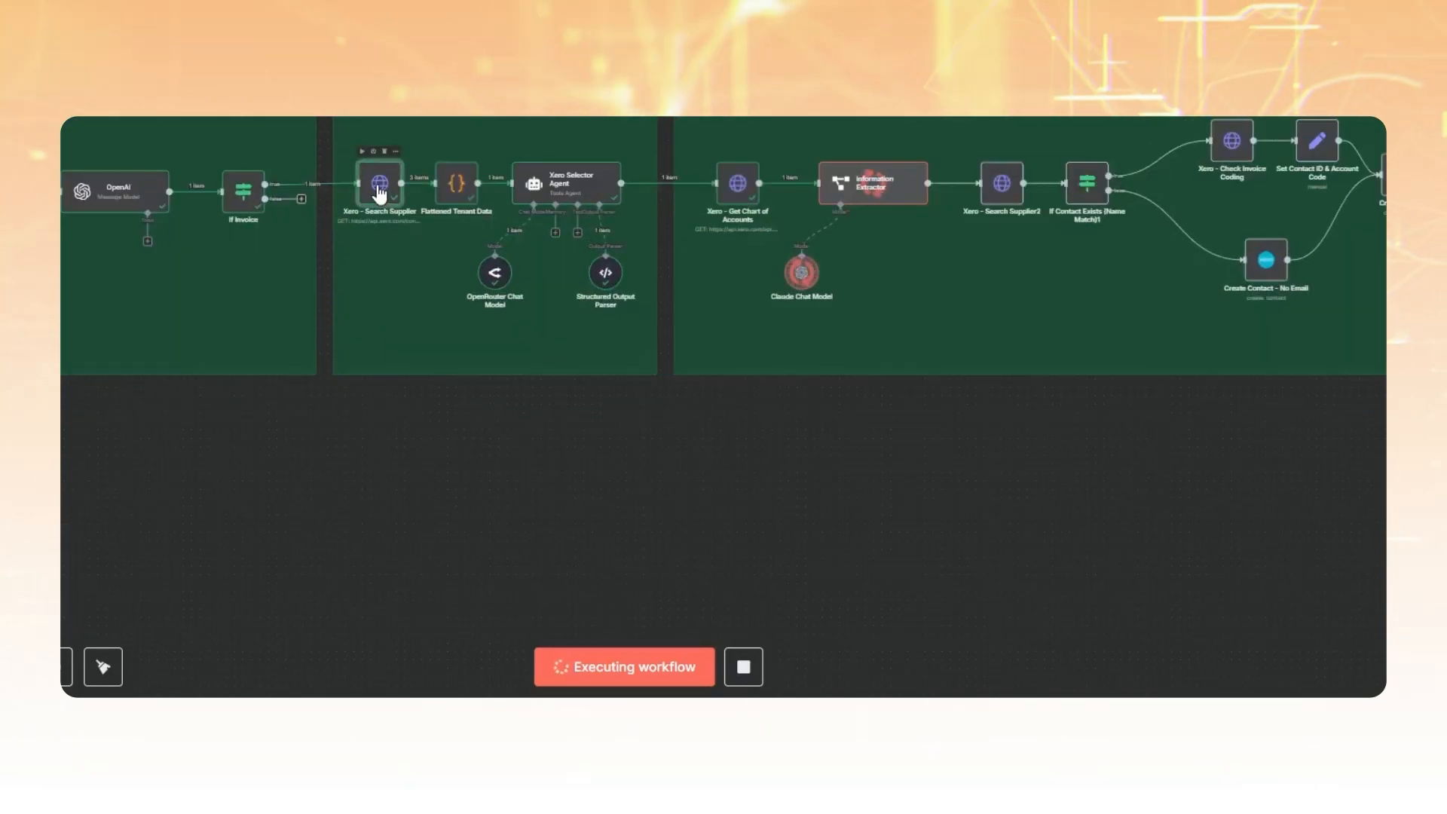
- Inspect the Xero - Search Supplier results showing three tenants found in JSON view
double_click(380, 183)
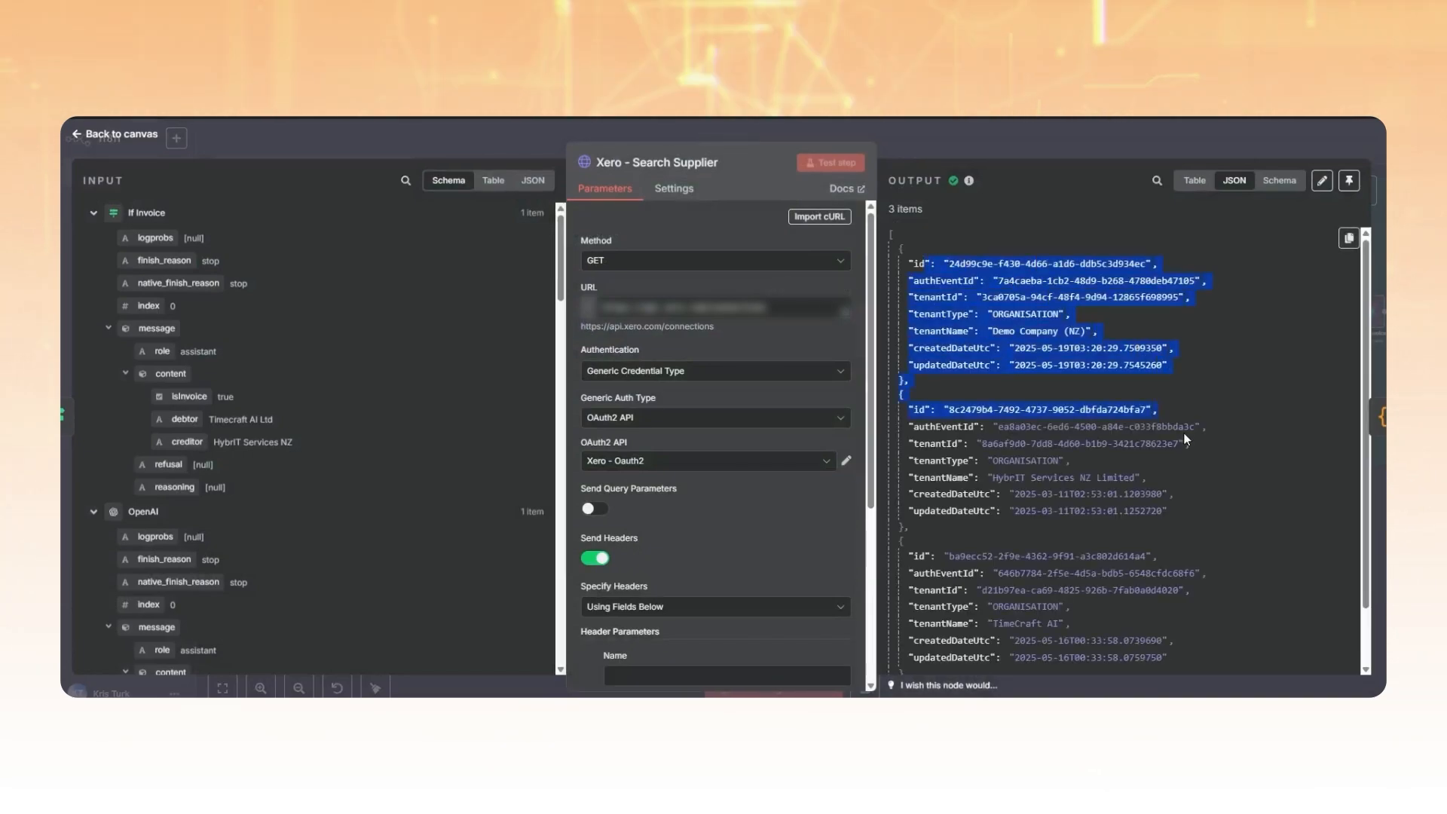
left_click(830, 163)
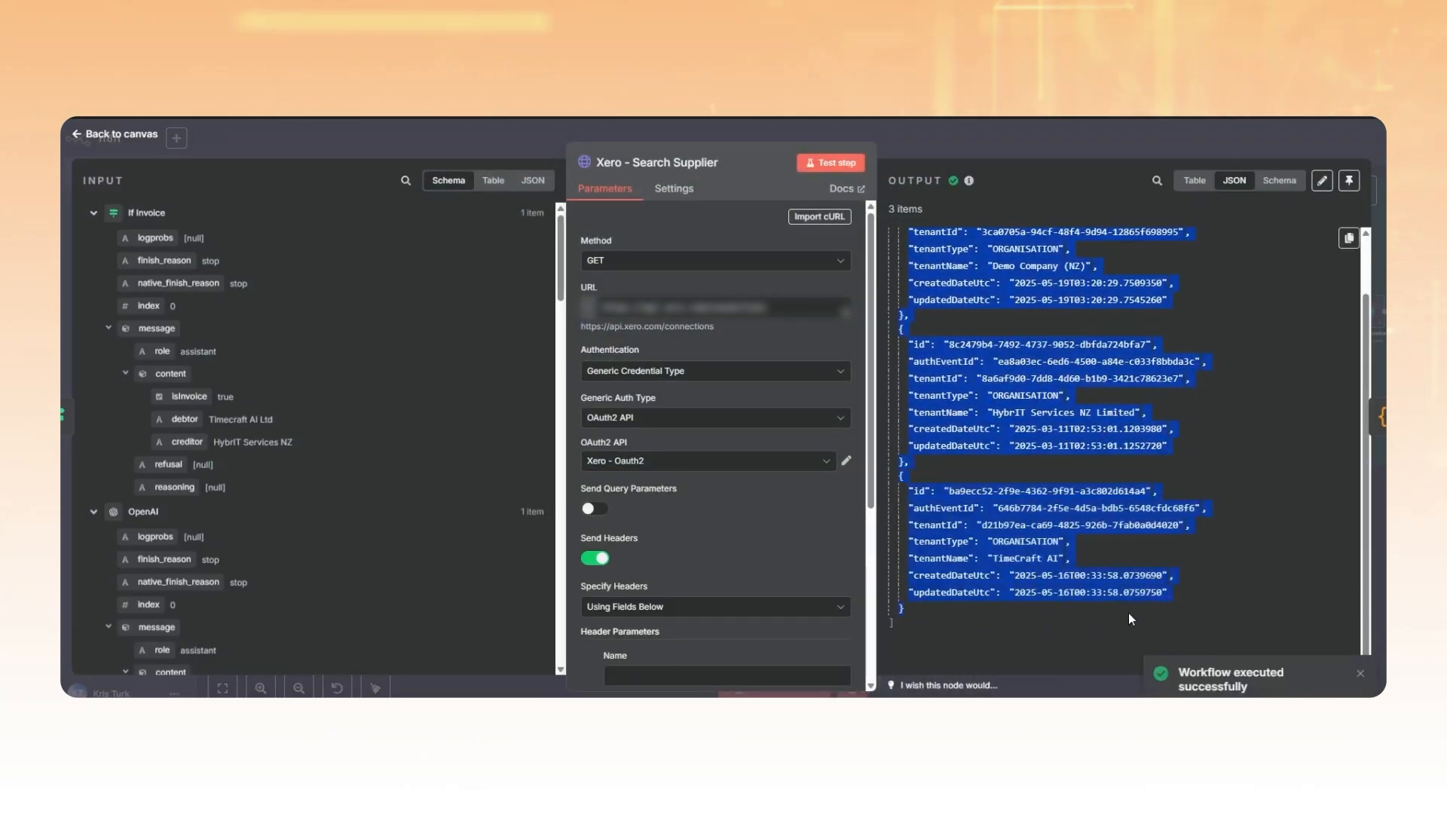
left_click(115, 134)
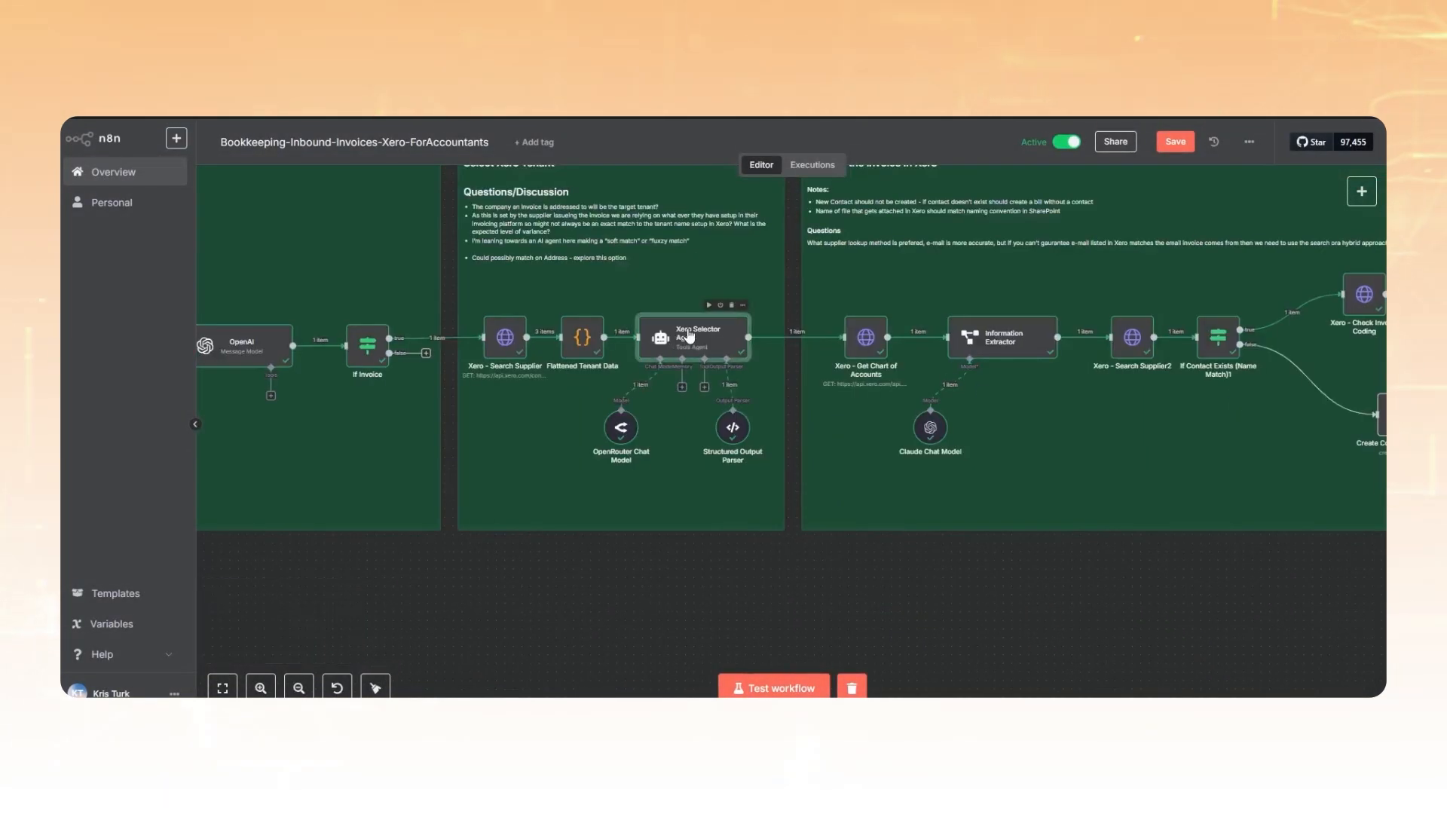
- Confirm the Xero Selector Agent's output chose the TimeCraft AI tenant
double_click(696, 337)
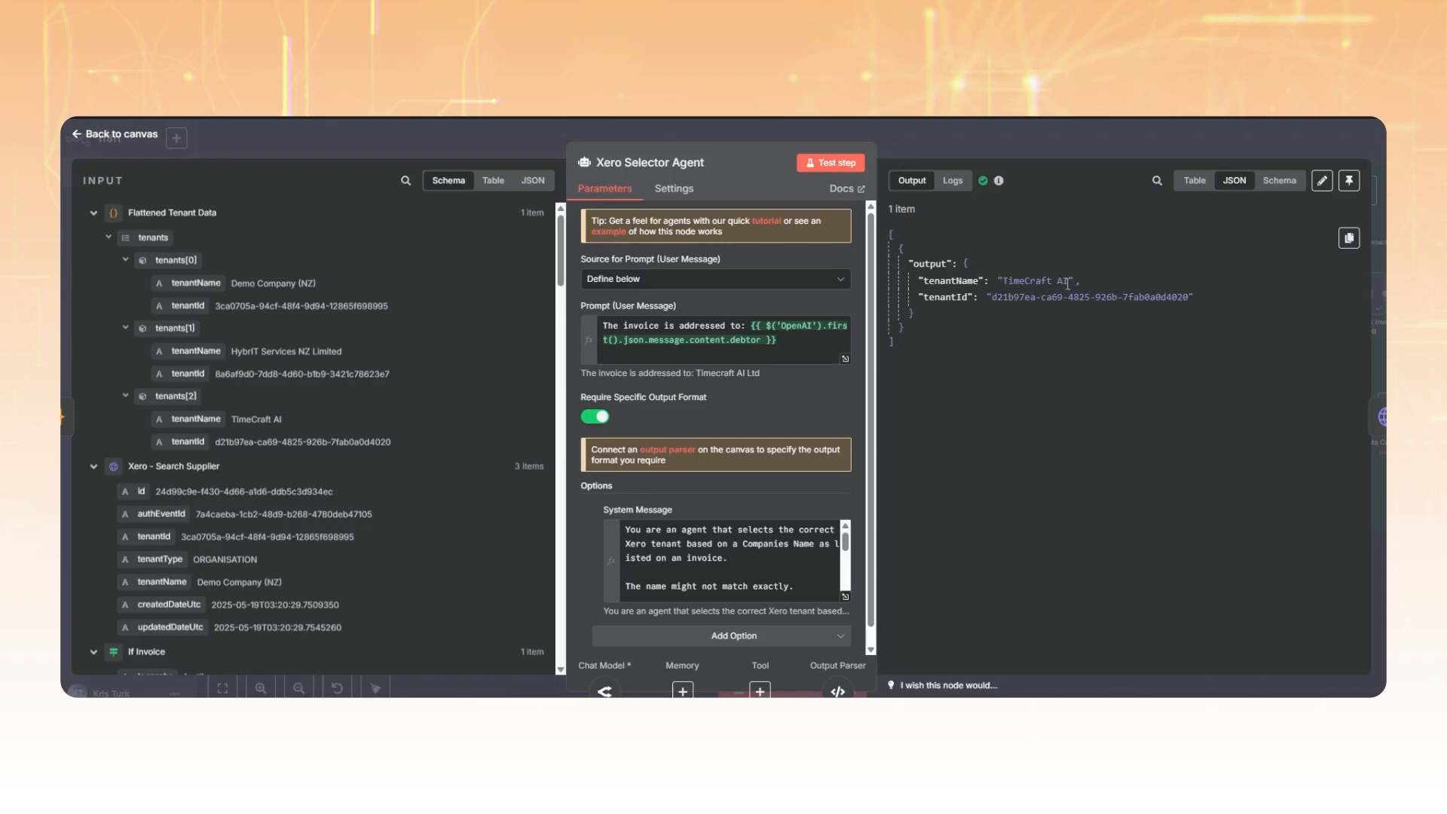
double_click(1036, 280)
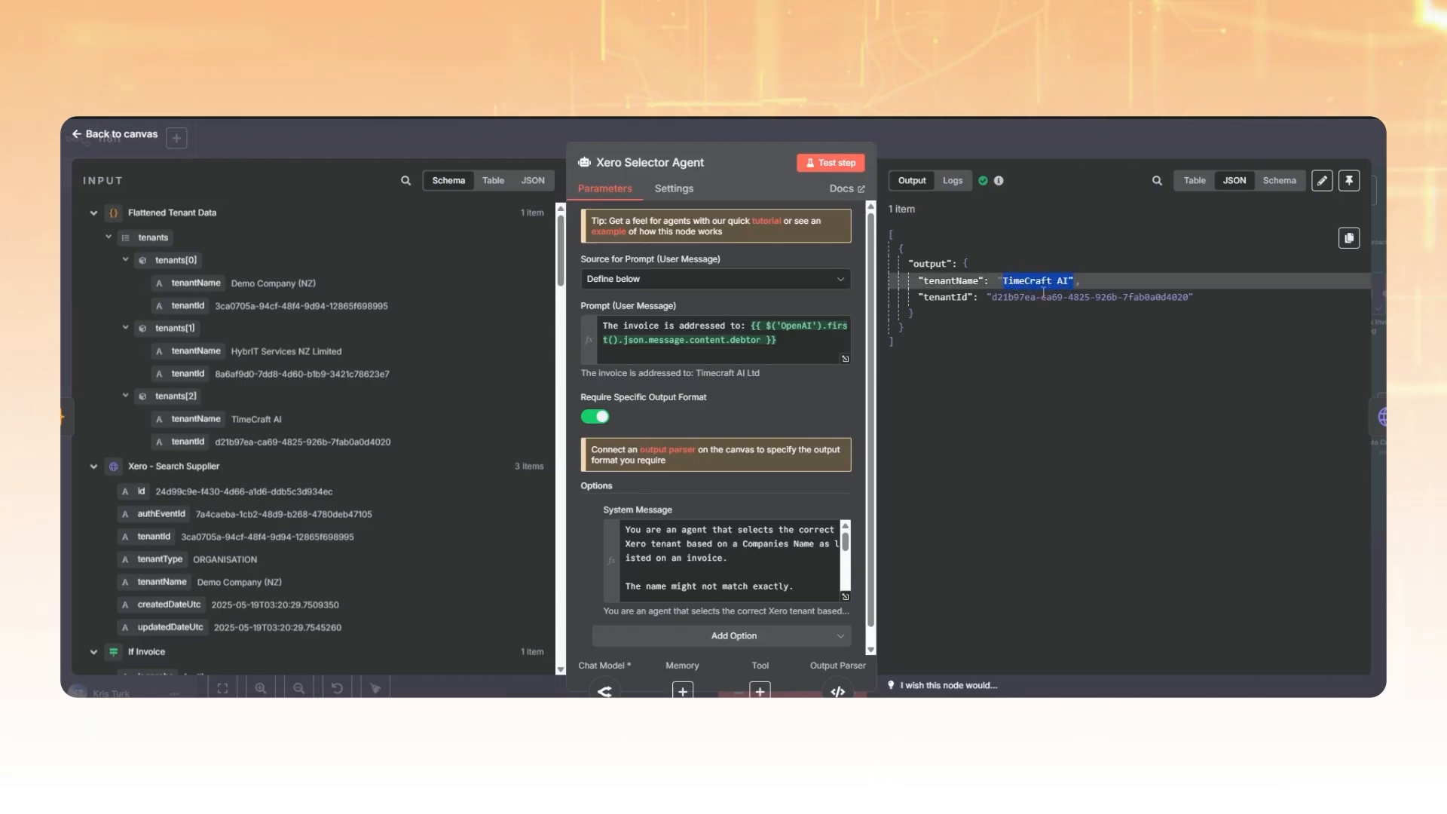
left_click(113, 134)
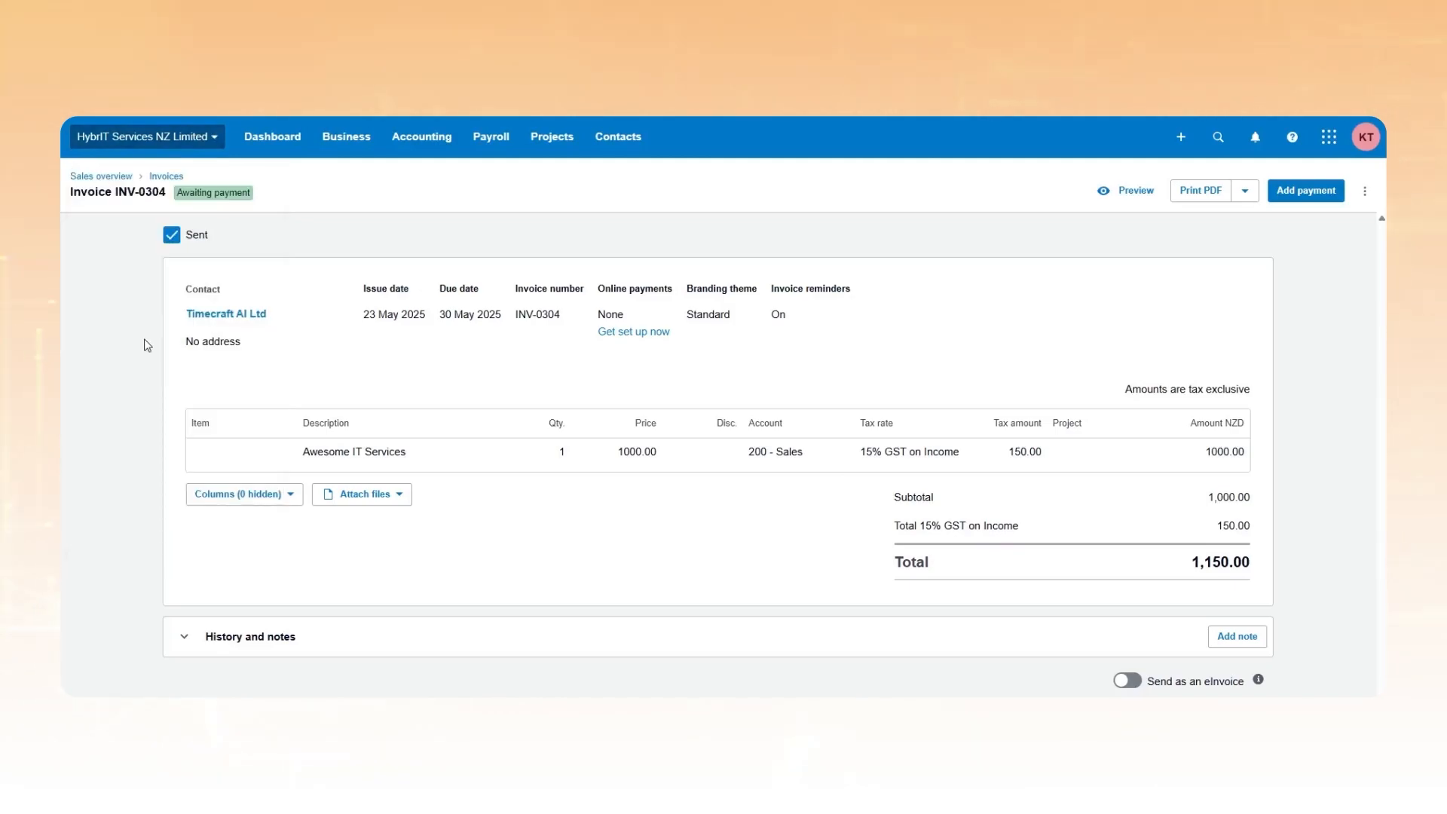
- Switch Xero to the TimeCraft AI organisation and view its empty invoice list
left_click(346, 136)
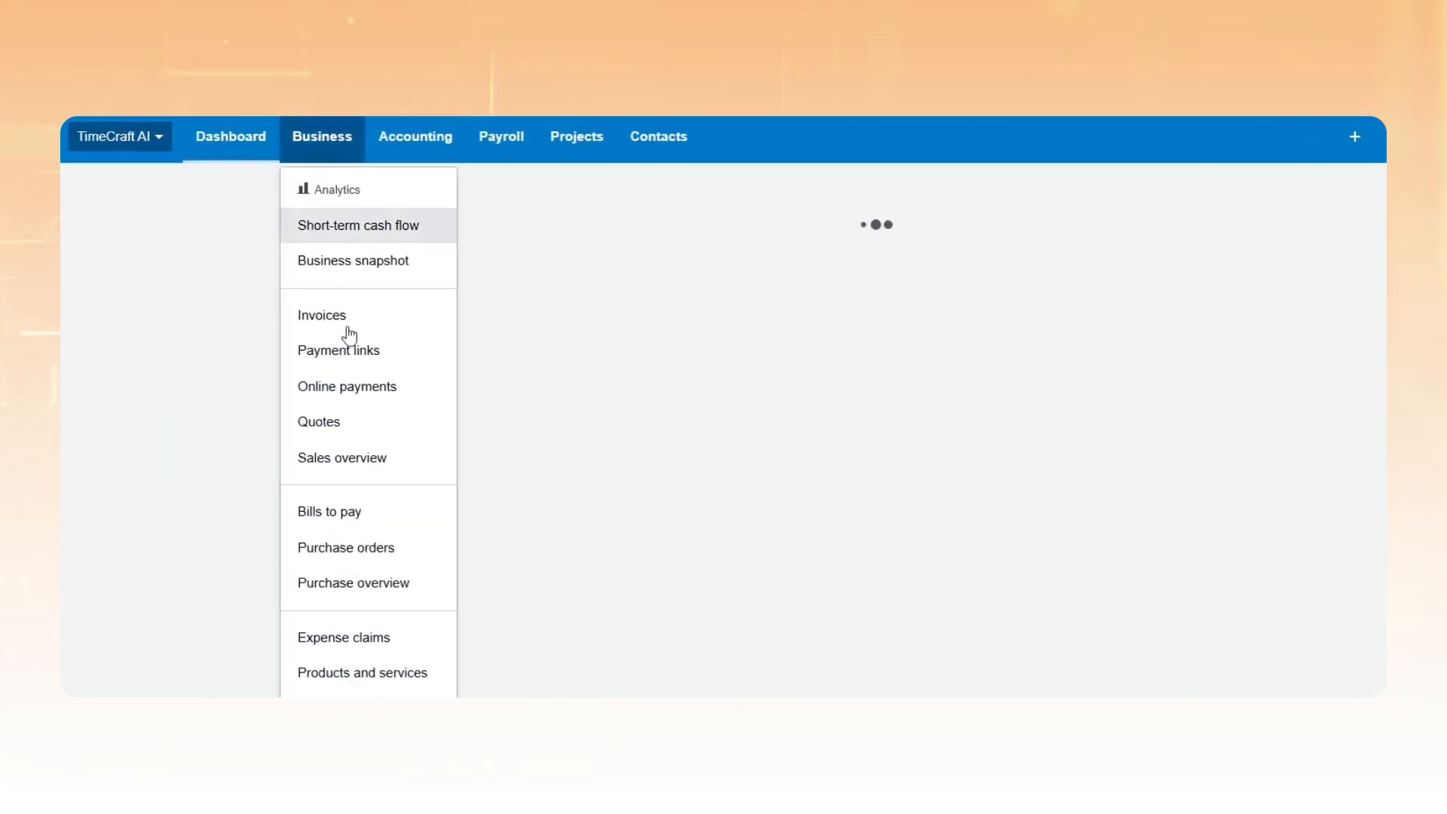
left_click(321, 315)
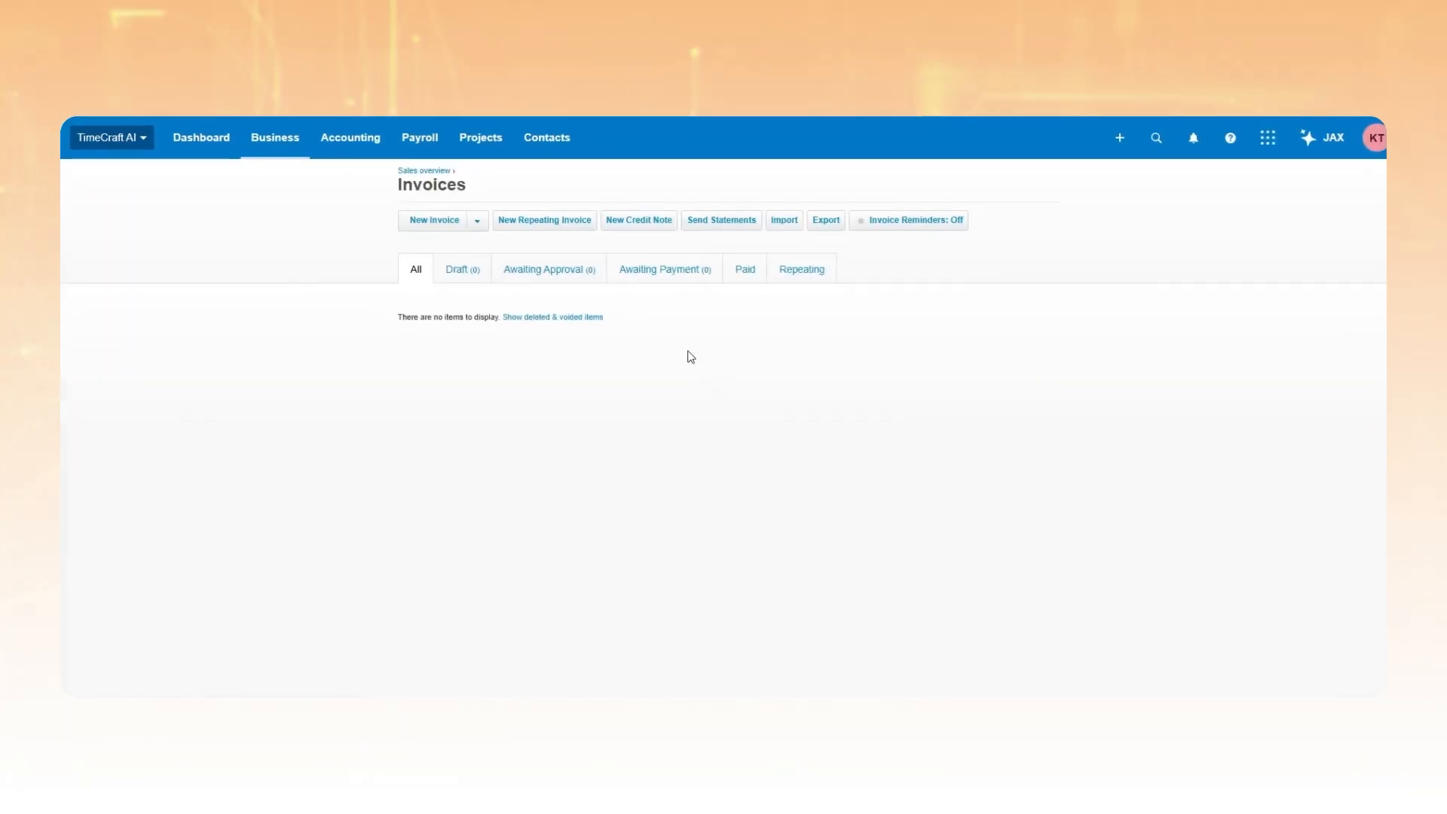
mouse_move(466, 274)
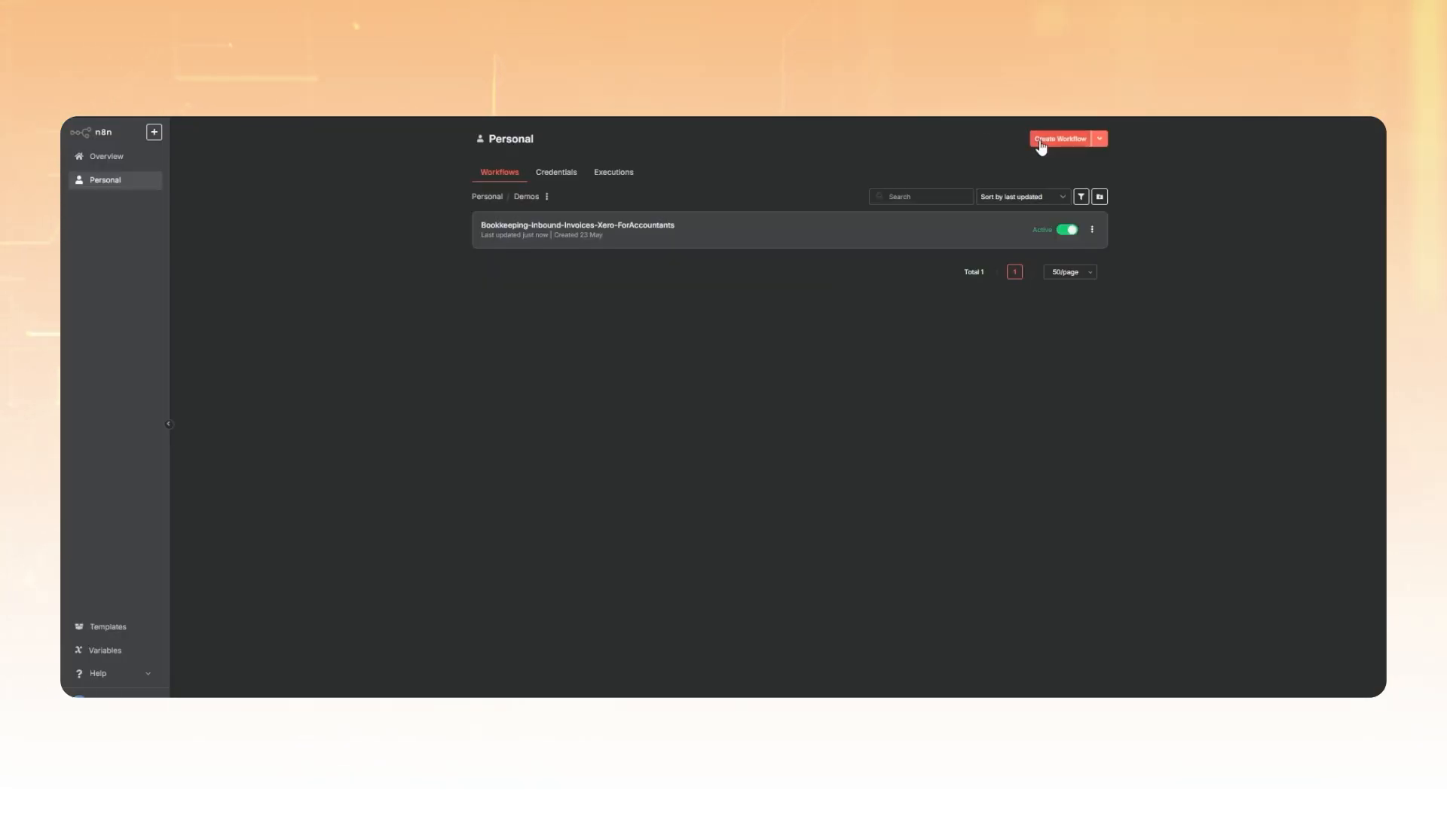
- Create a new blank workflow, My workflow 2, from the Personal page
left_click(1060, 139)
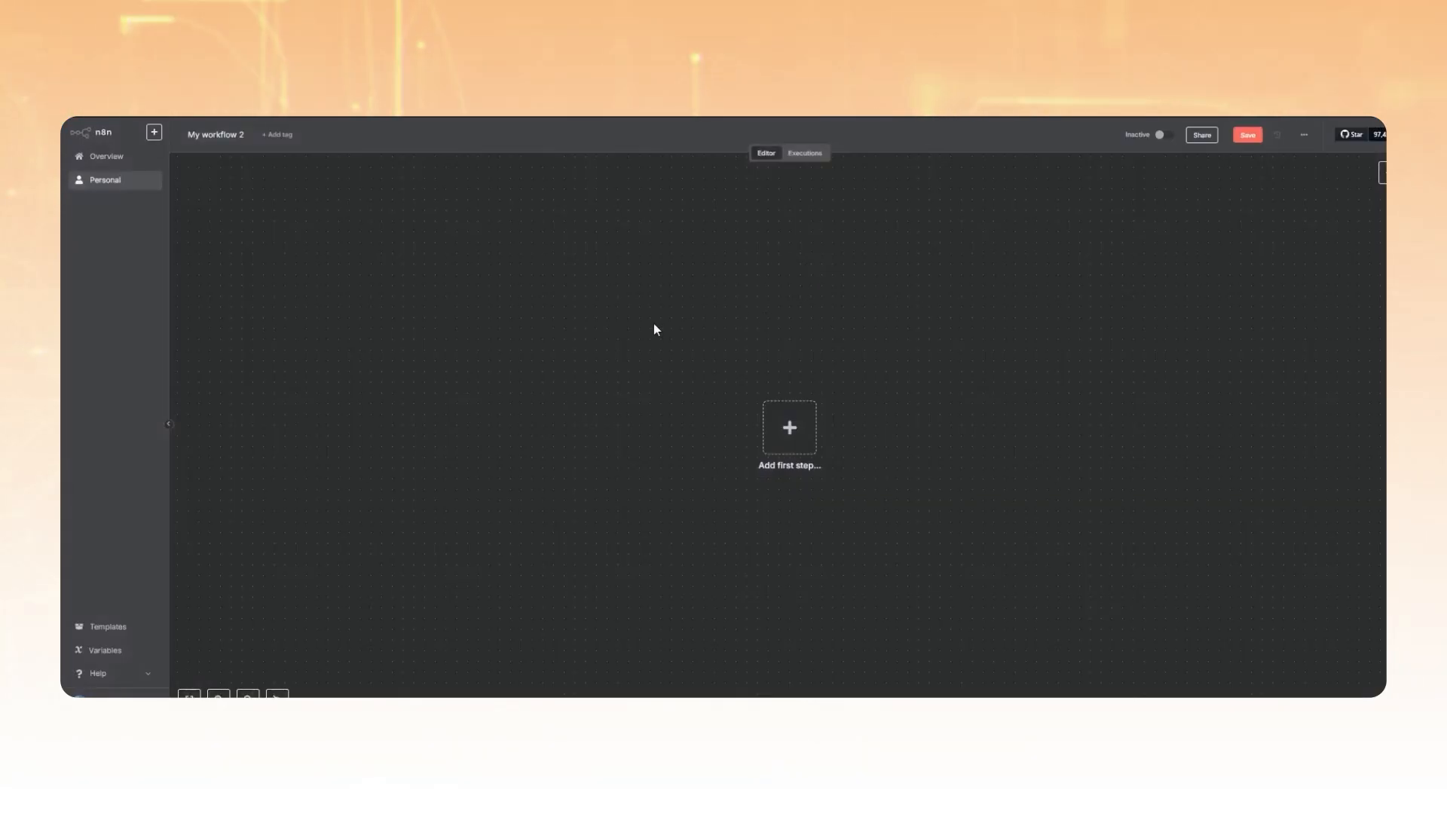
mouse_move(701, 342)
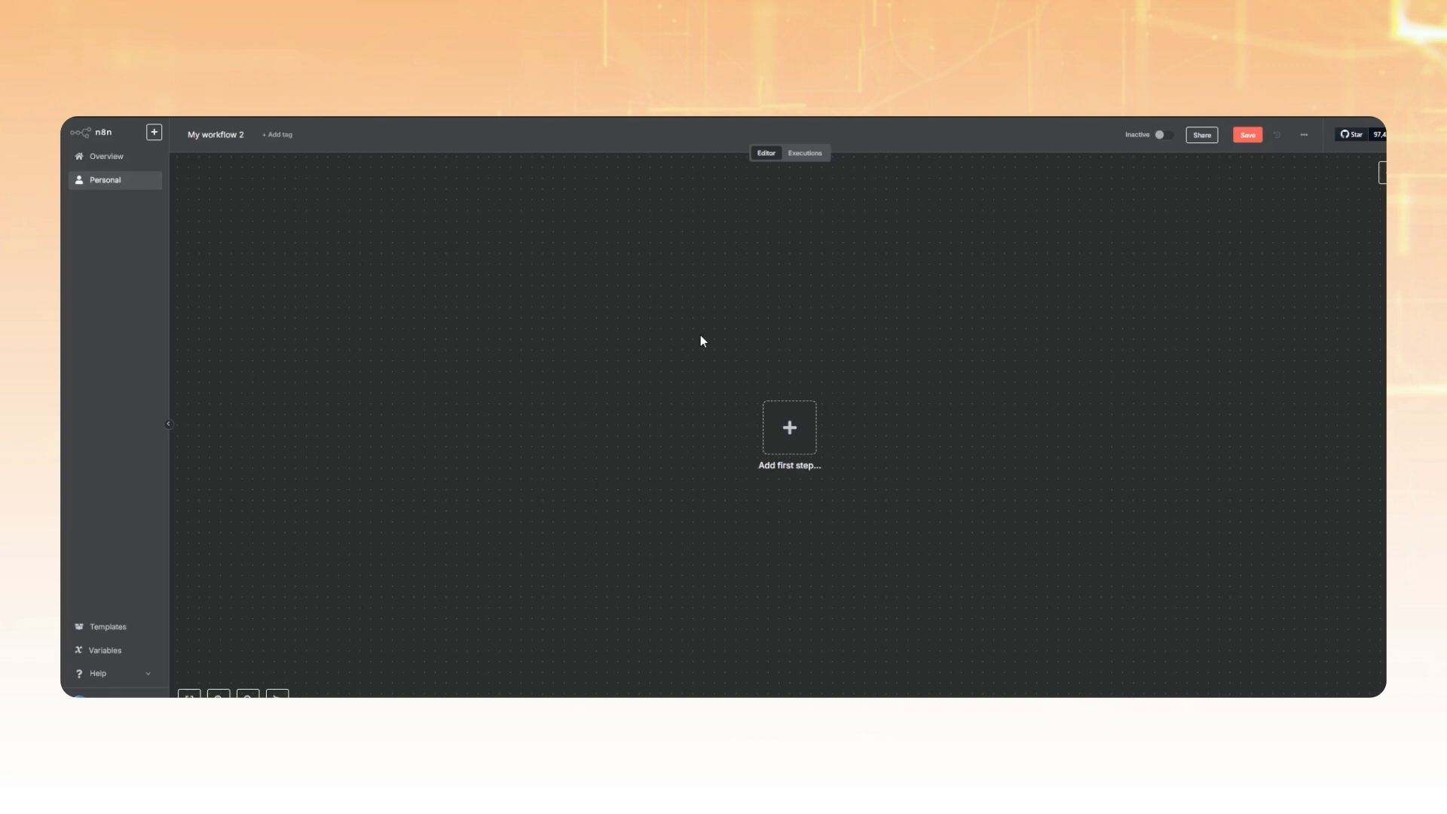
mouse_move(513, 167)
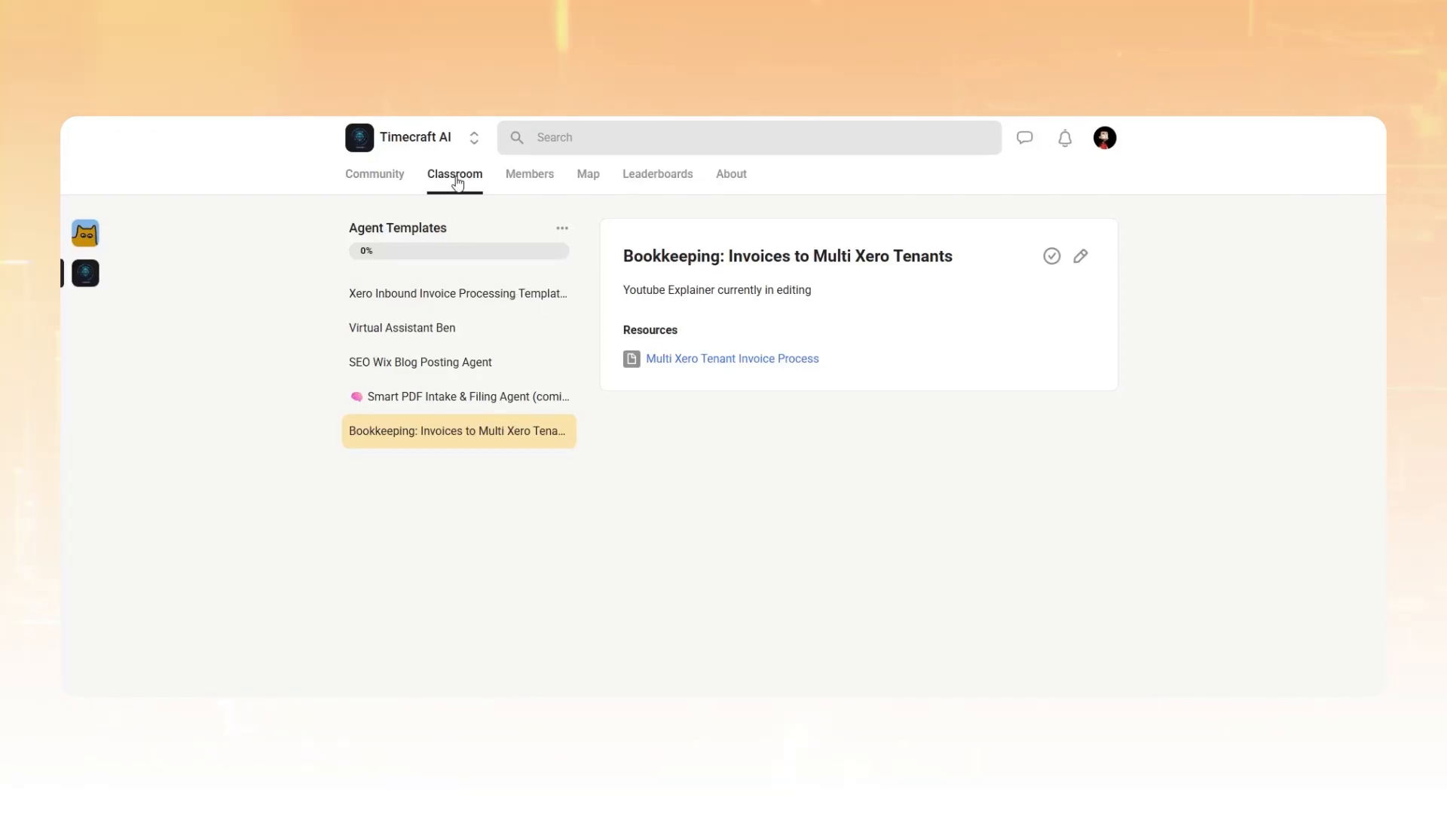
- Download the Multi Xero Tenant Invoice Process file from the lesson's Resources
double_click(754, 256)
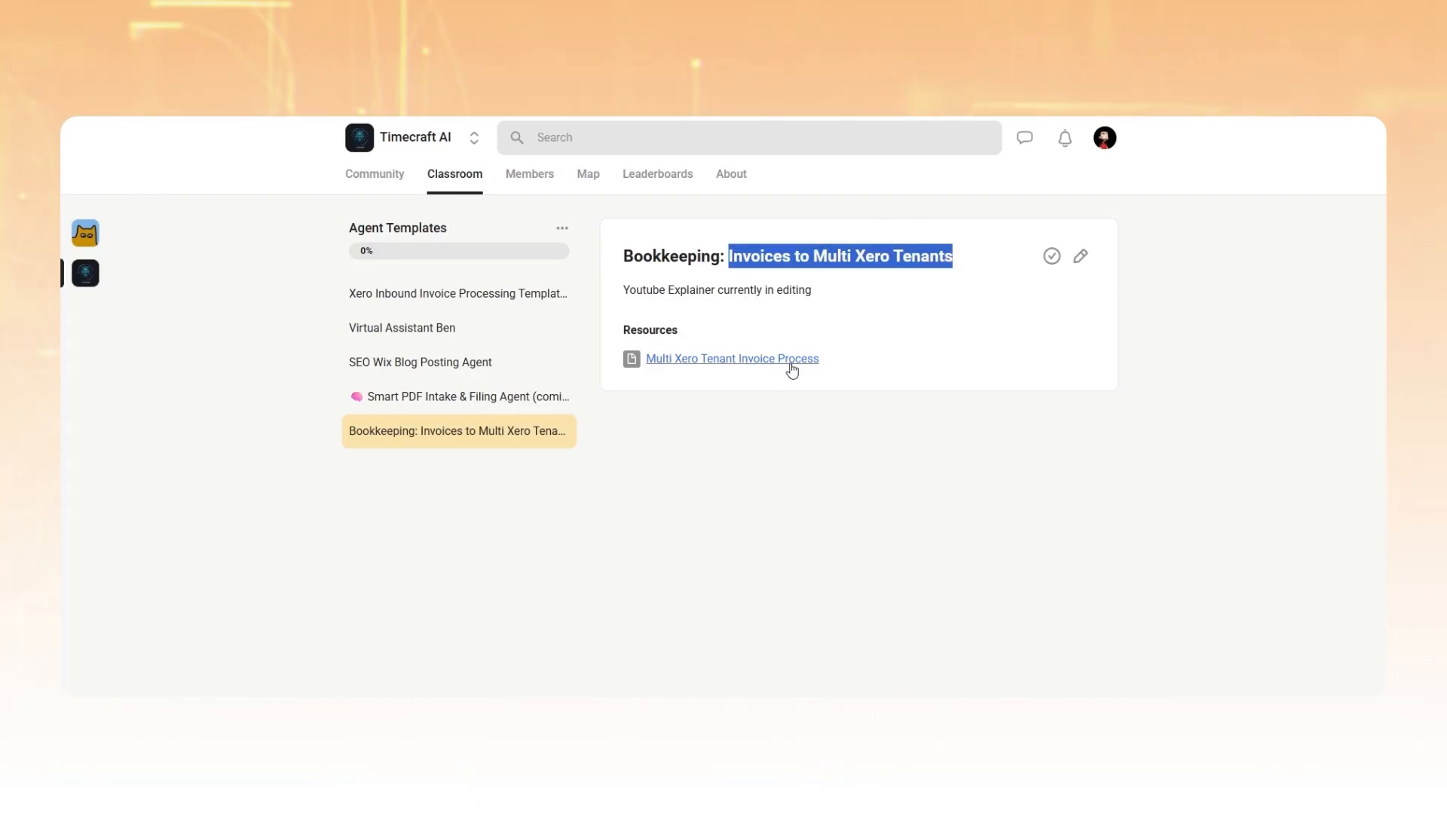
left_click(732, 359)
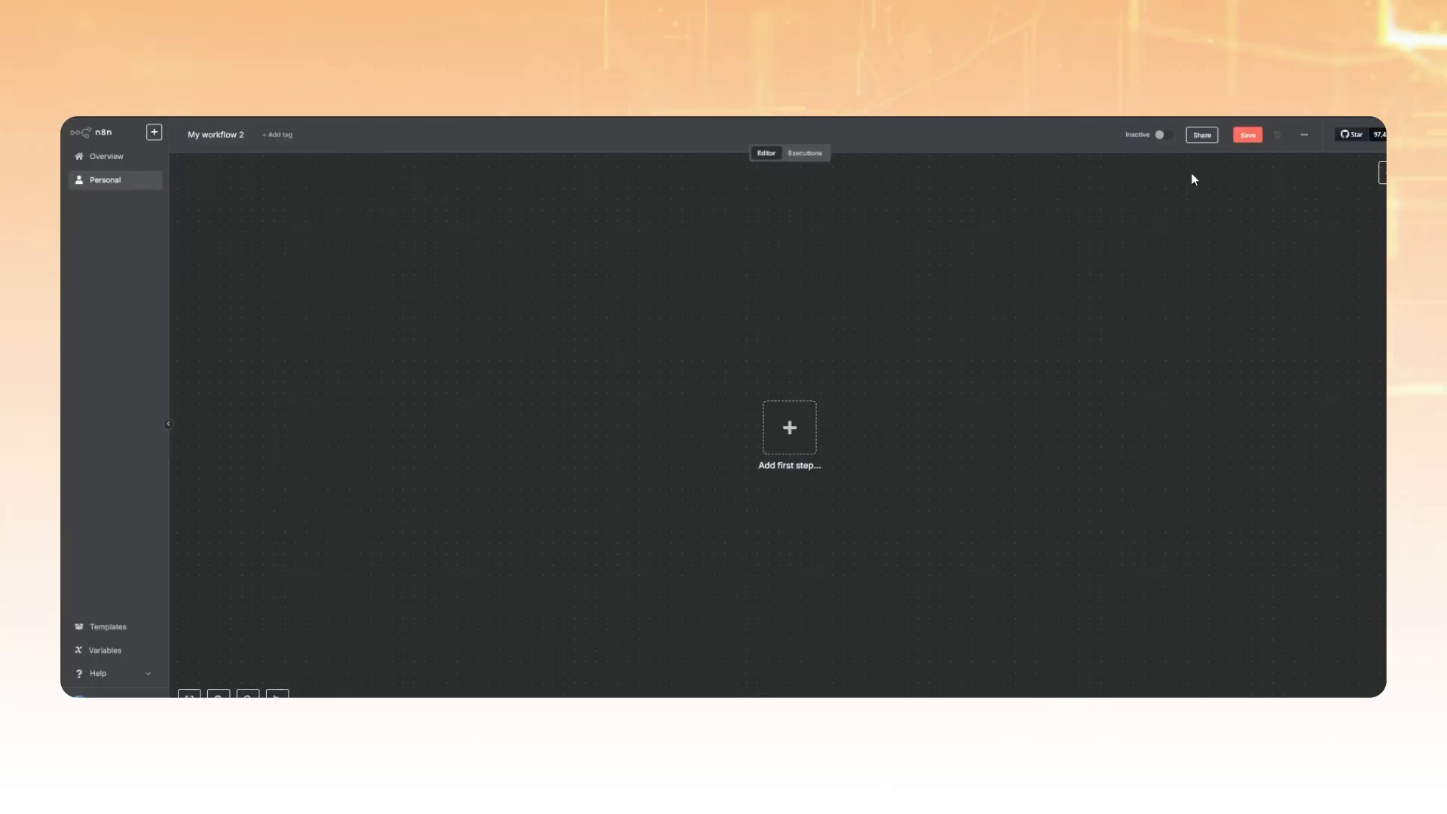
- Import the downloaded Multi Xero Tenant workflow JSON via Import from File
left_click(1304, 135)
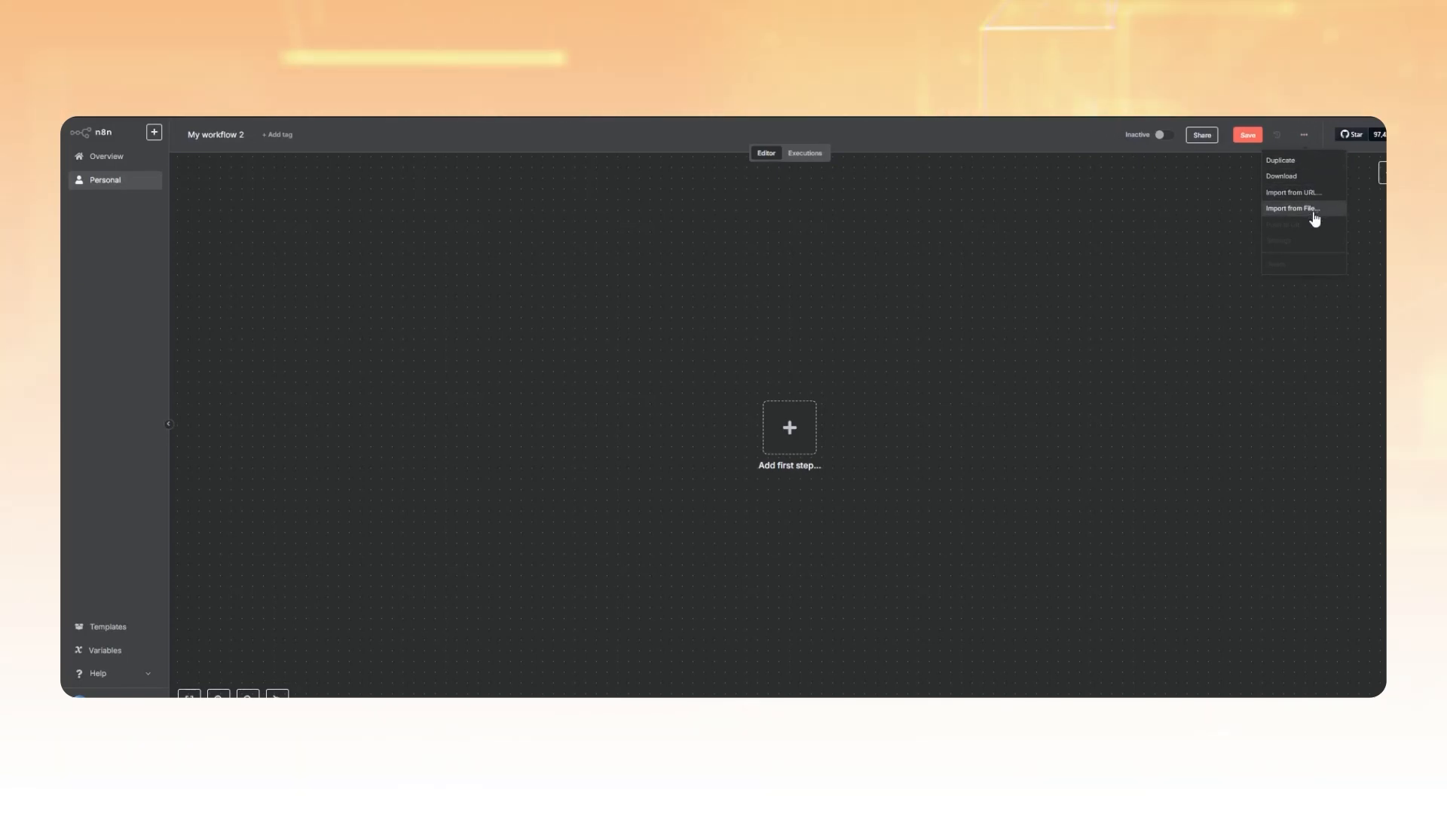
left_click(1292, 208)
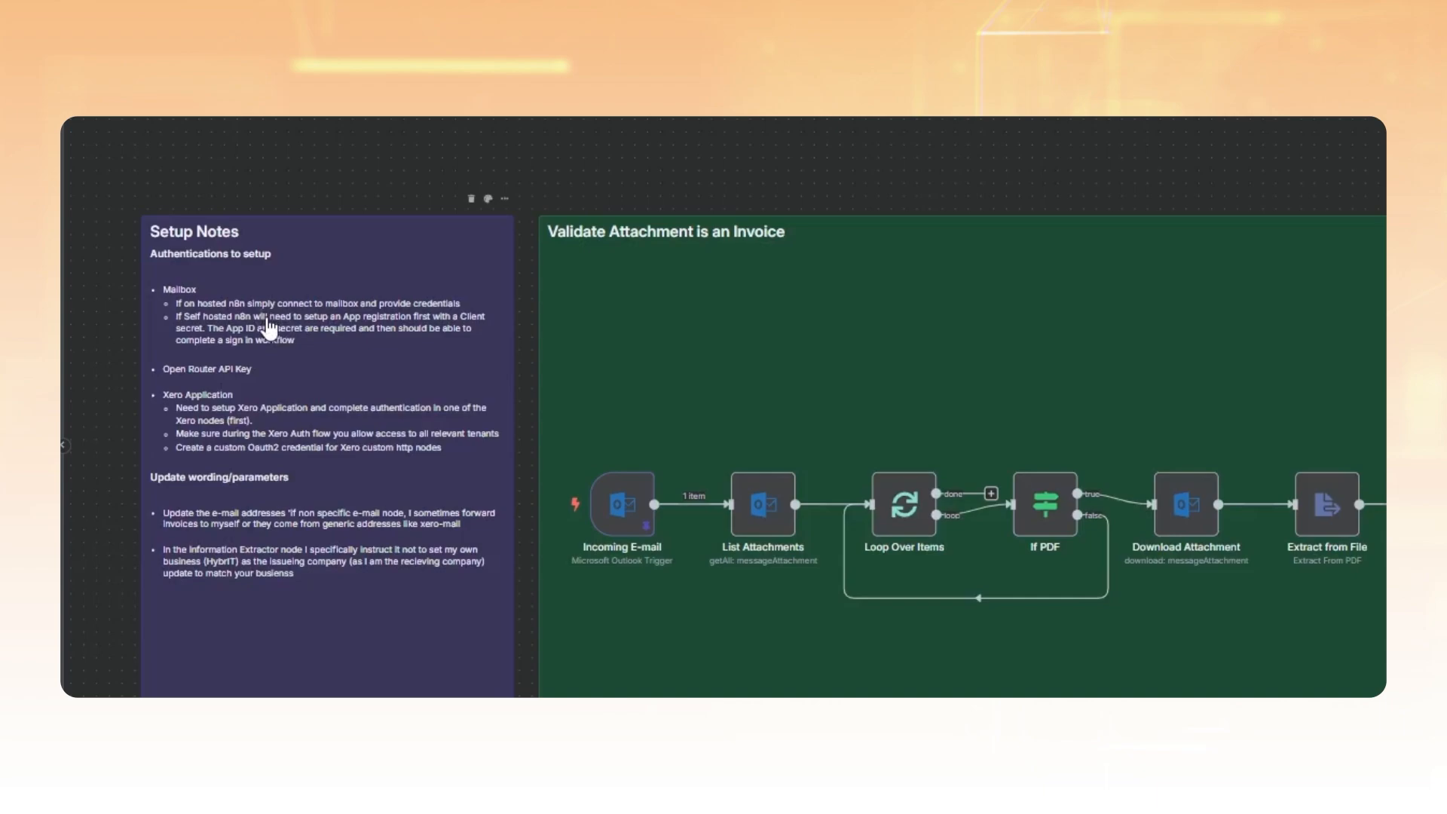
mouse_move(282, 330)
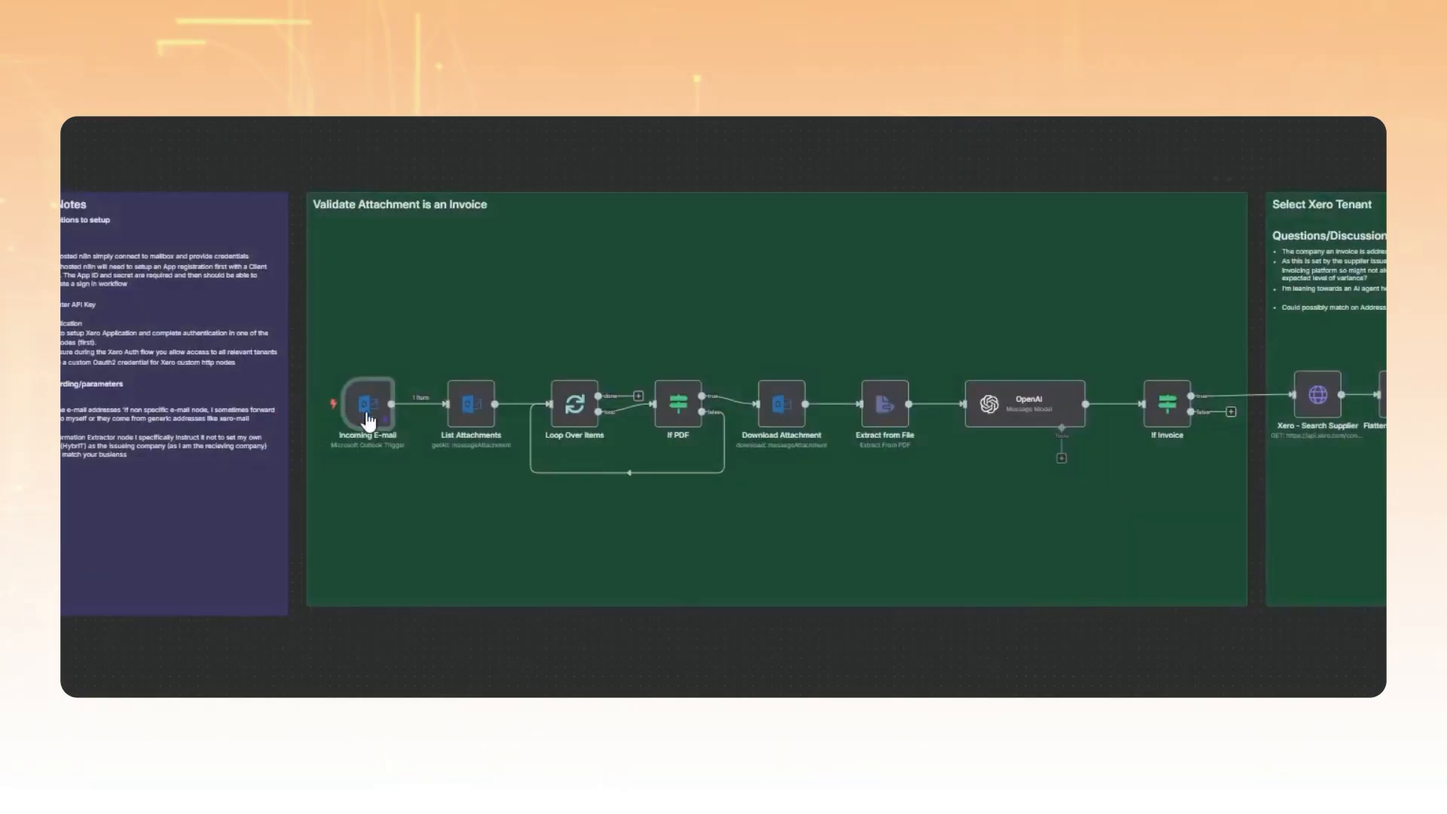
- Edit the Incoming E-mail trigger's Microsoft Outlook account credential
double_click(368, 404)
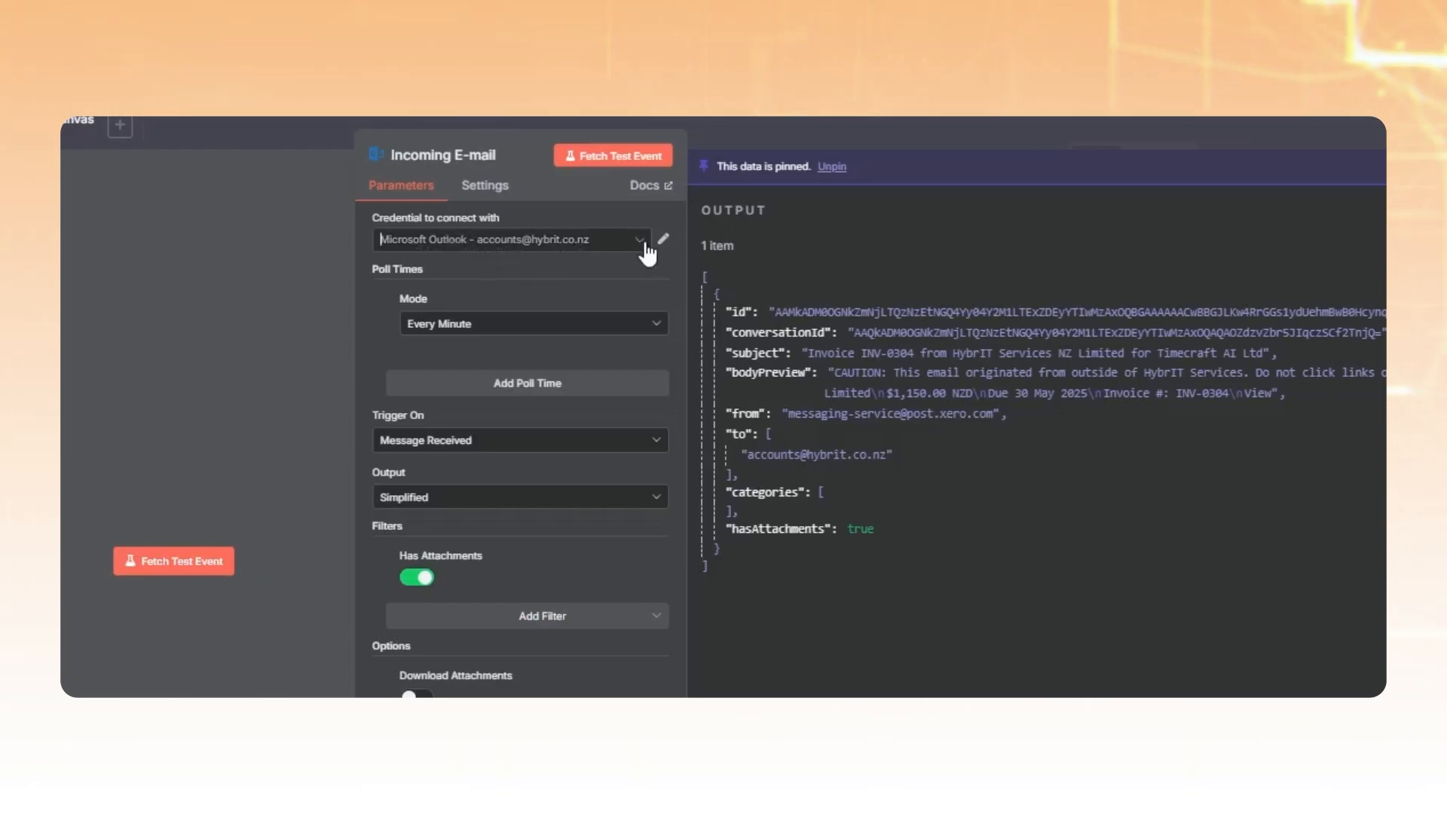
left_click(513, 240)
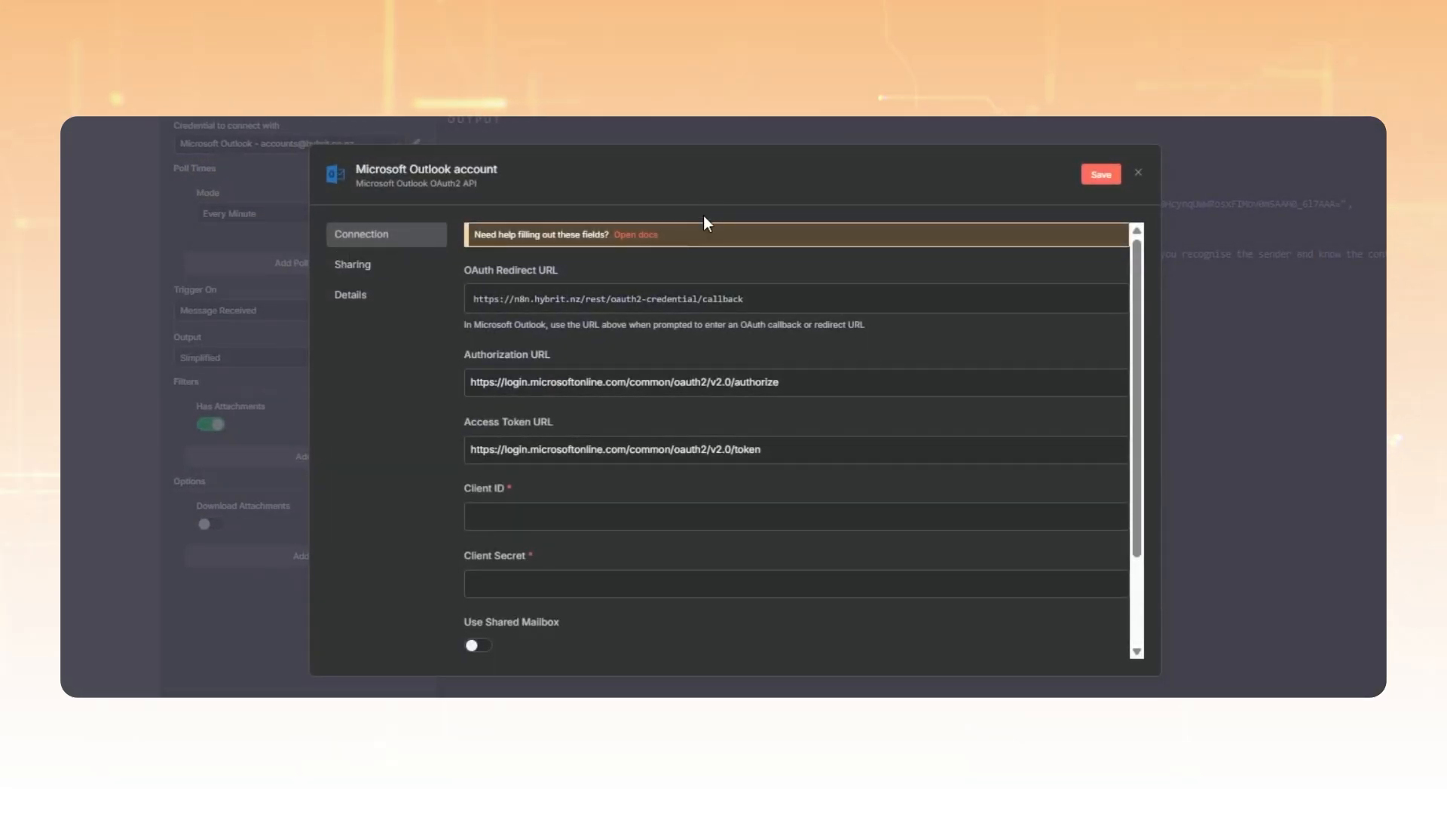
mouse_move(763, 239)
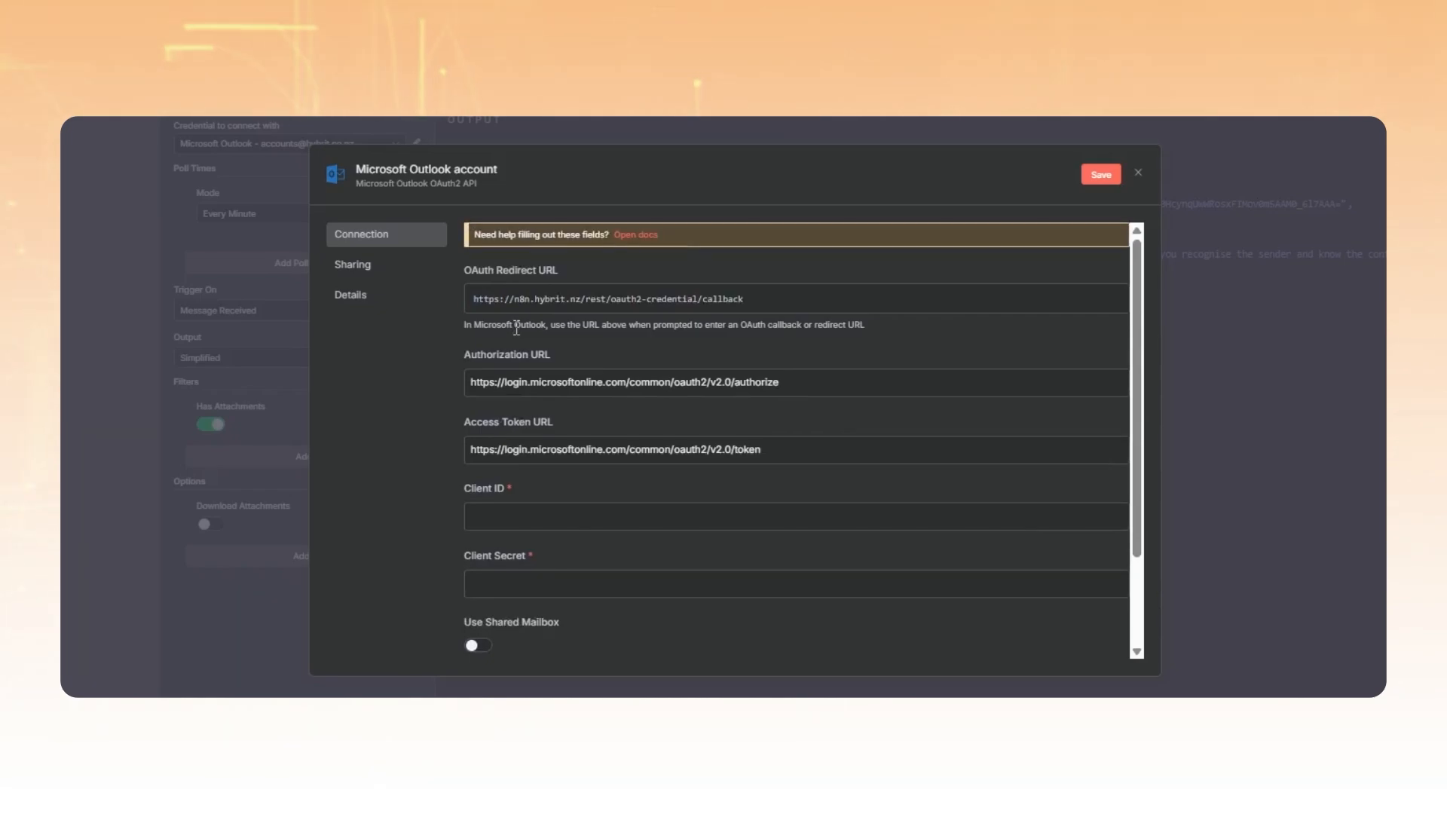
mouse_move(528, 339)
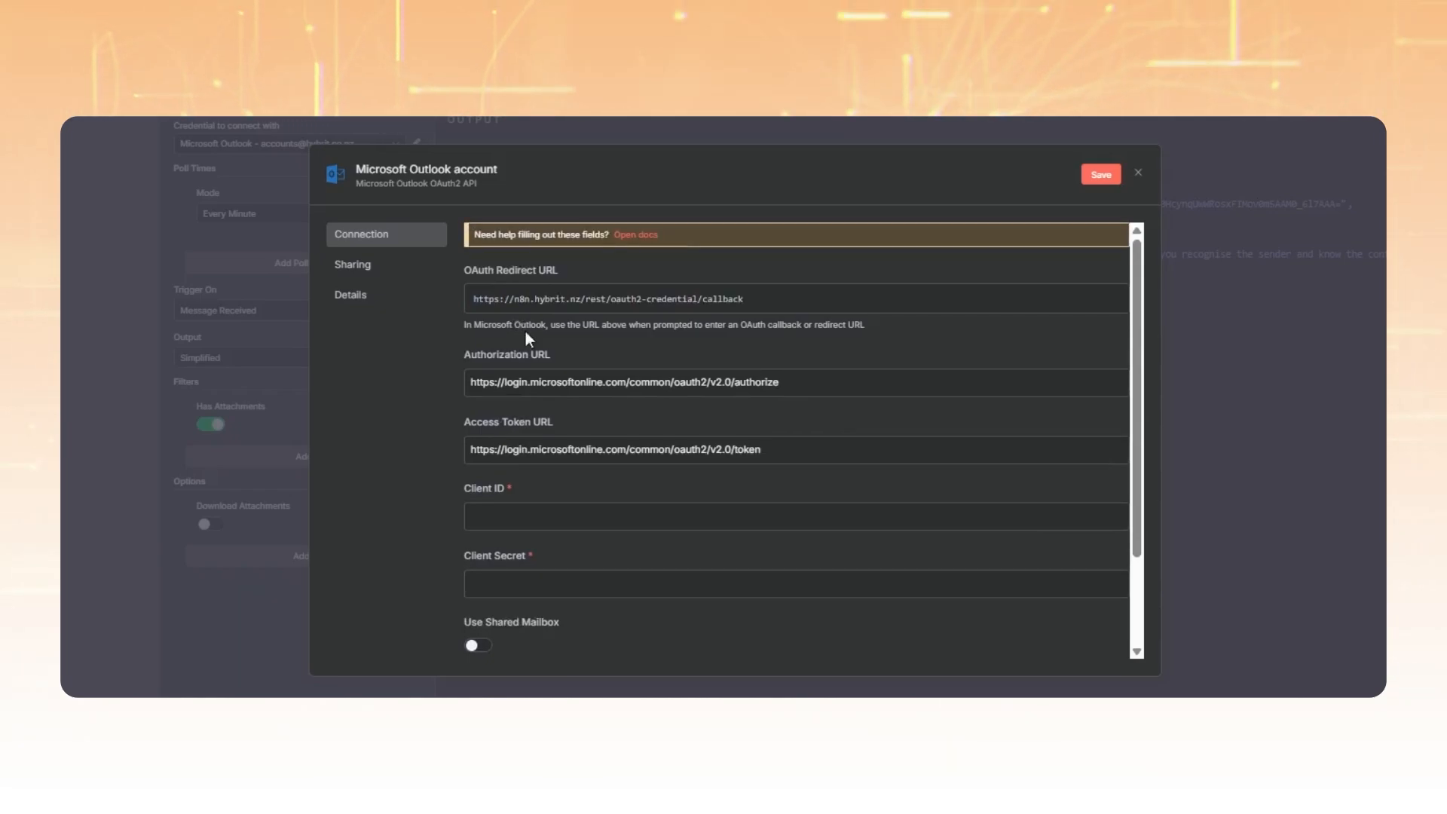
- Review the Outlook credential's OAuth URL and token fields, then close it back to the canvas
scroll("down", 3)
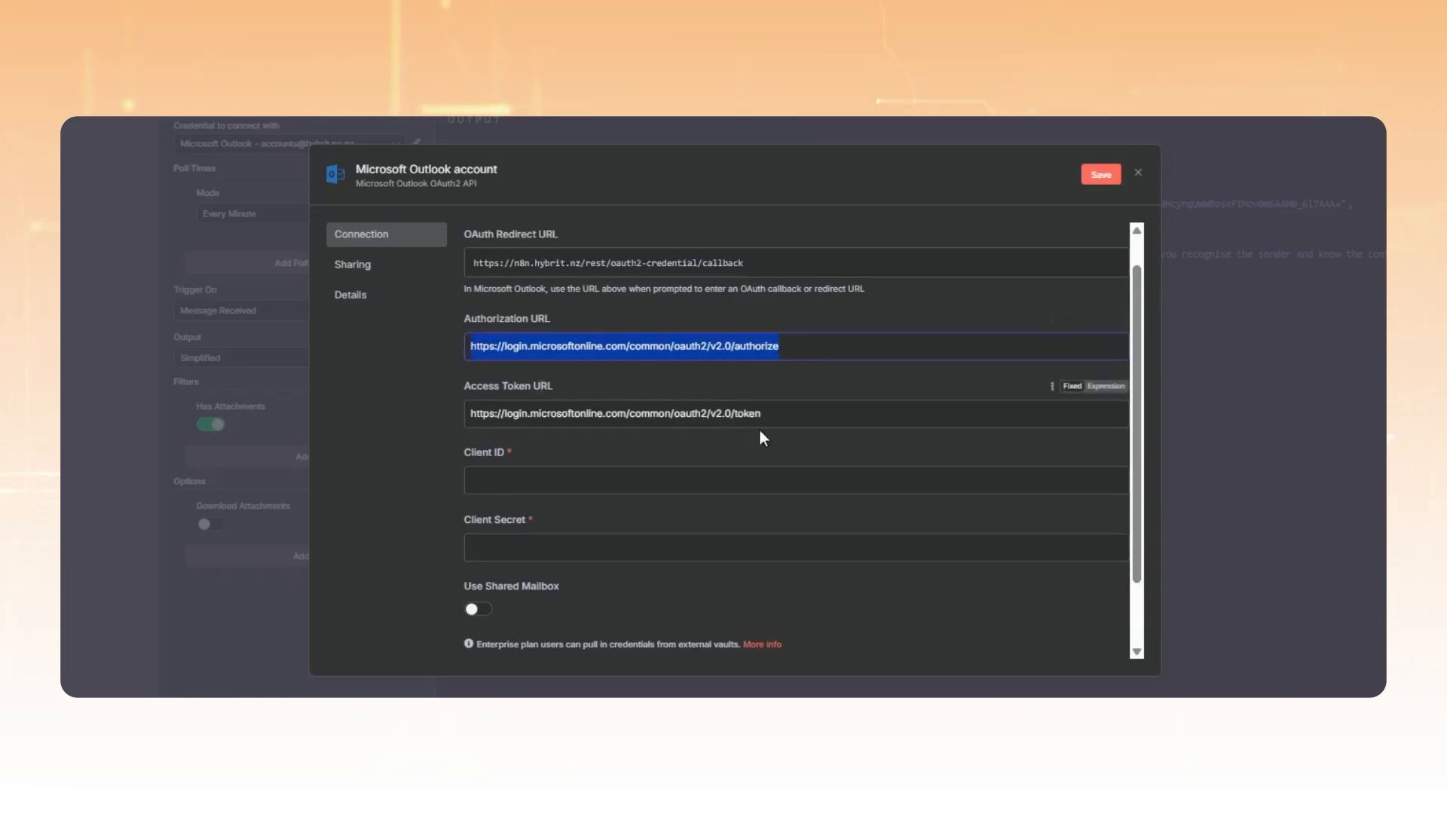
left_click(609, 413)
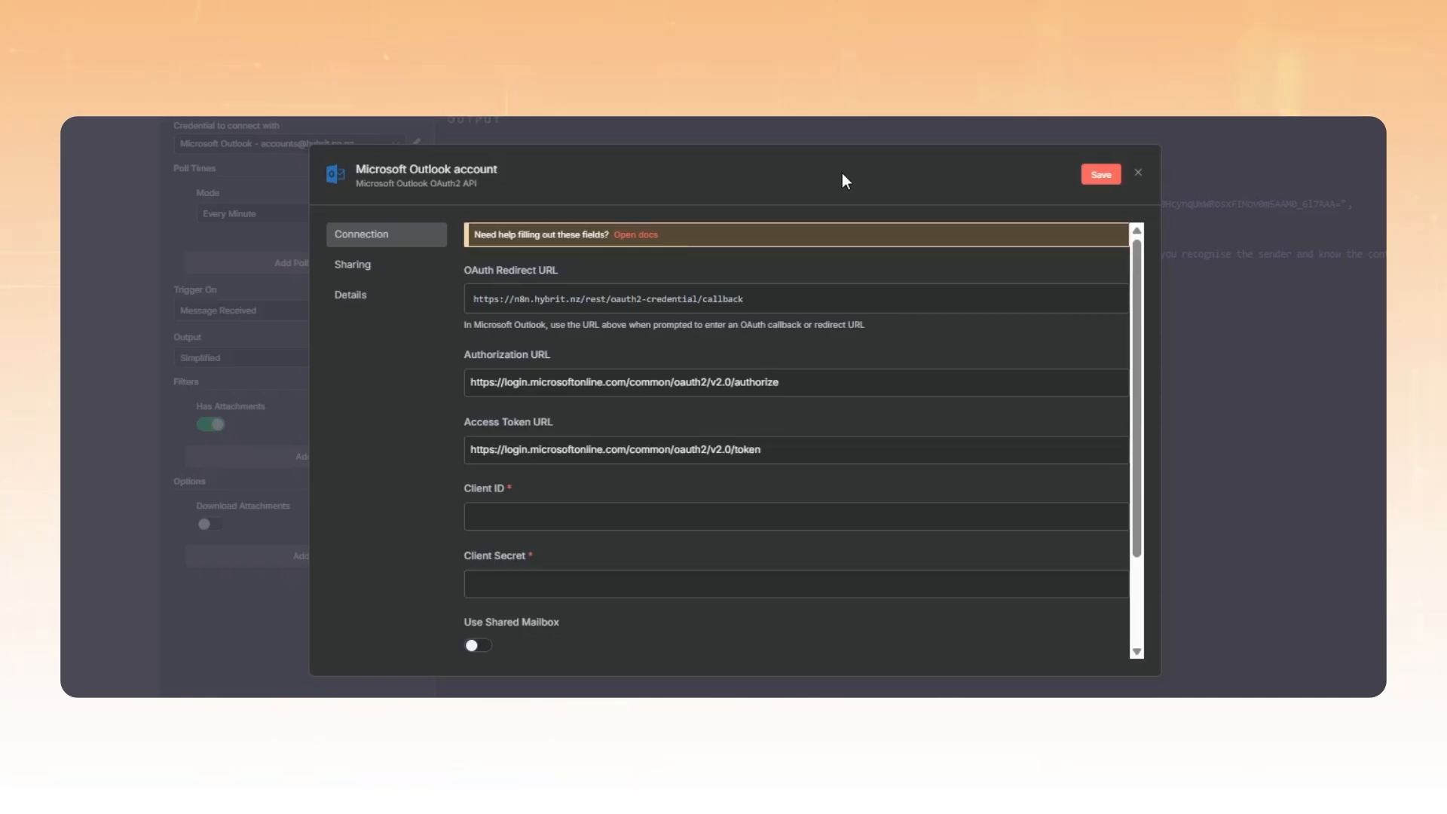
mouse_move(596, 528)
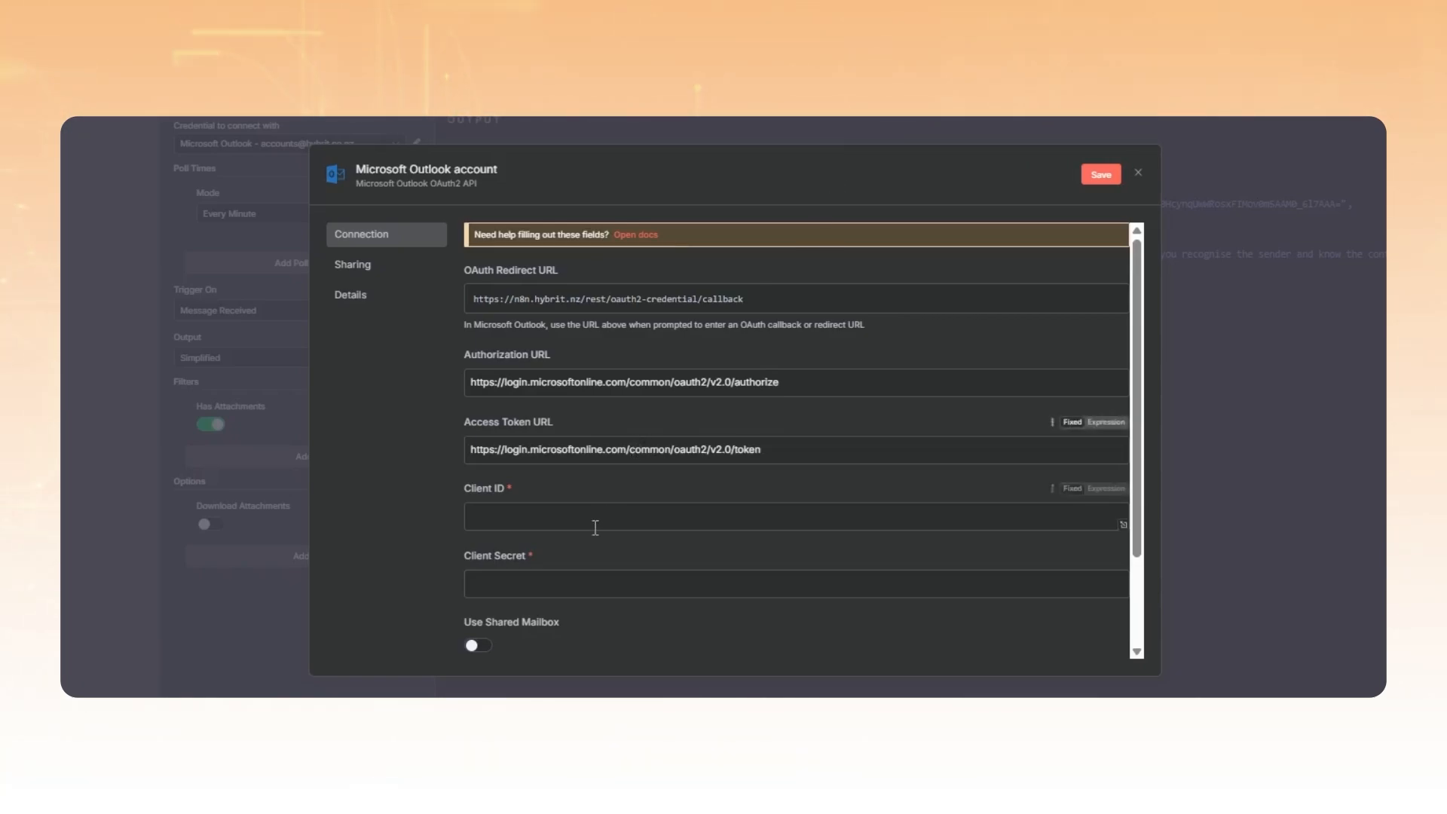
scroll("down", 3)
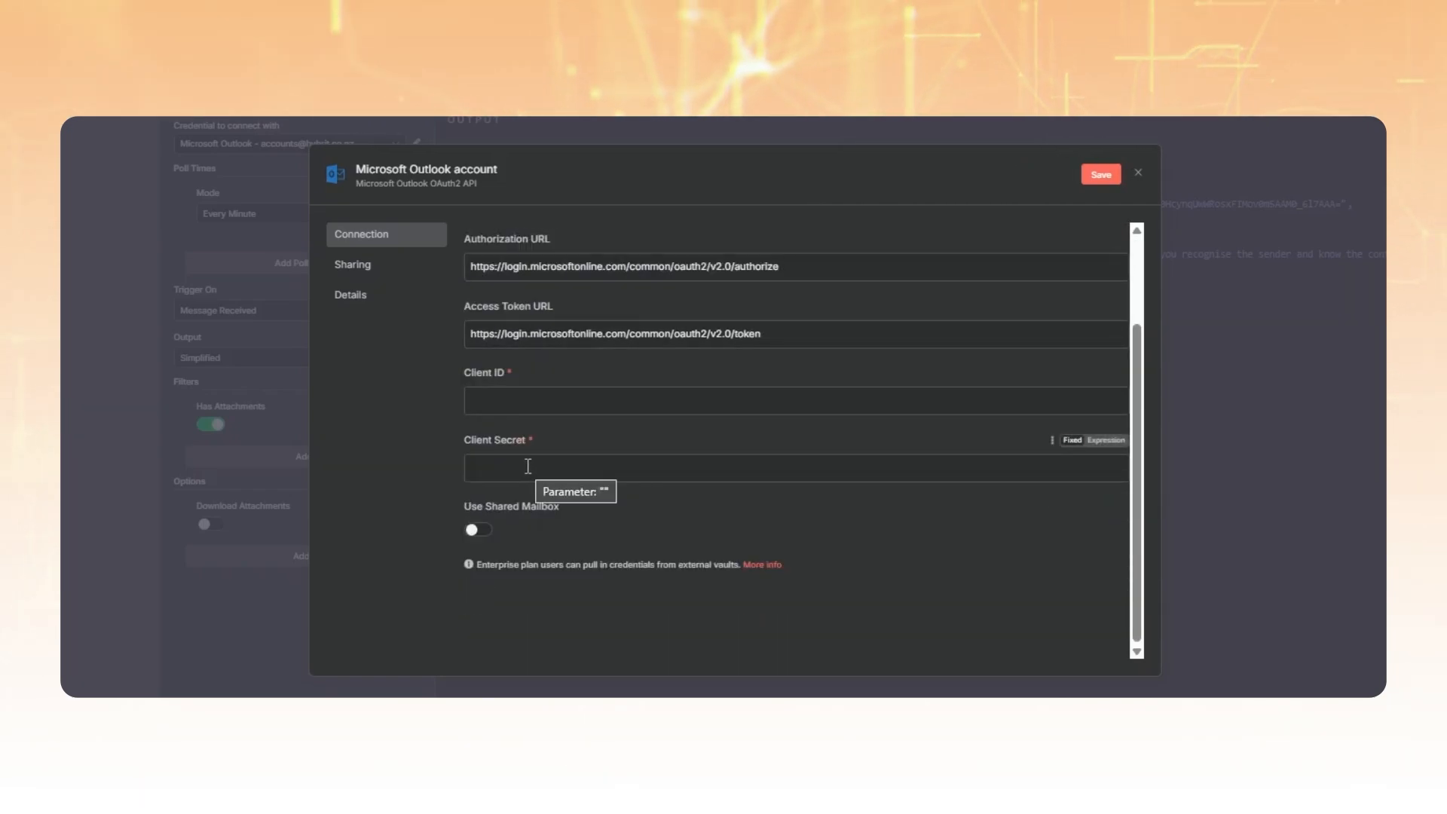
mouse_move(611, 478)
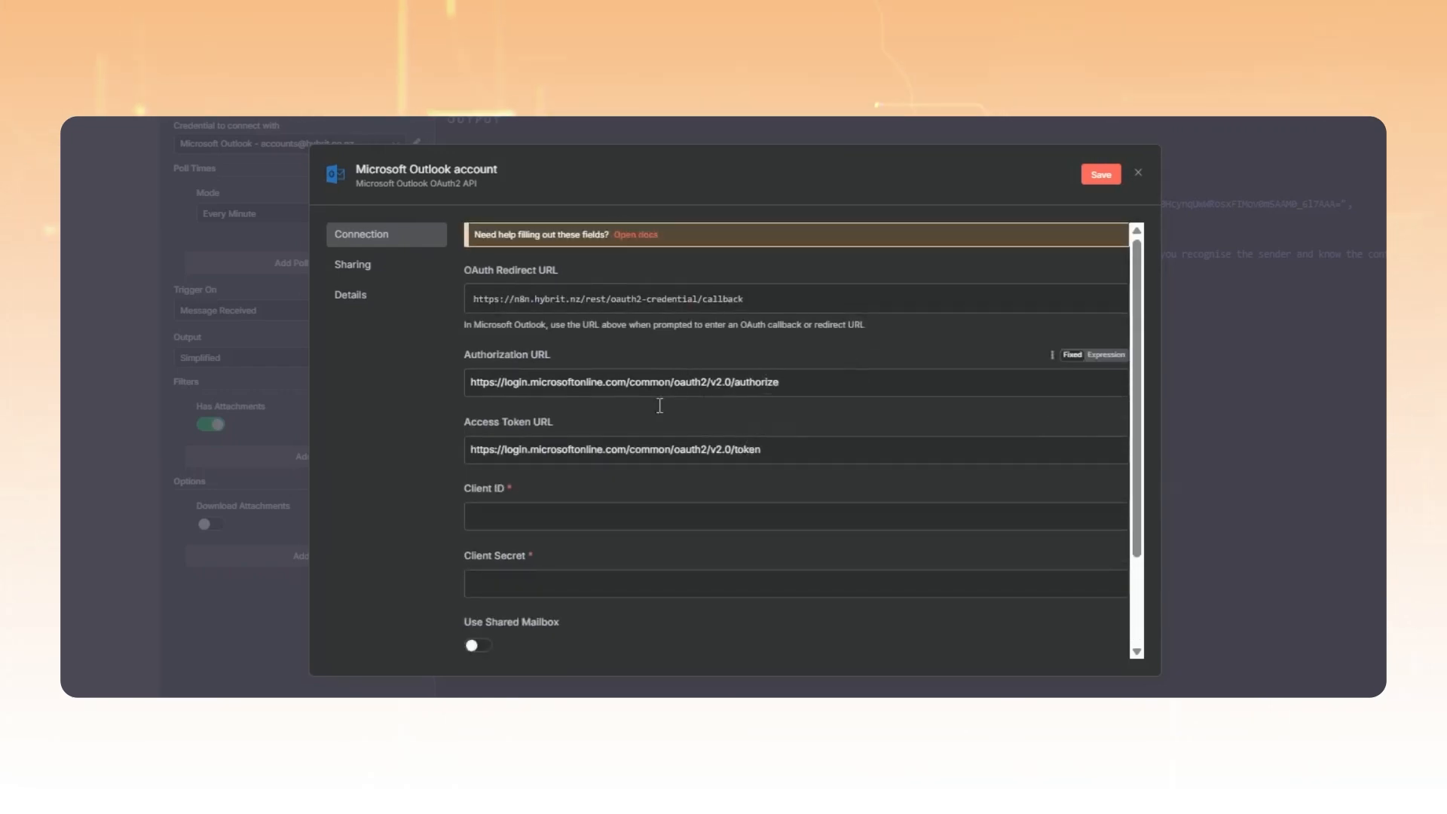
type("sdfdsfsdf")
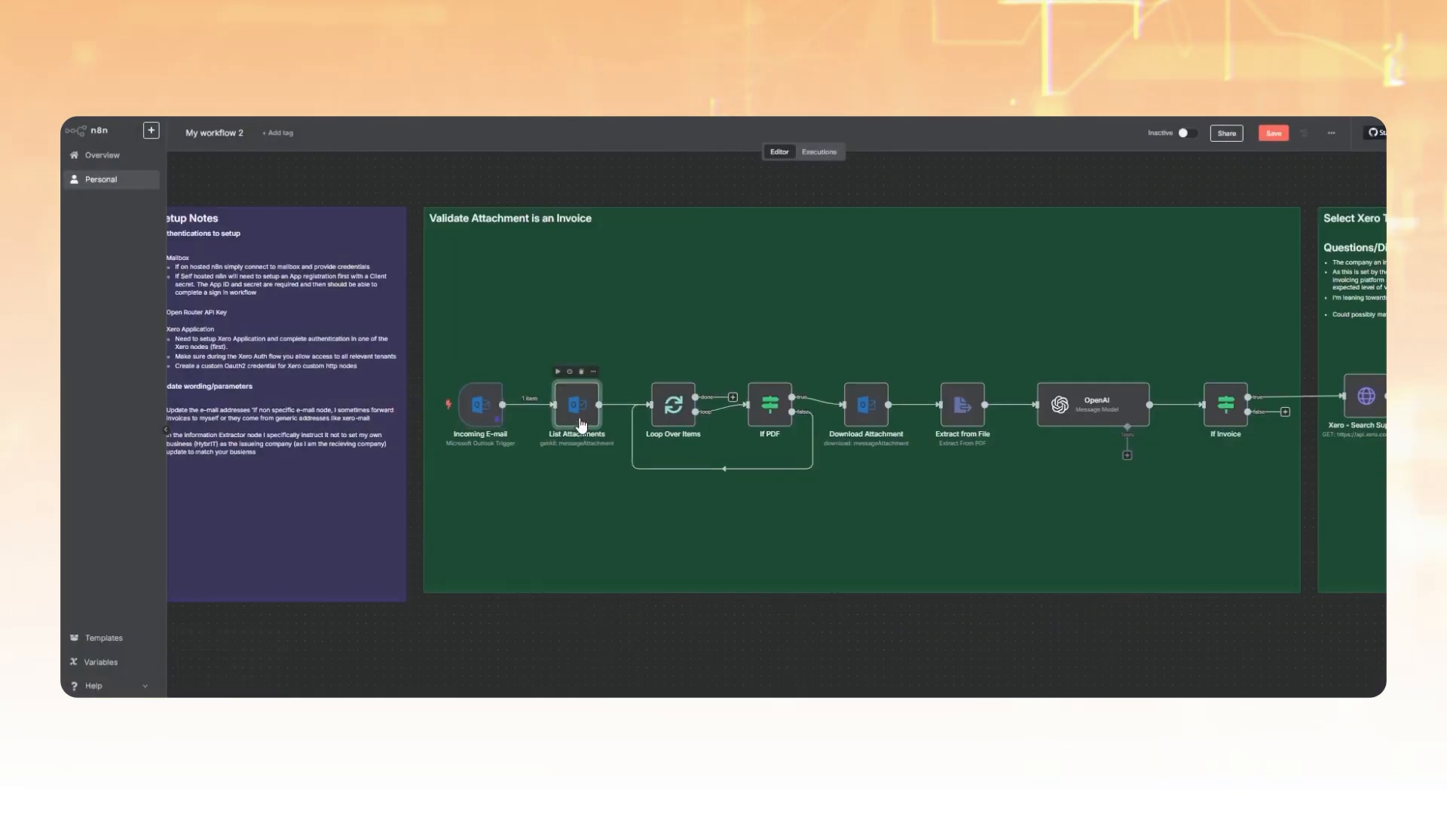
- Review the List Attachments node settings, then pan to the Select Xero Tenant group
double_click(578, 404)
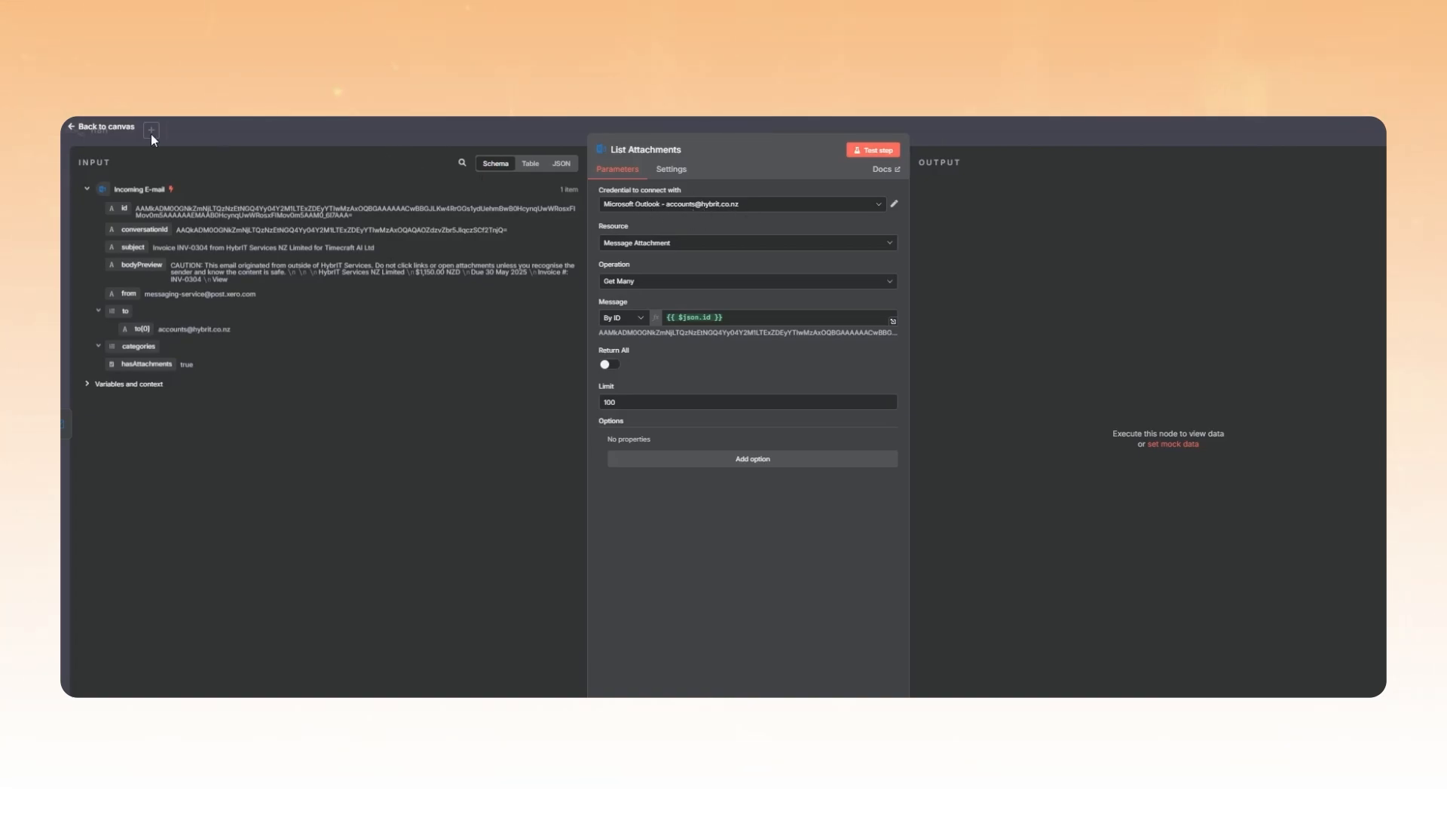
left_click(101, 126)
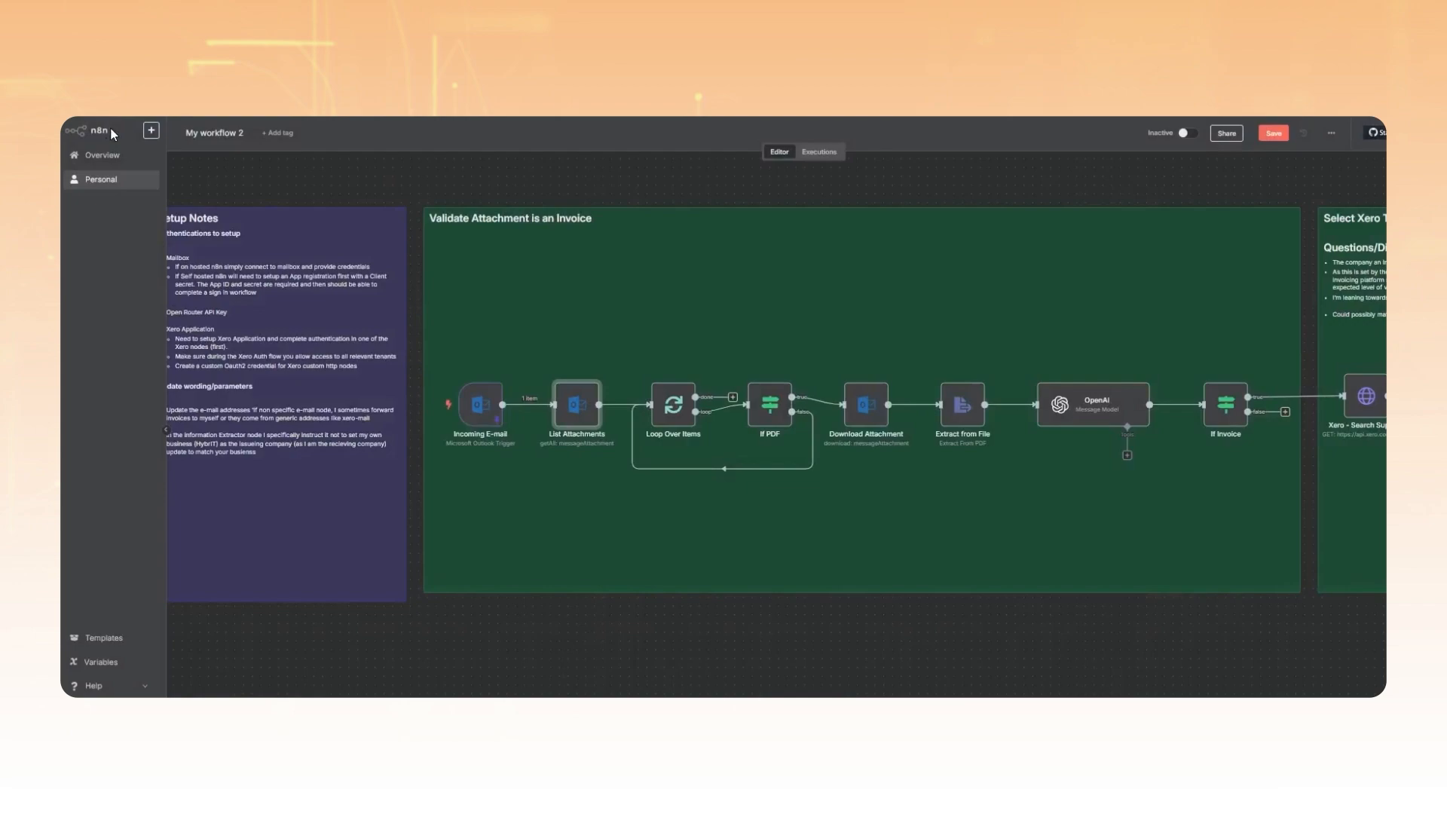
mouse_move(1117, 627)
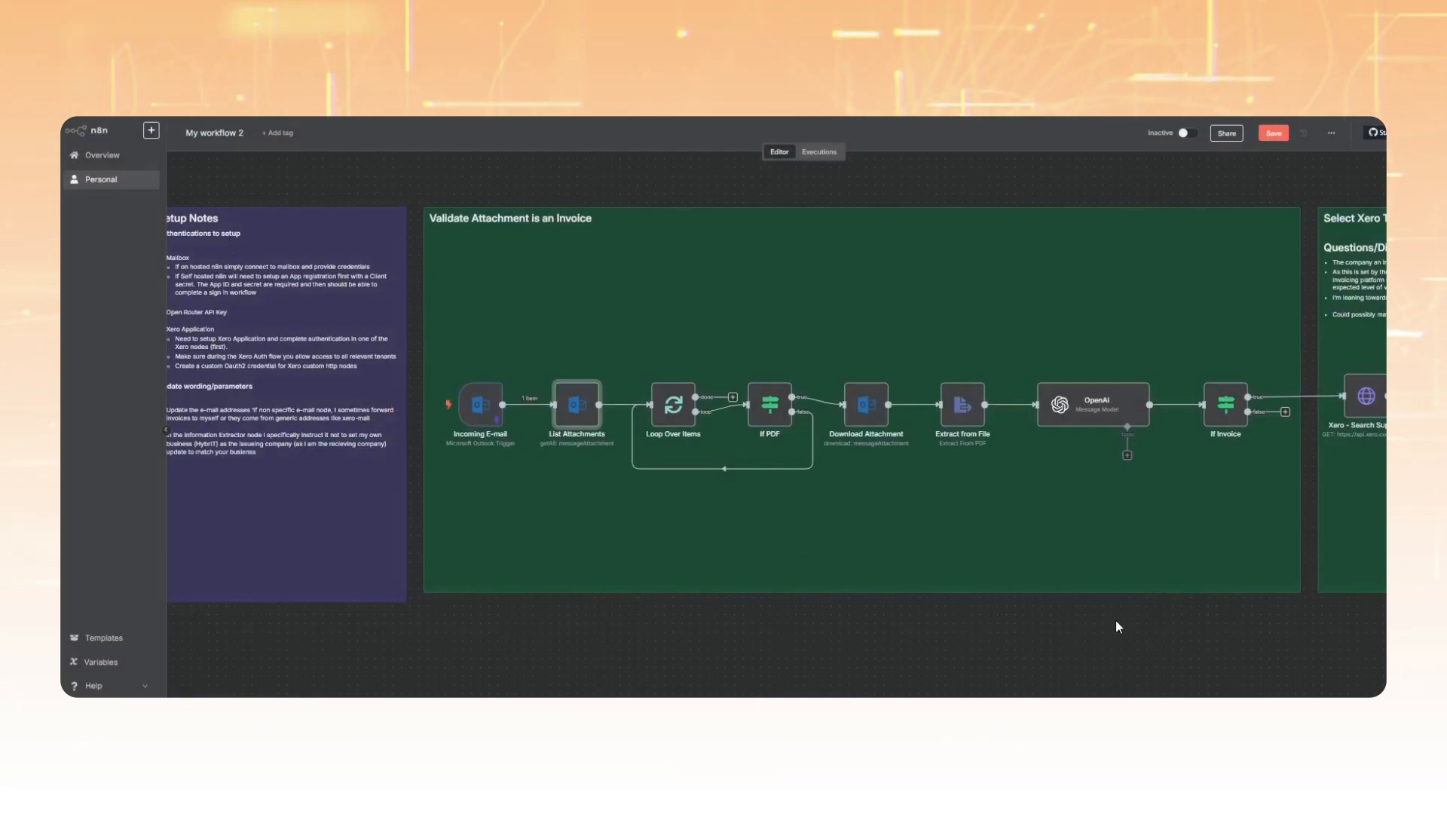
mouse_move(1060, 649)
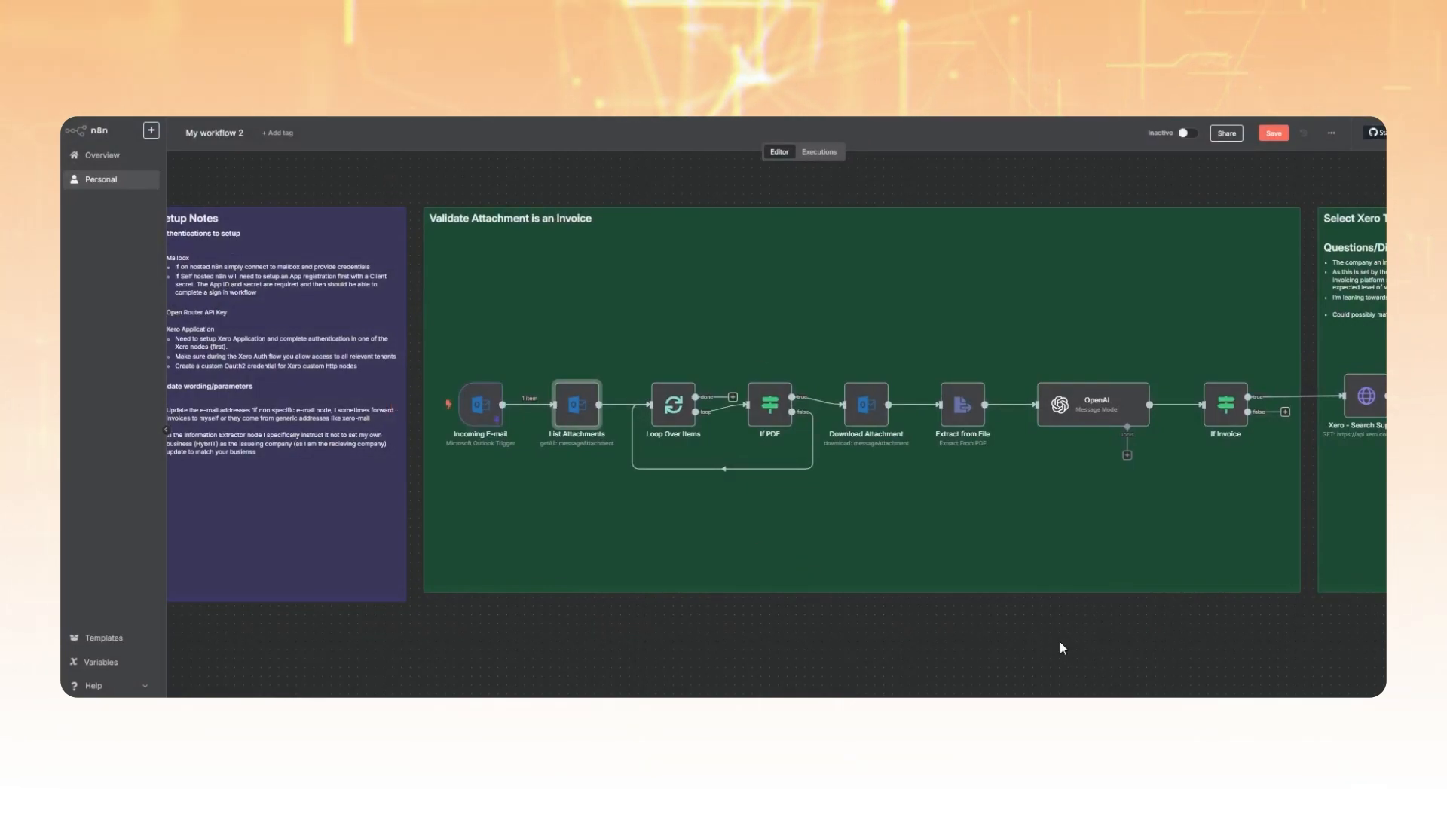
left_click_drag(1061, 649, 913, 624)
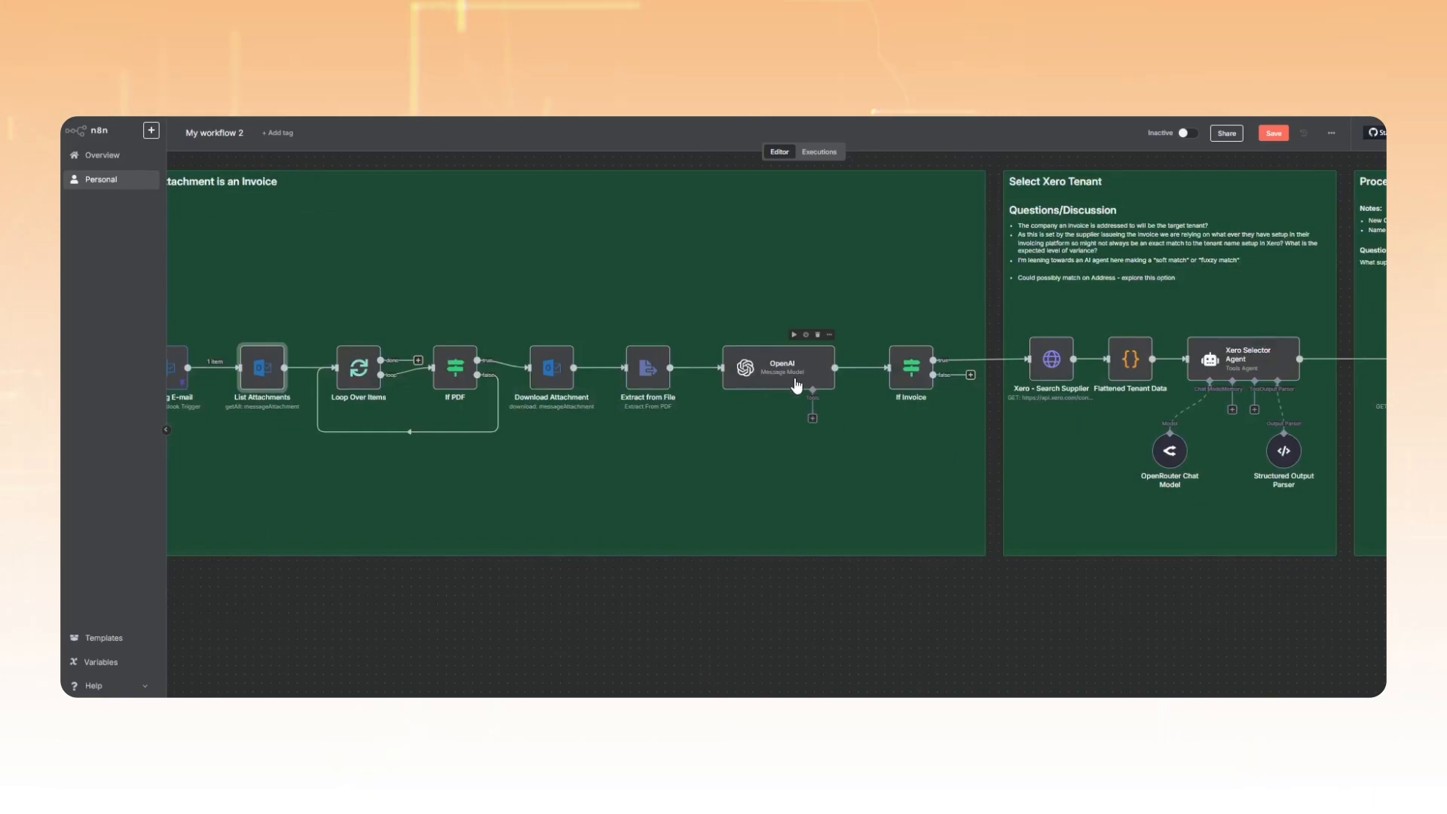
left_click(778, 368)
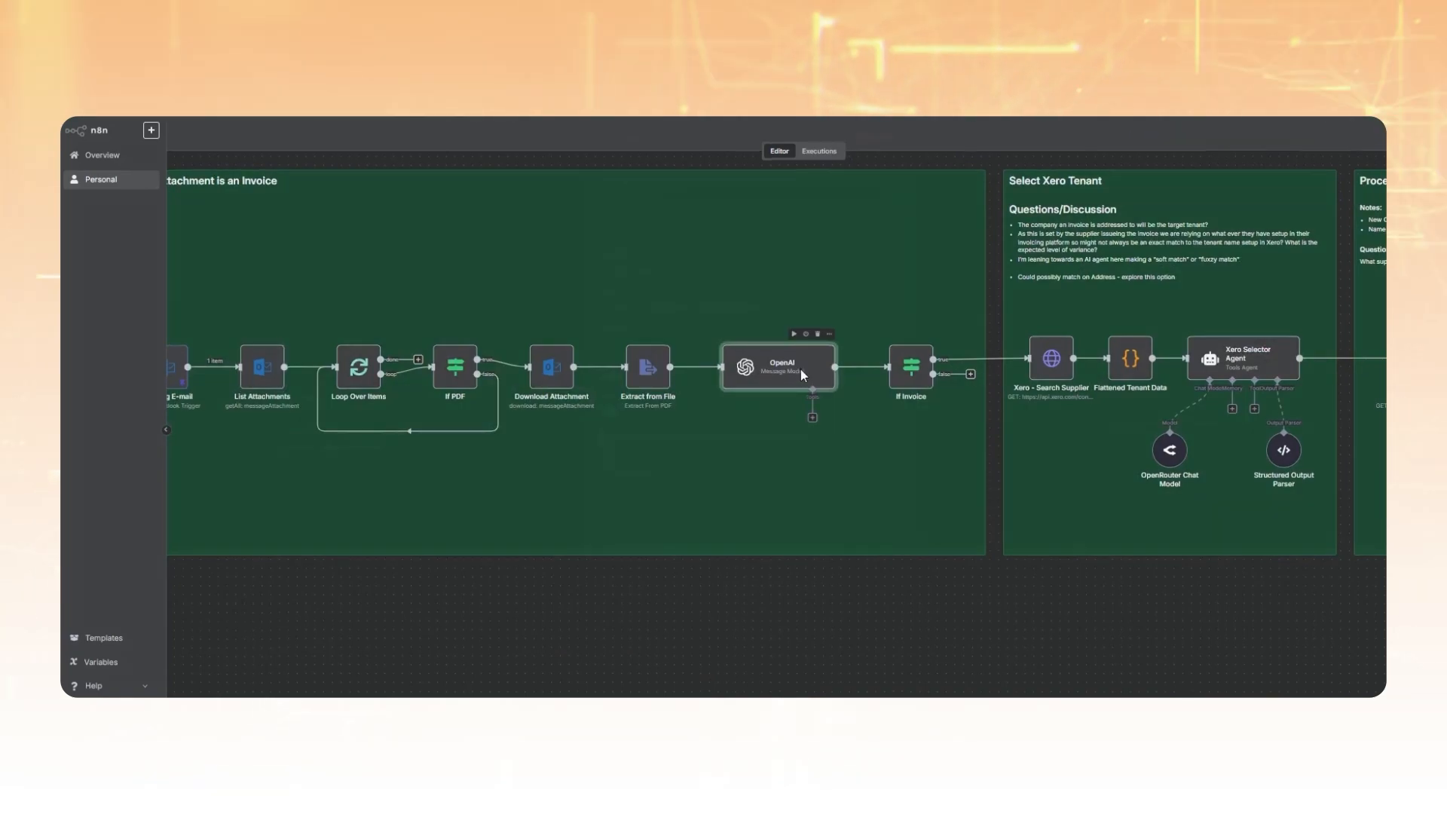
double_click(778, 365)
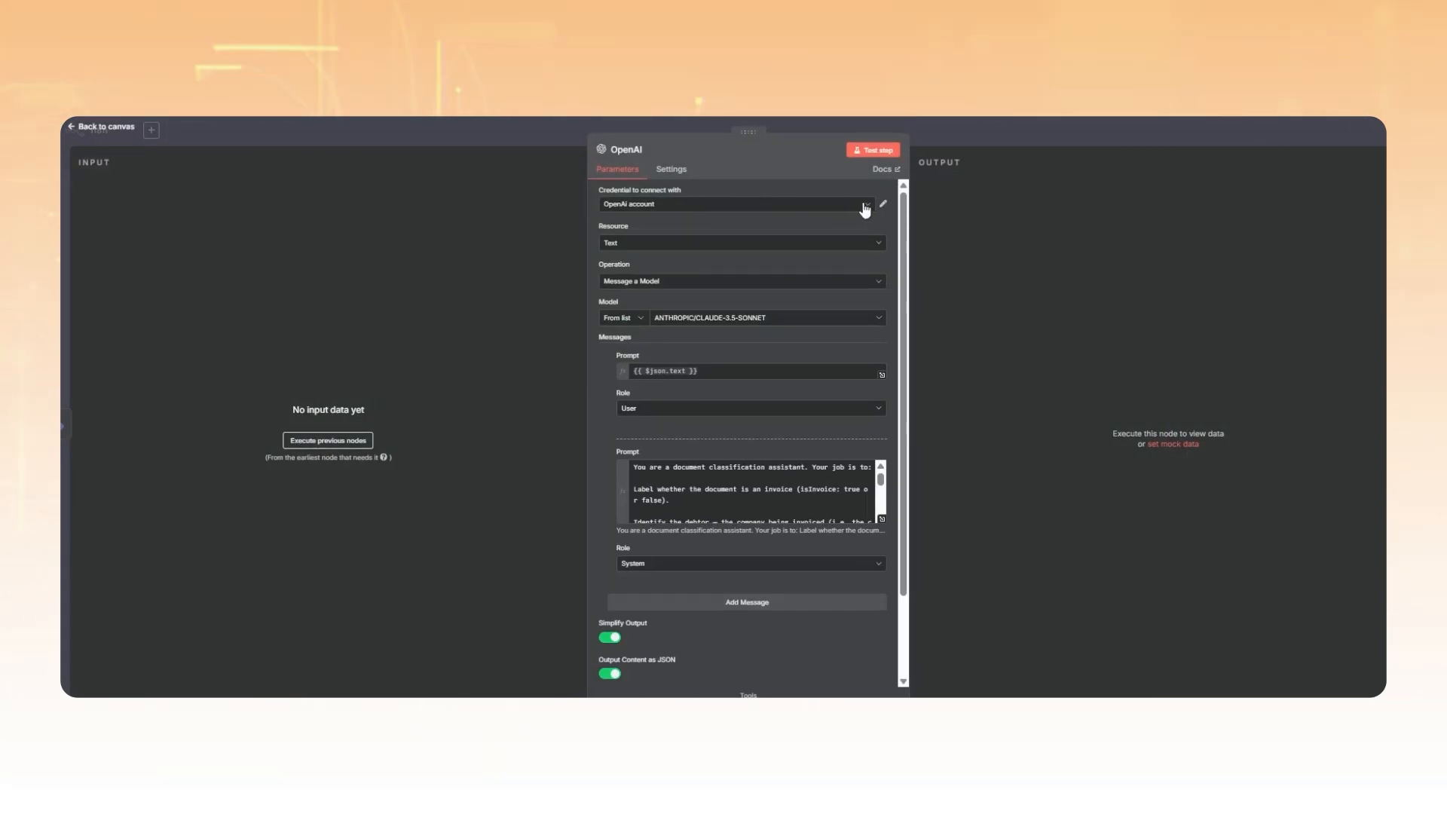
left_click(882, 203)
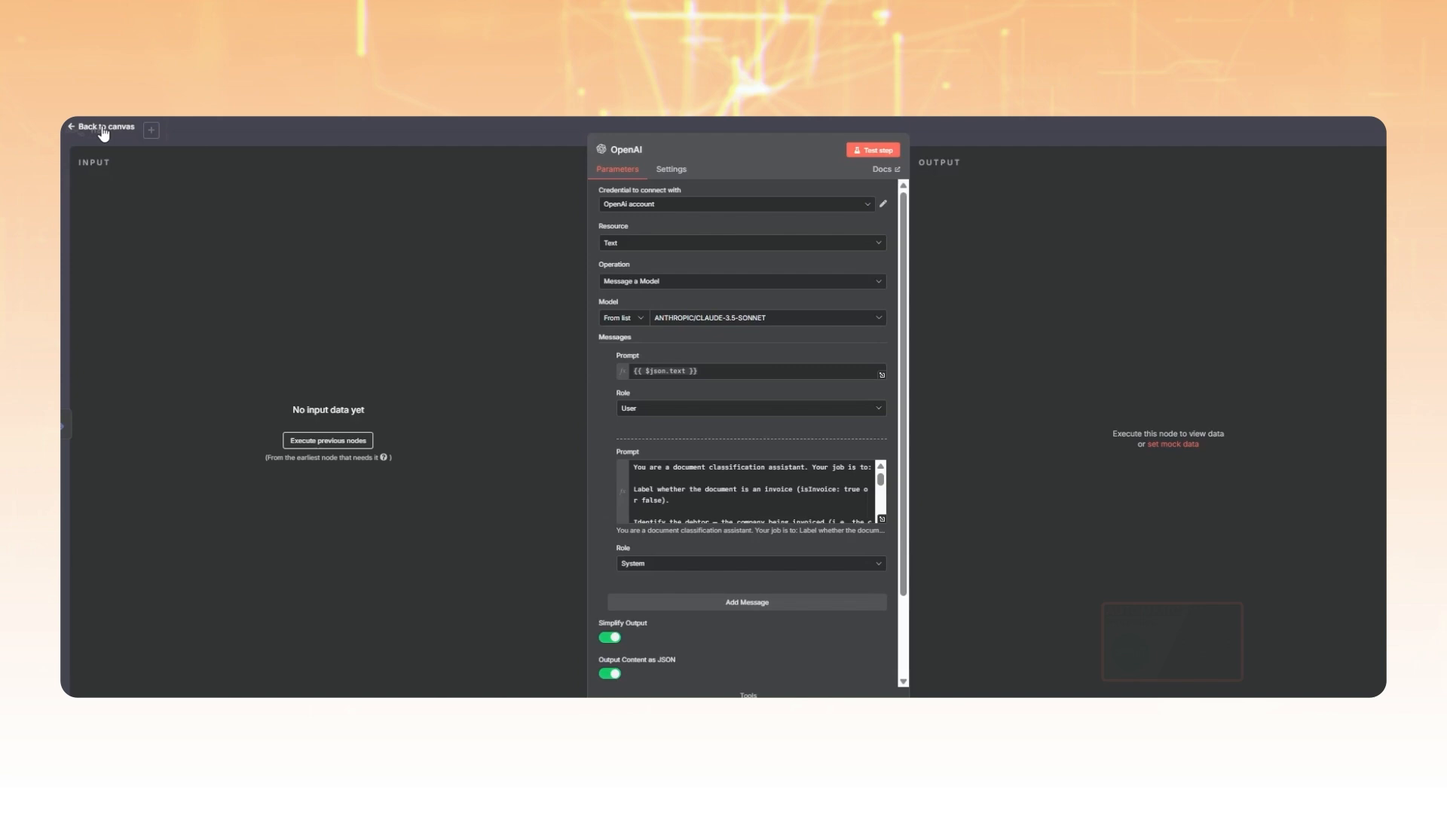
mouse_move(656, 265)
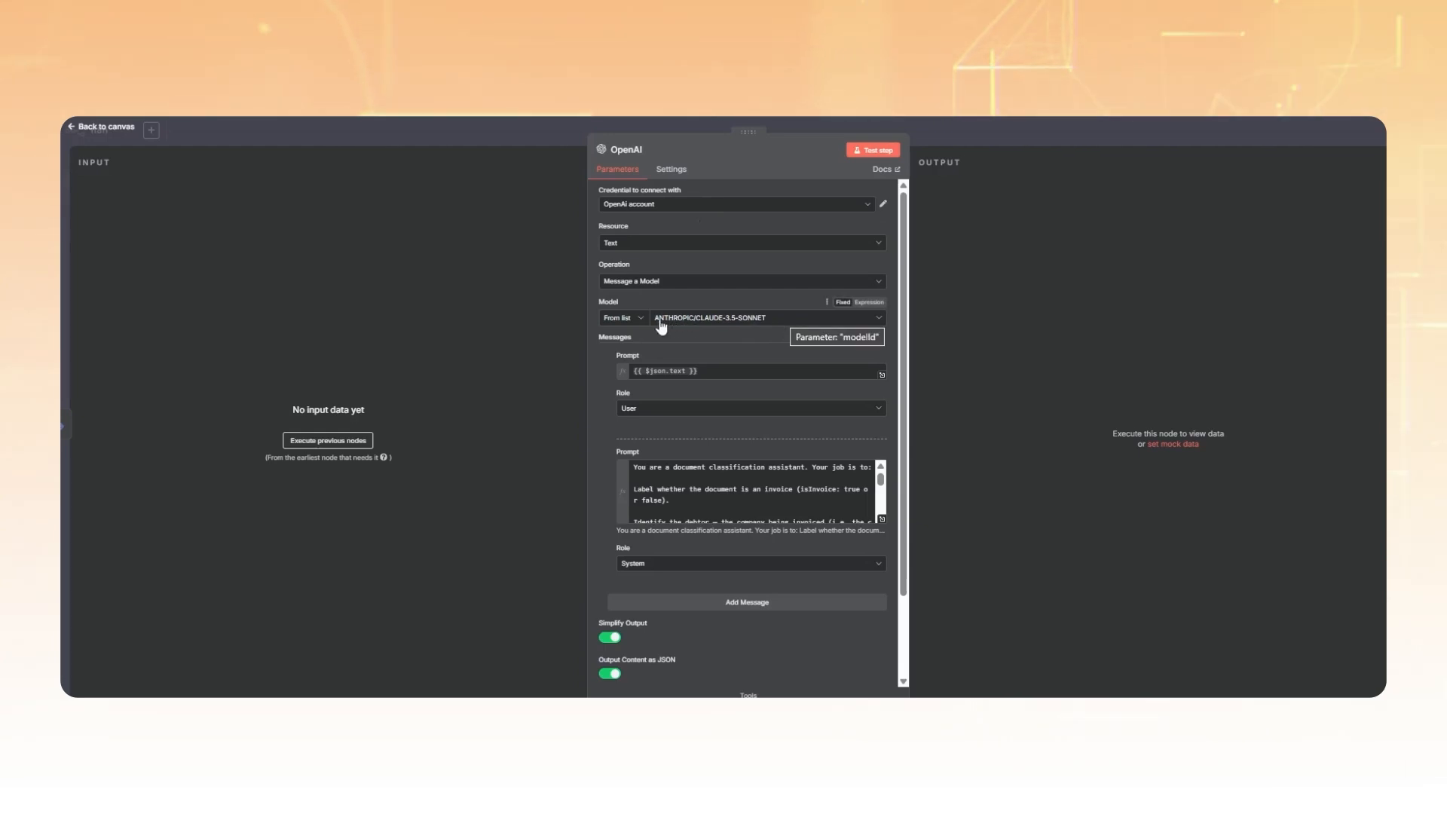
mouse_move(738, 330)
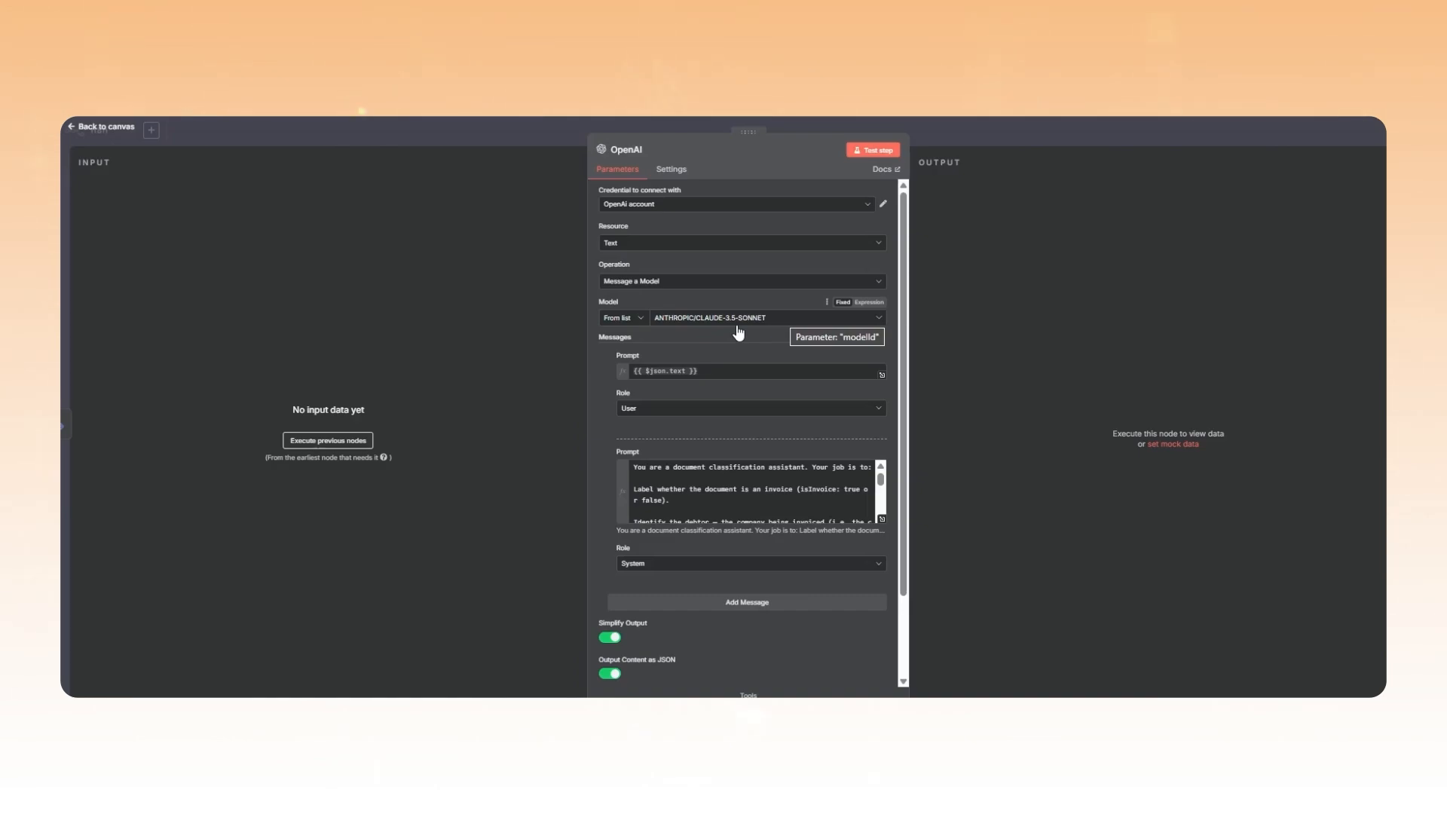
mouse_move(738, 365)
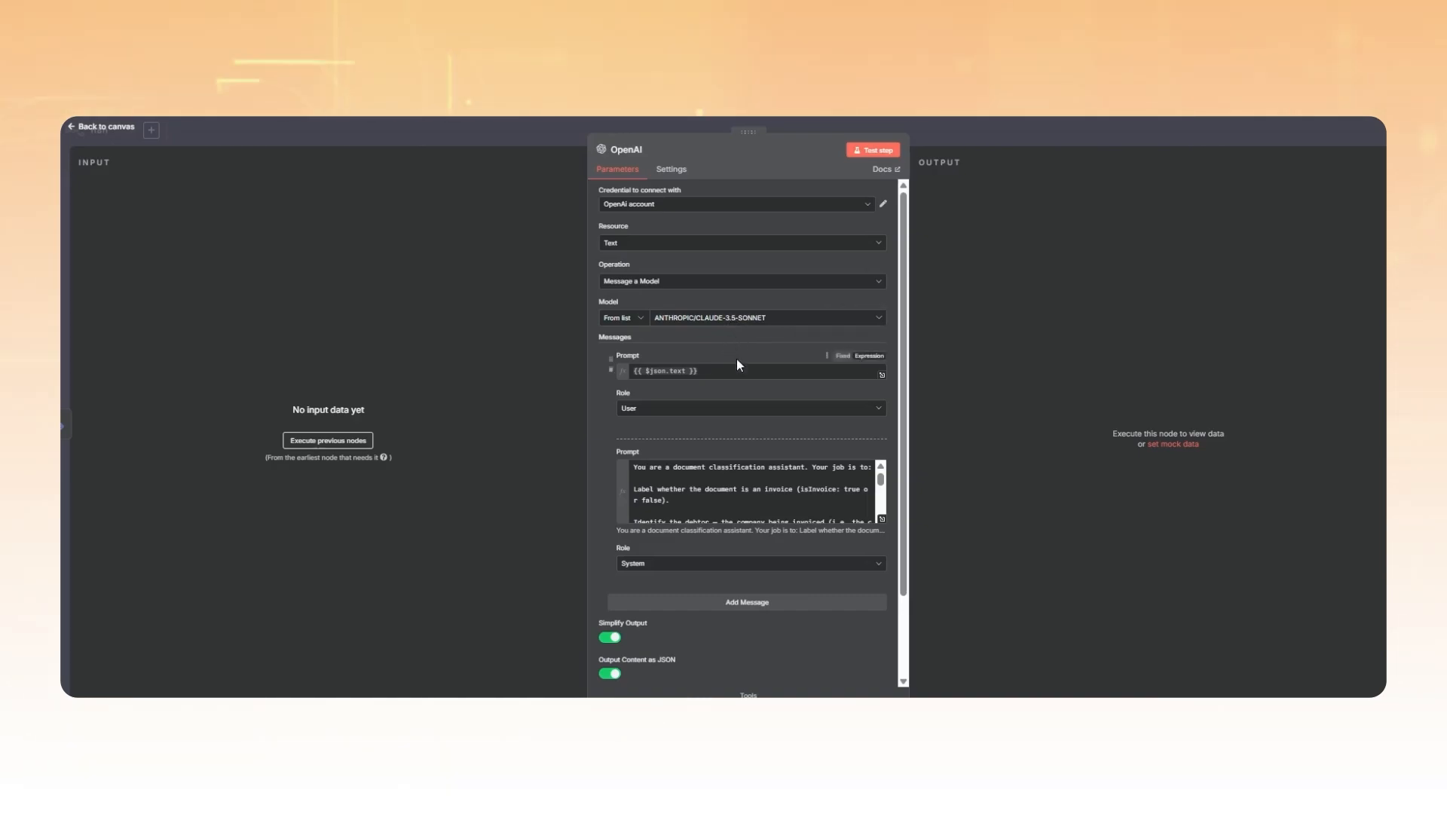
left_click(104, 127)
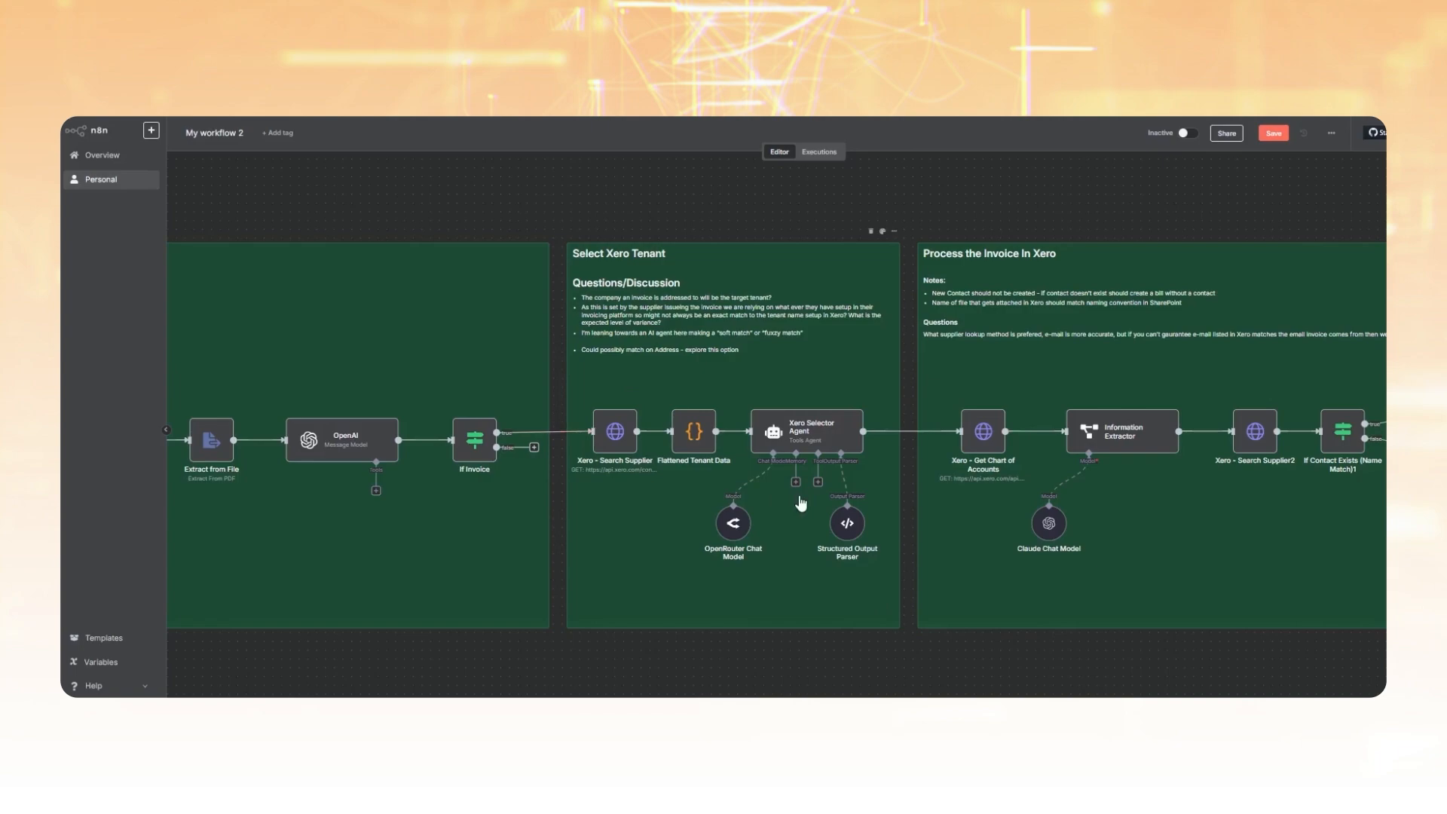
mouse_move(615, 433)
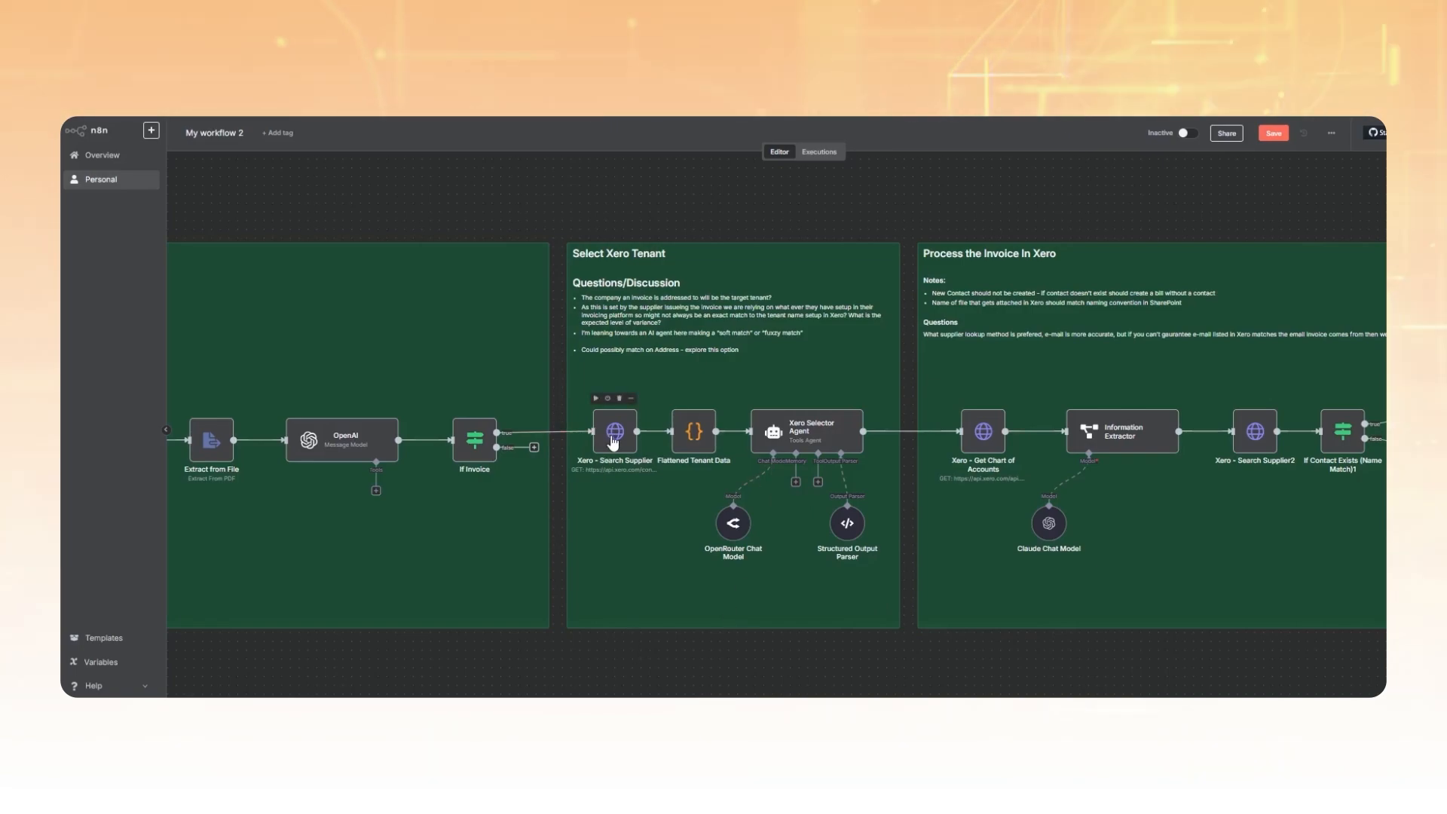
- Bring up the Xero - Search Supplier node's settings showing the Xero - Oauth2 credential
left_click(615, 431)
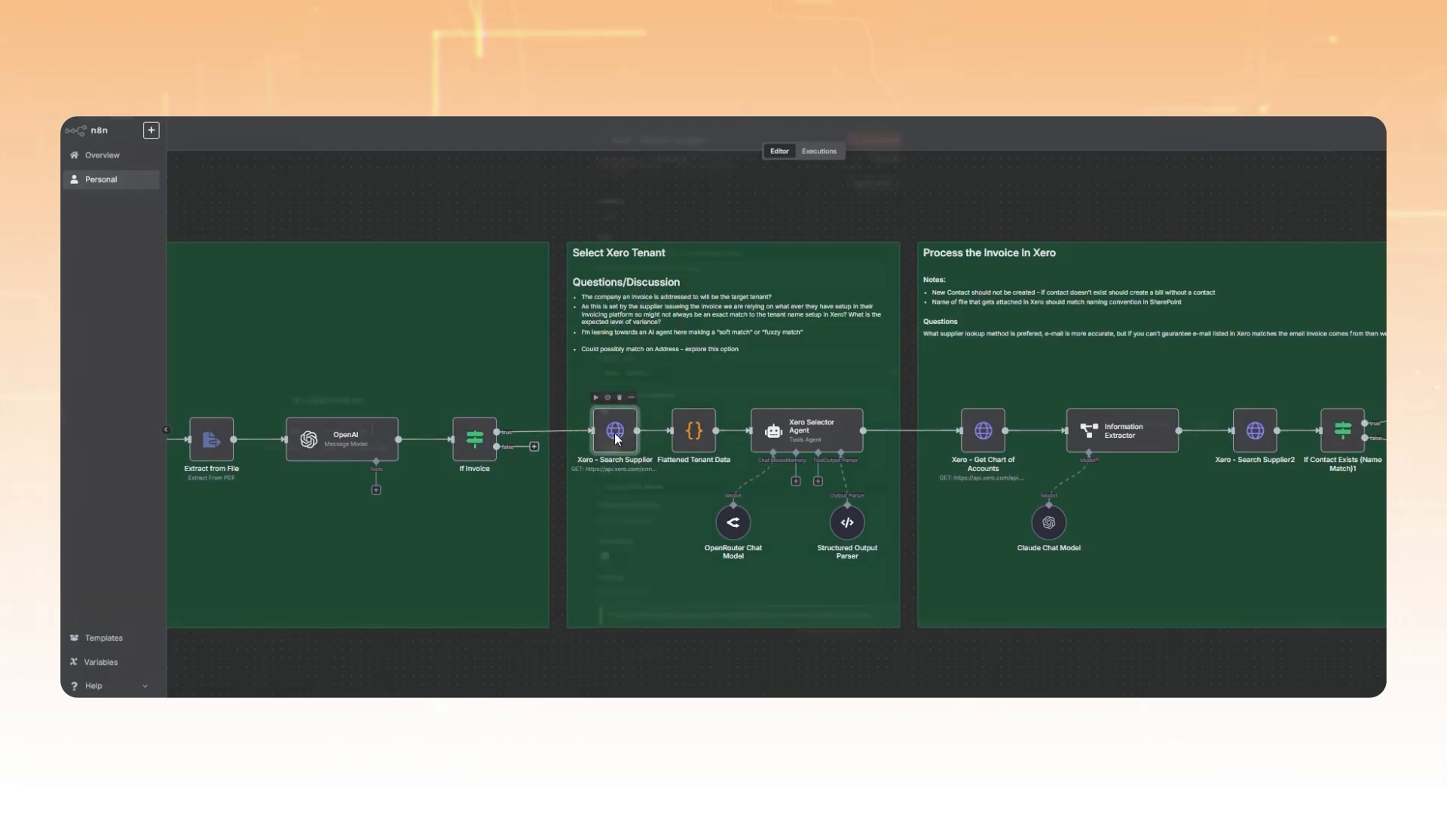
double_click(615, 429)
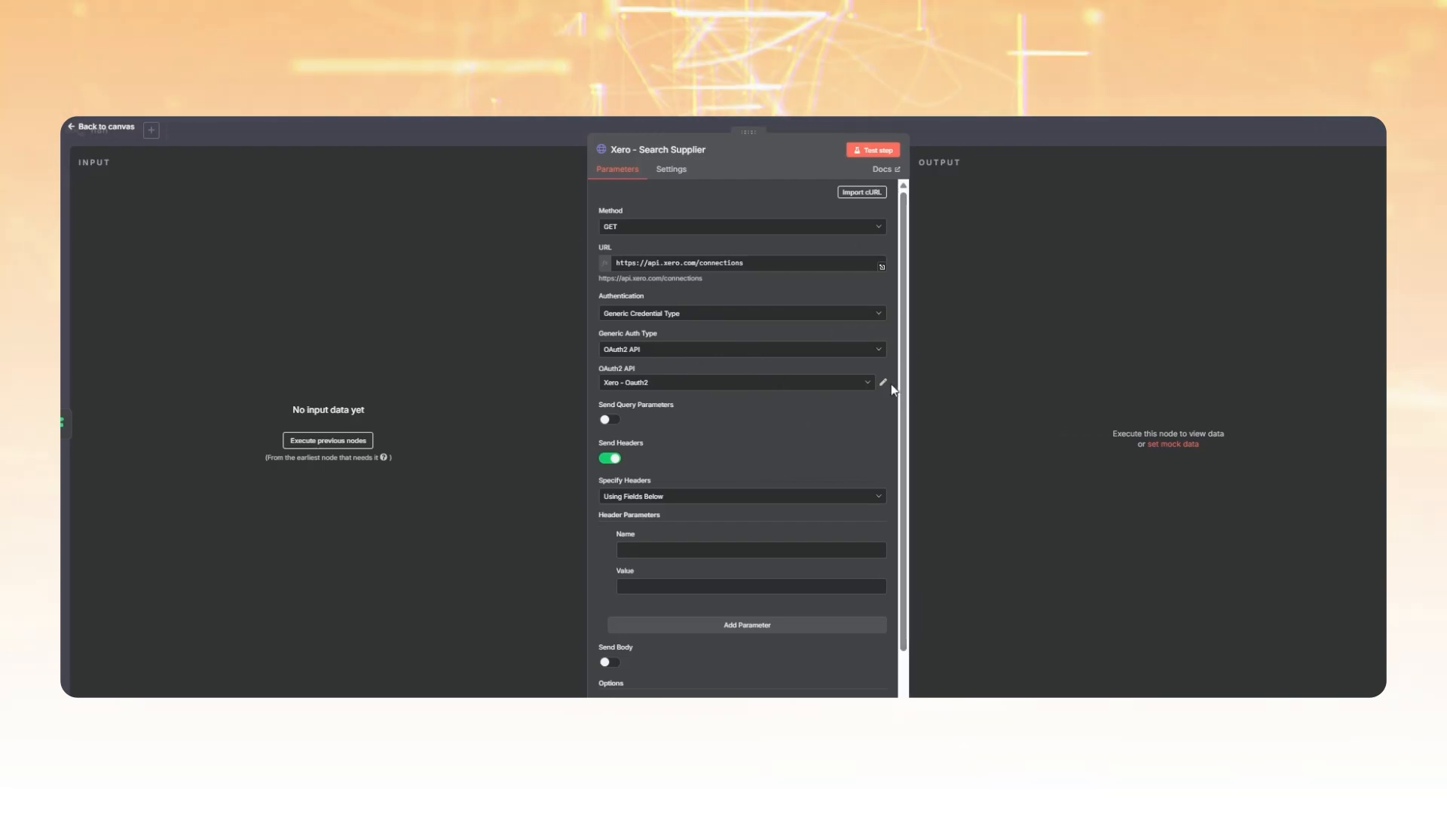
left_click(882, 381)
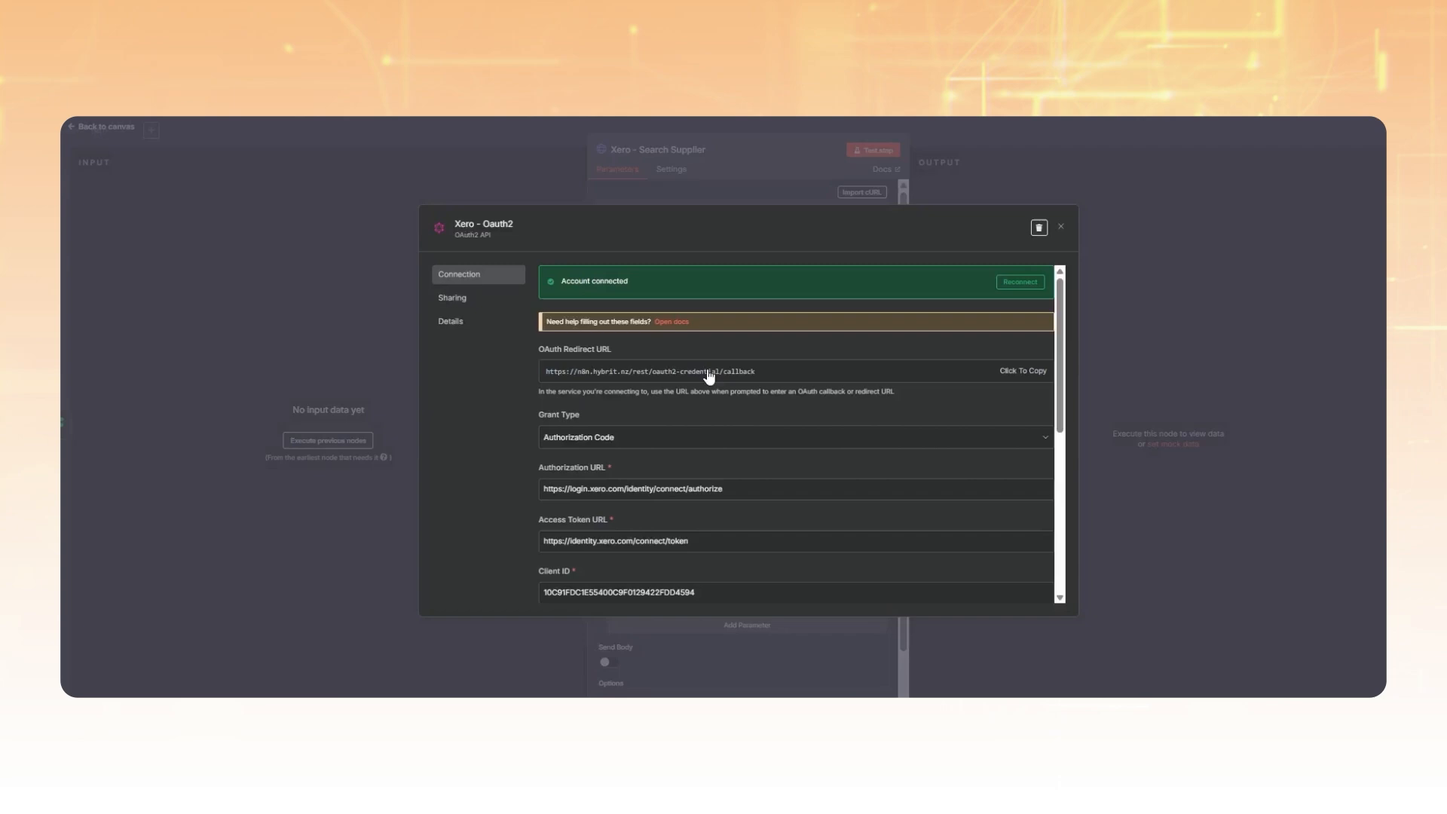
scroll("down", 3)
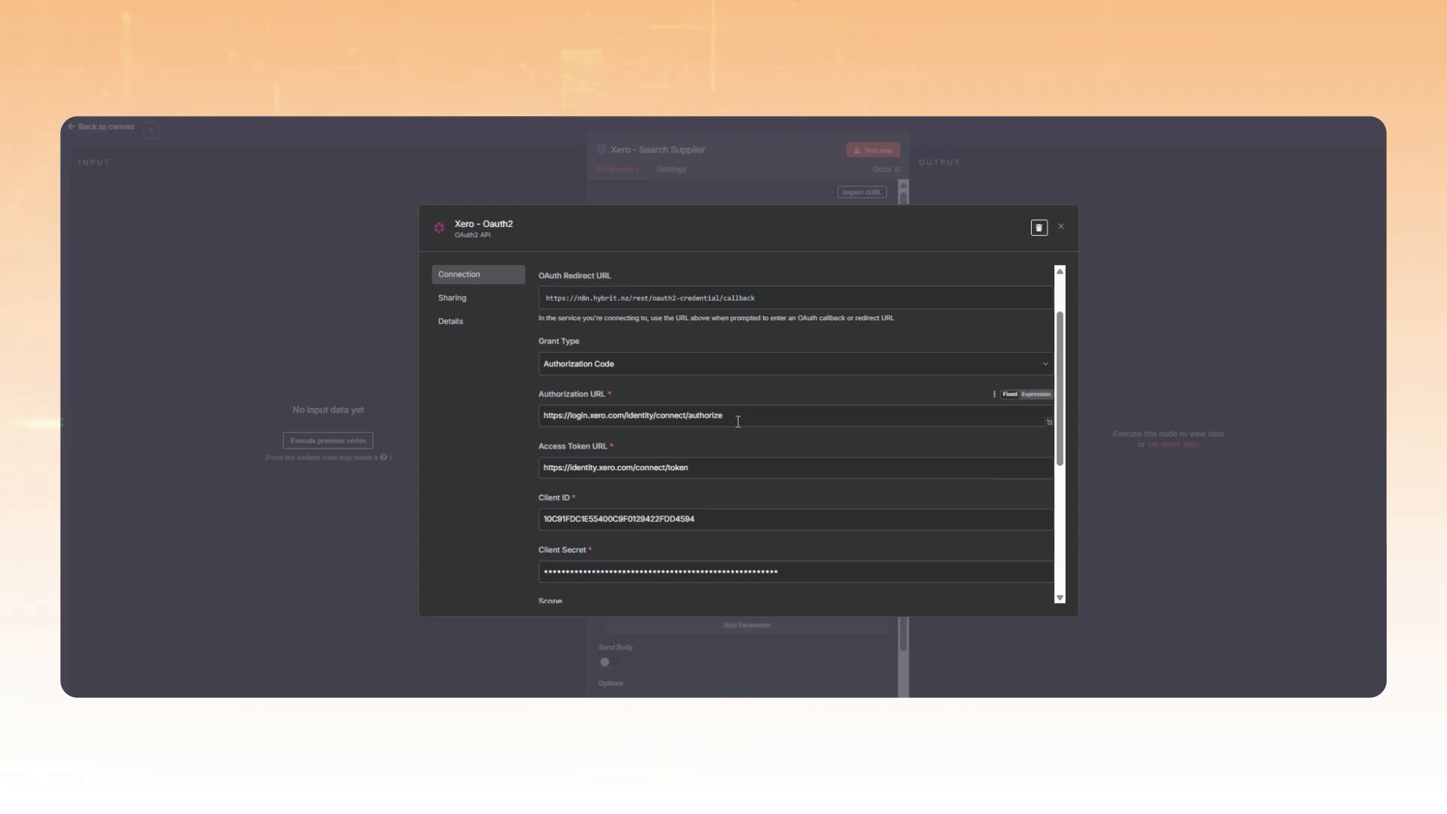
left_click(692, 467)
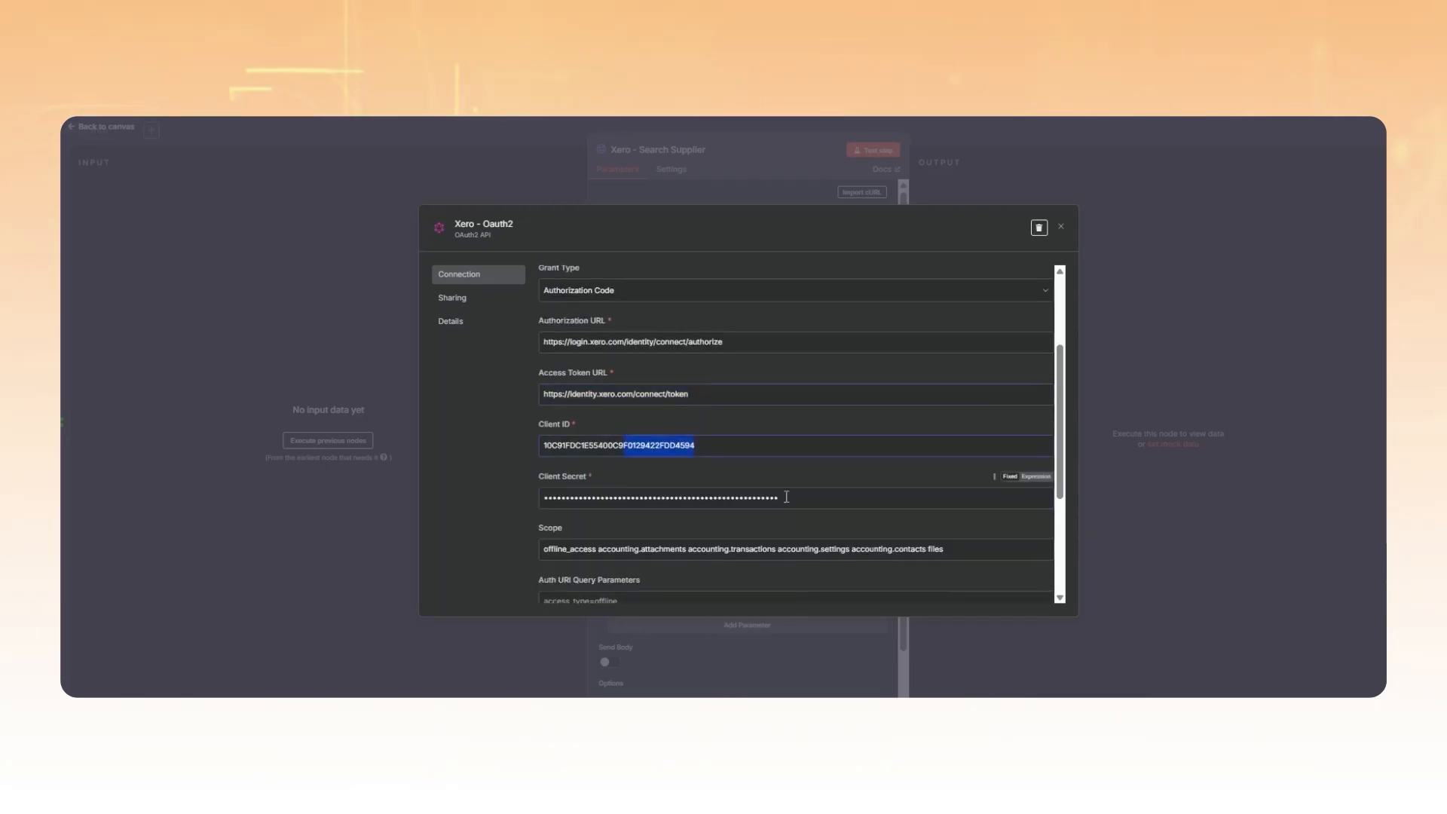
triple_click(661, 498)
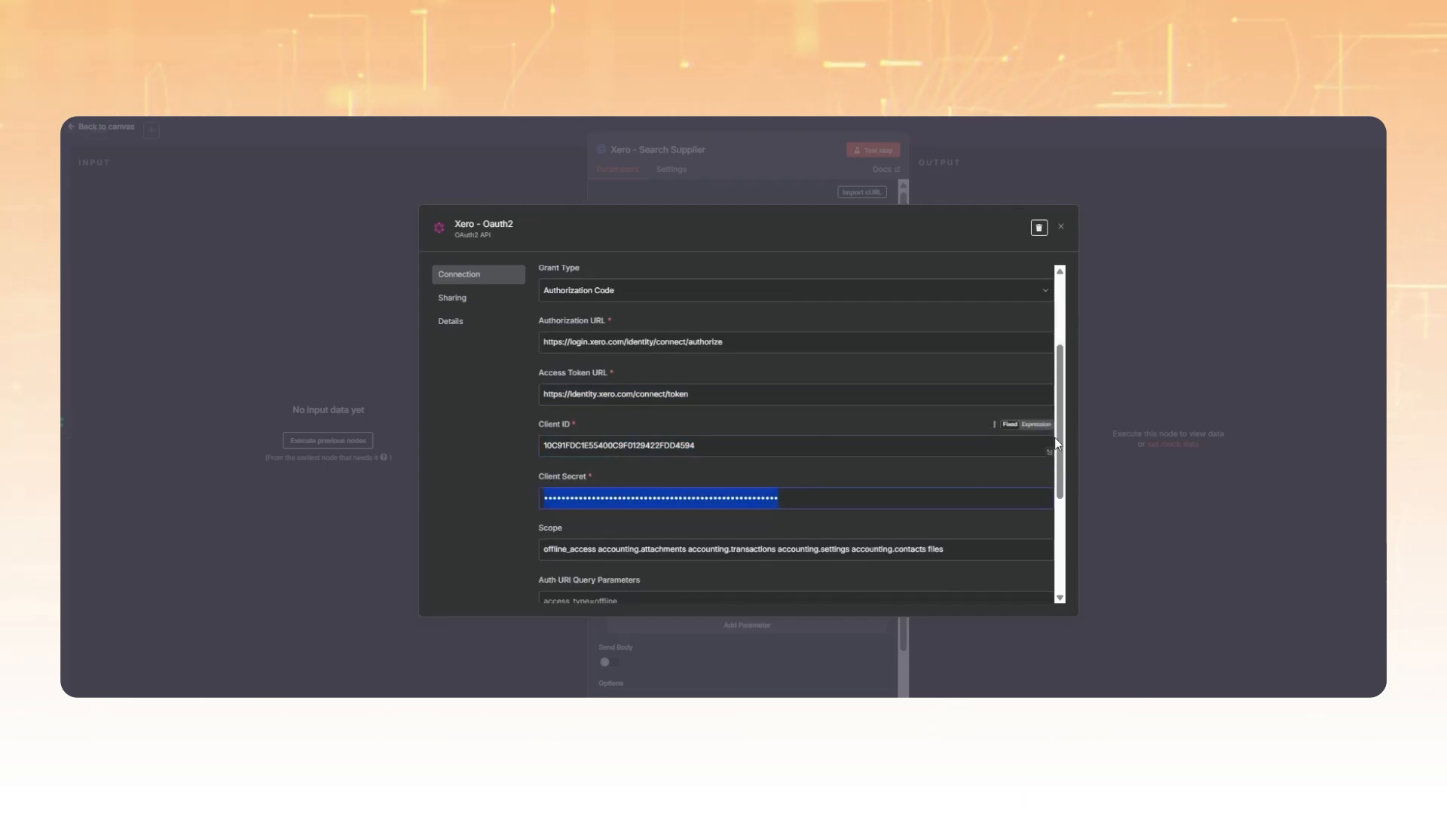
scroll("down", 3)
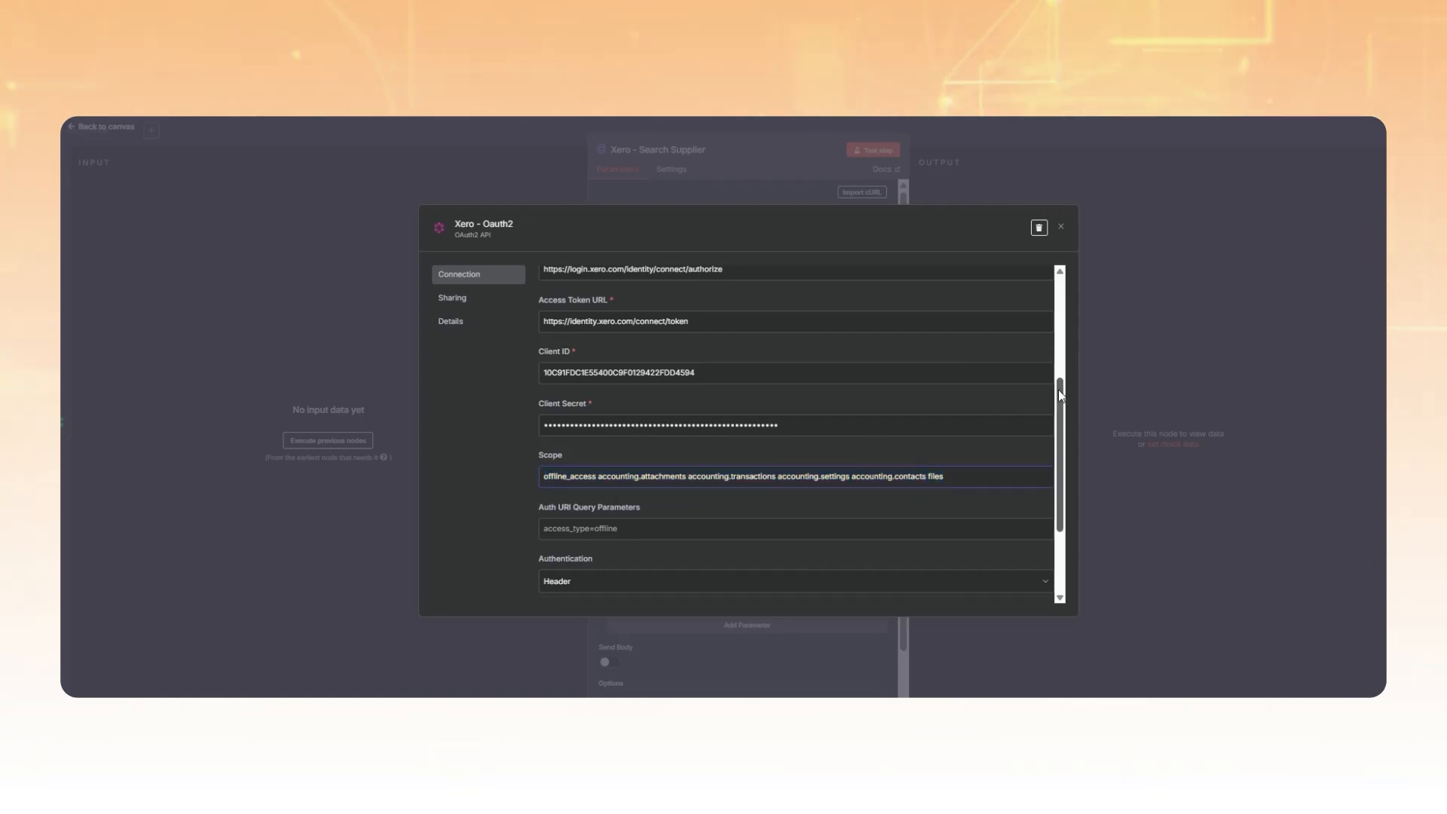
scroll("down", 3)
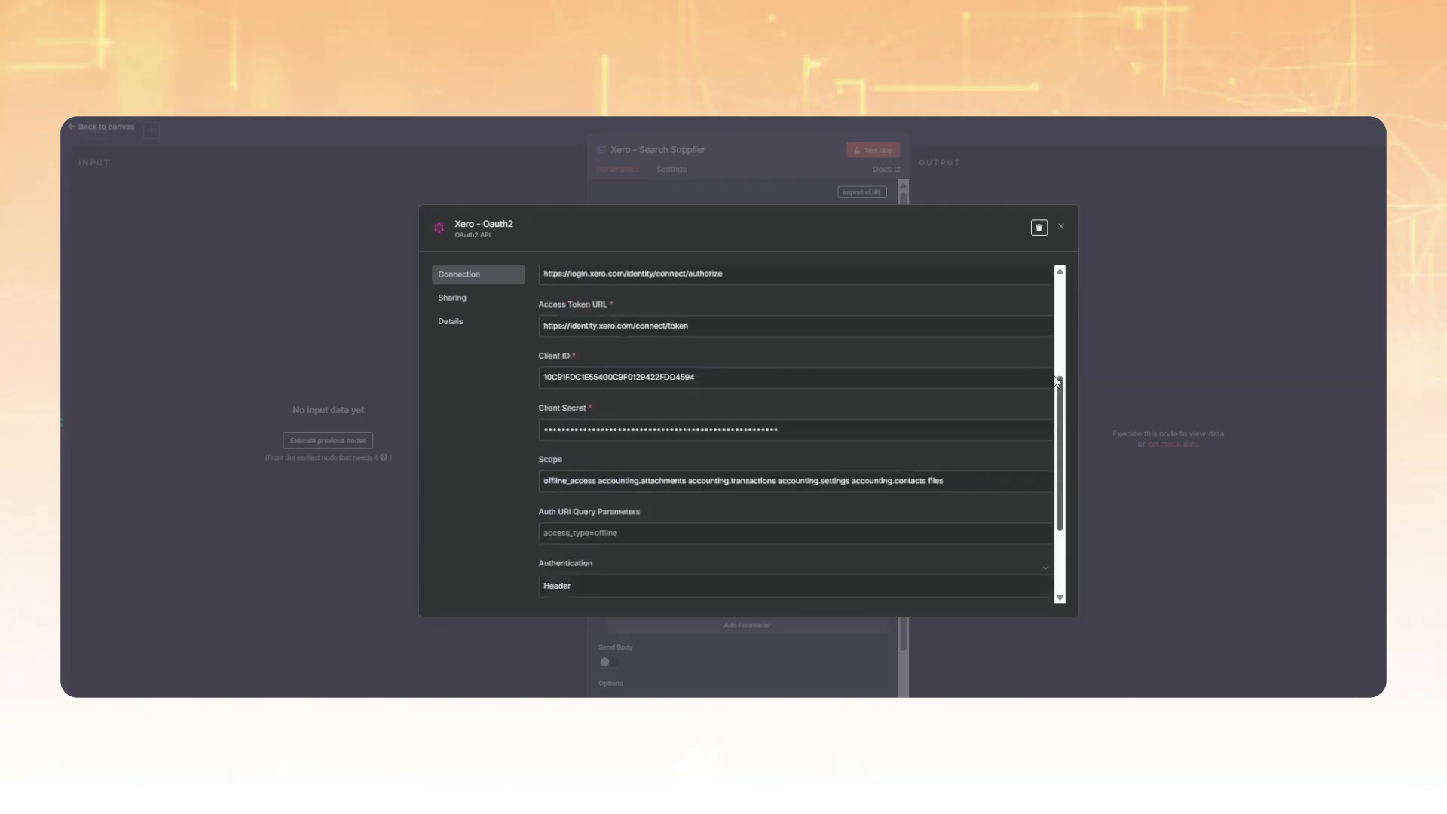
left_click(1060, 227)
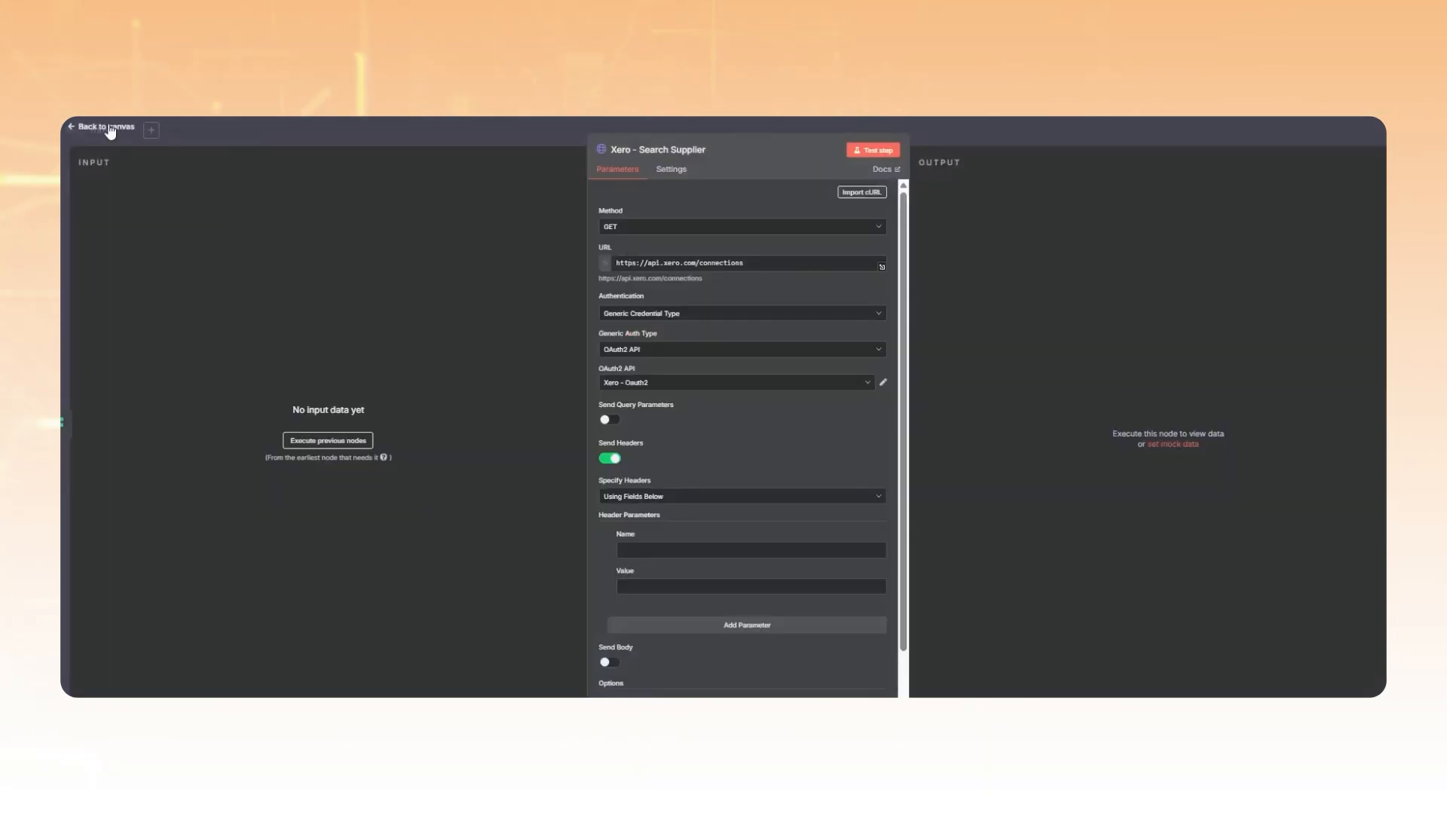
- Review the Xero - Get Chart of Accounts node's OAuth2 credential and tenant ID header, ending on the canvas
left_click(101, 127)
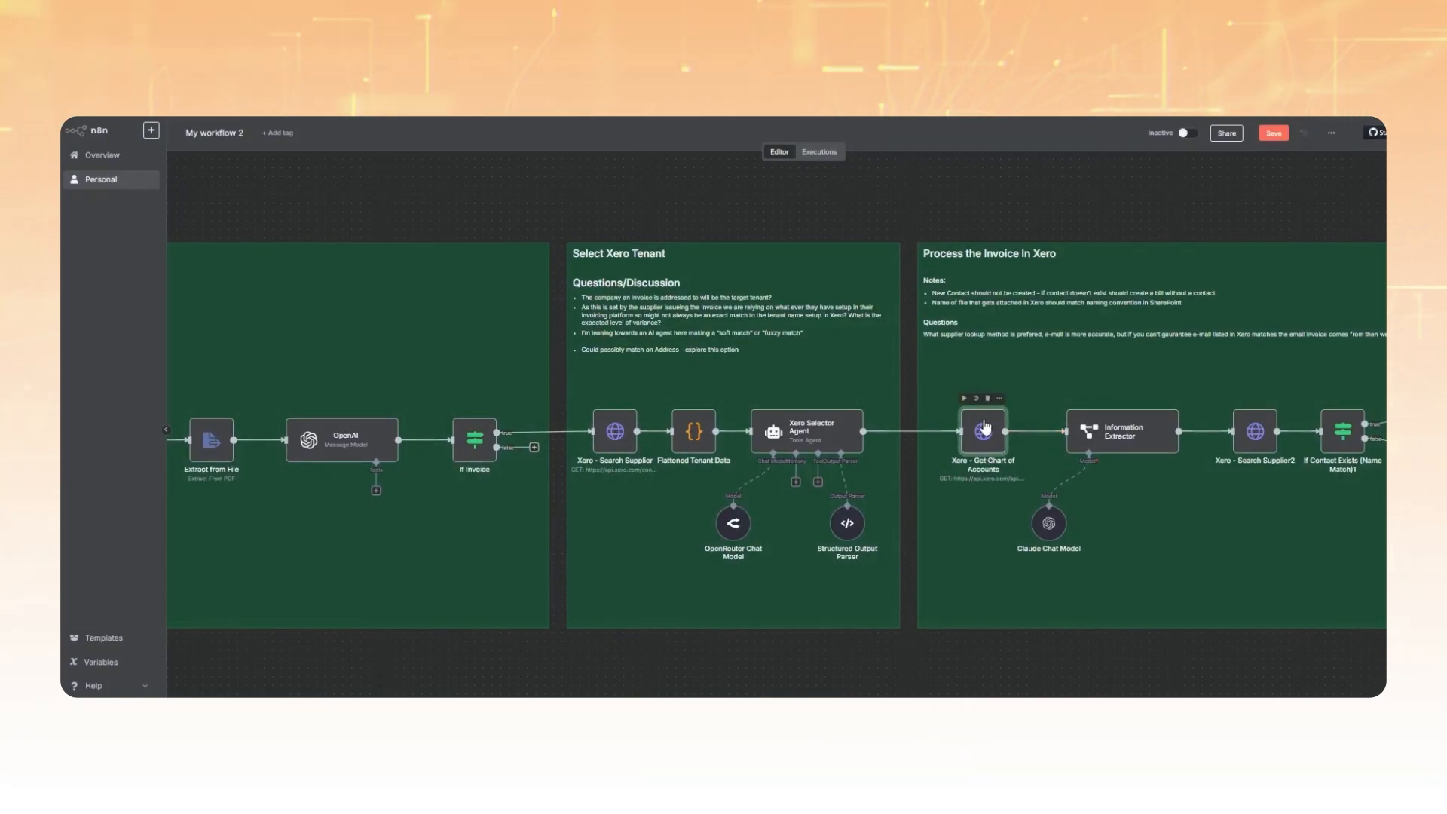
double_click(981, 431)
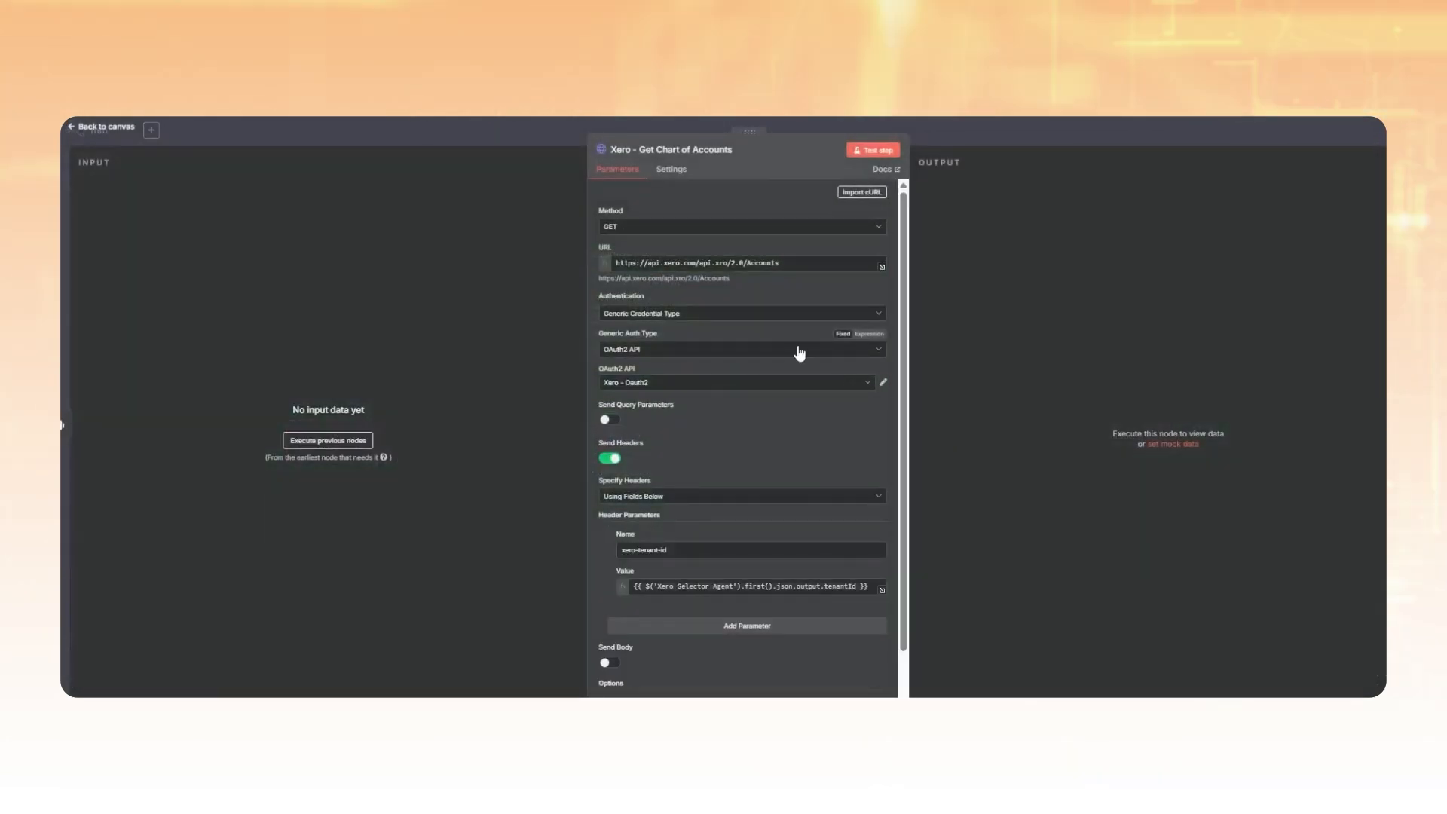
left_click(99, 126)
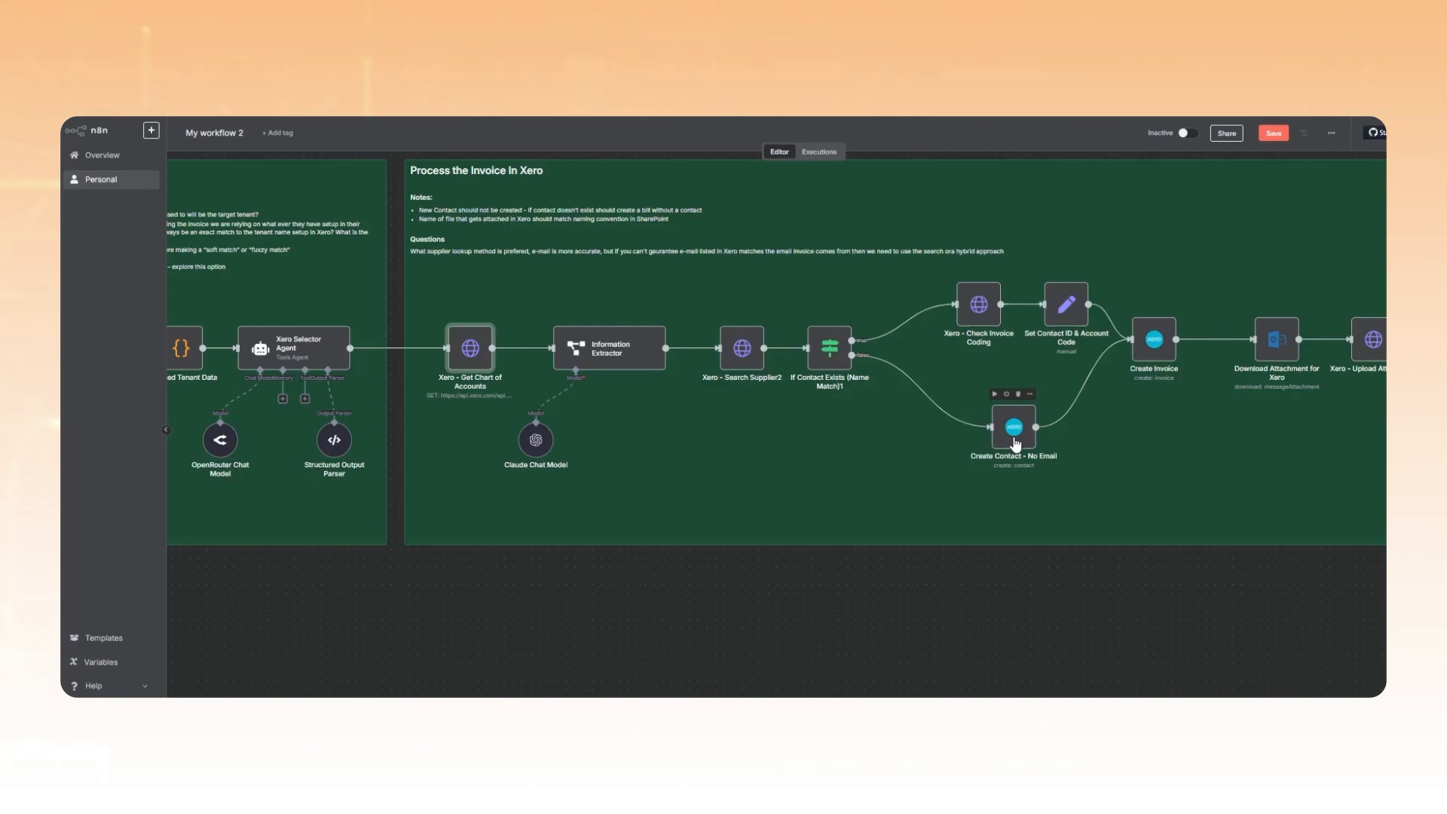
- Confirm the Create Contact - No Email node's Xero account credential shows Account connected
double_click(1013, 427)
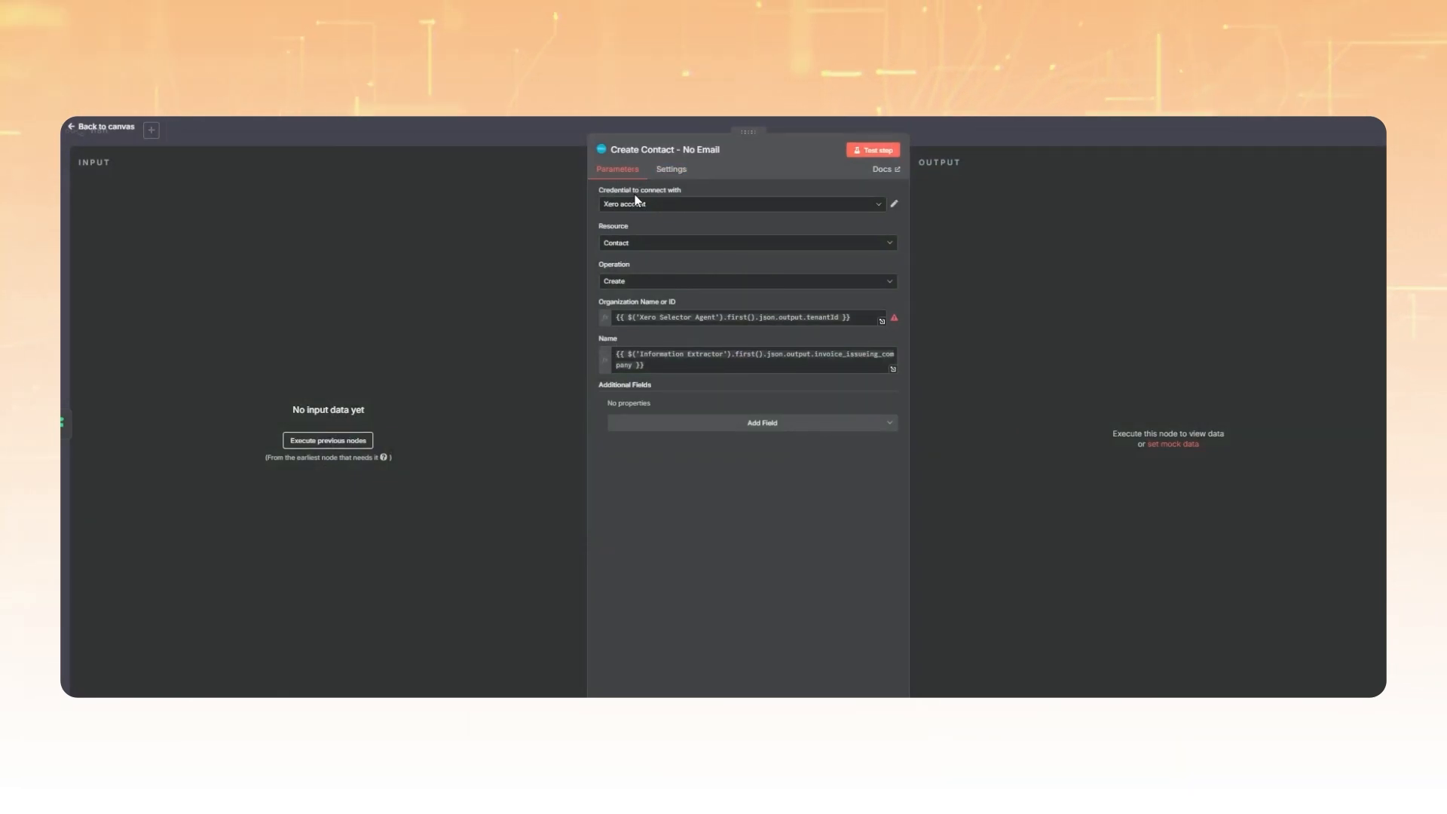
mouse_move(665, 202)
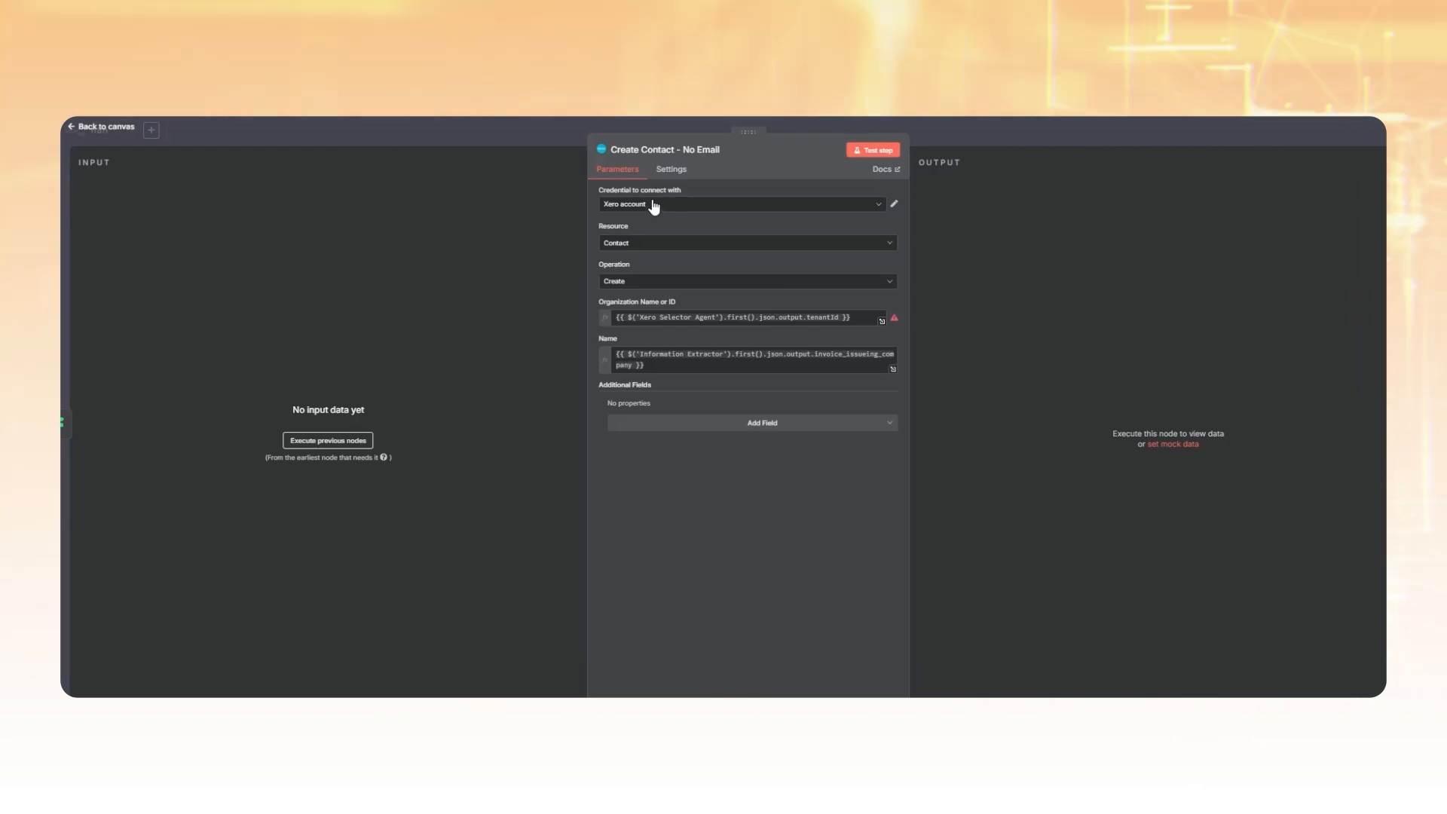
left_click(893, 204)
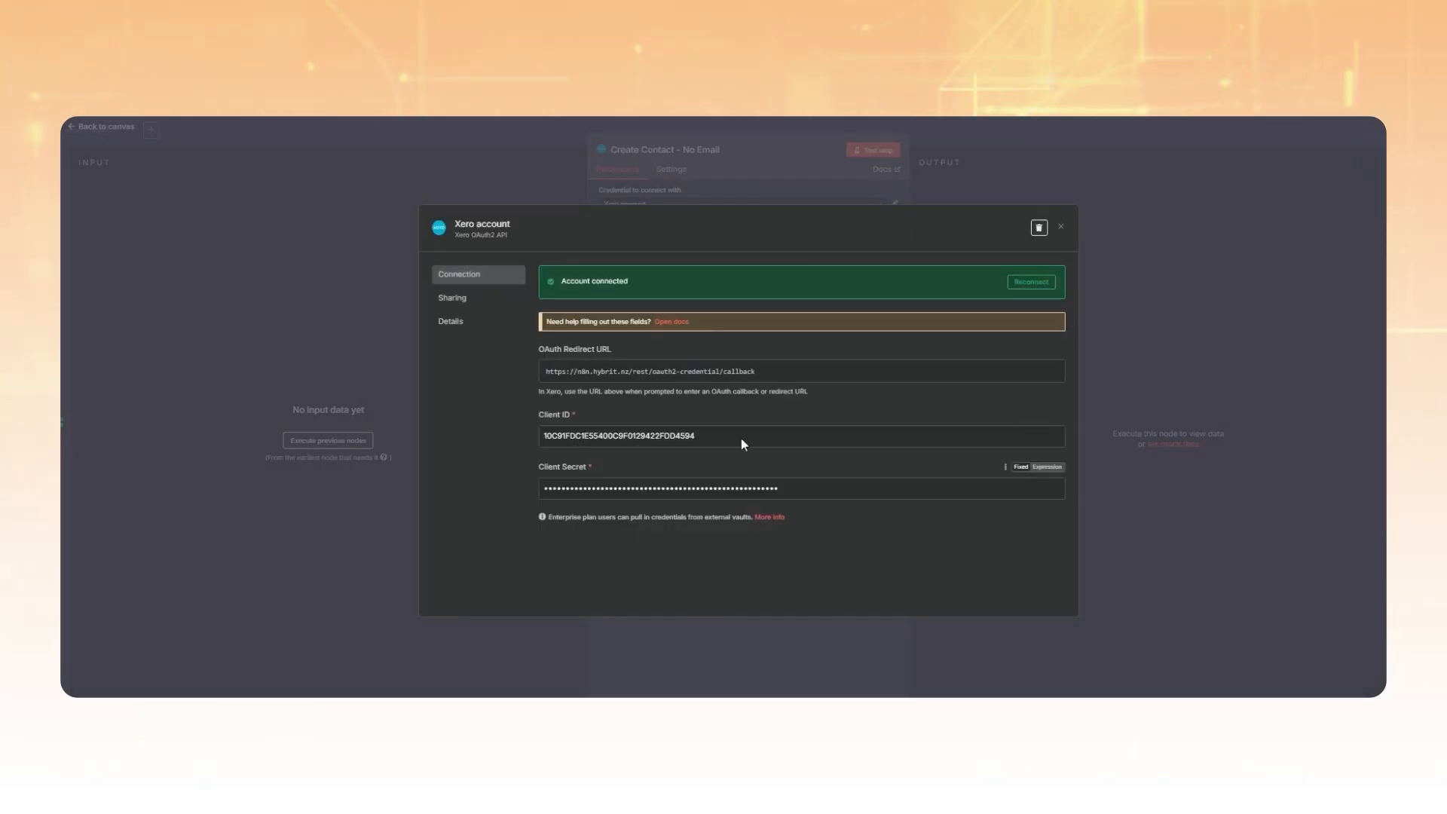
left_click(1060, 227)
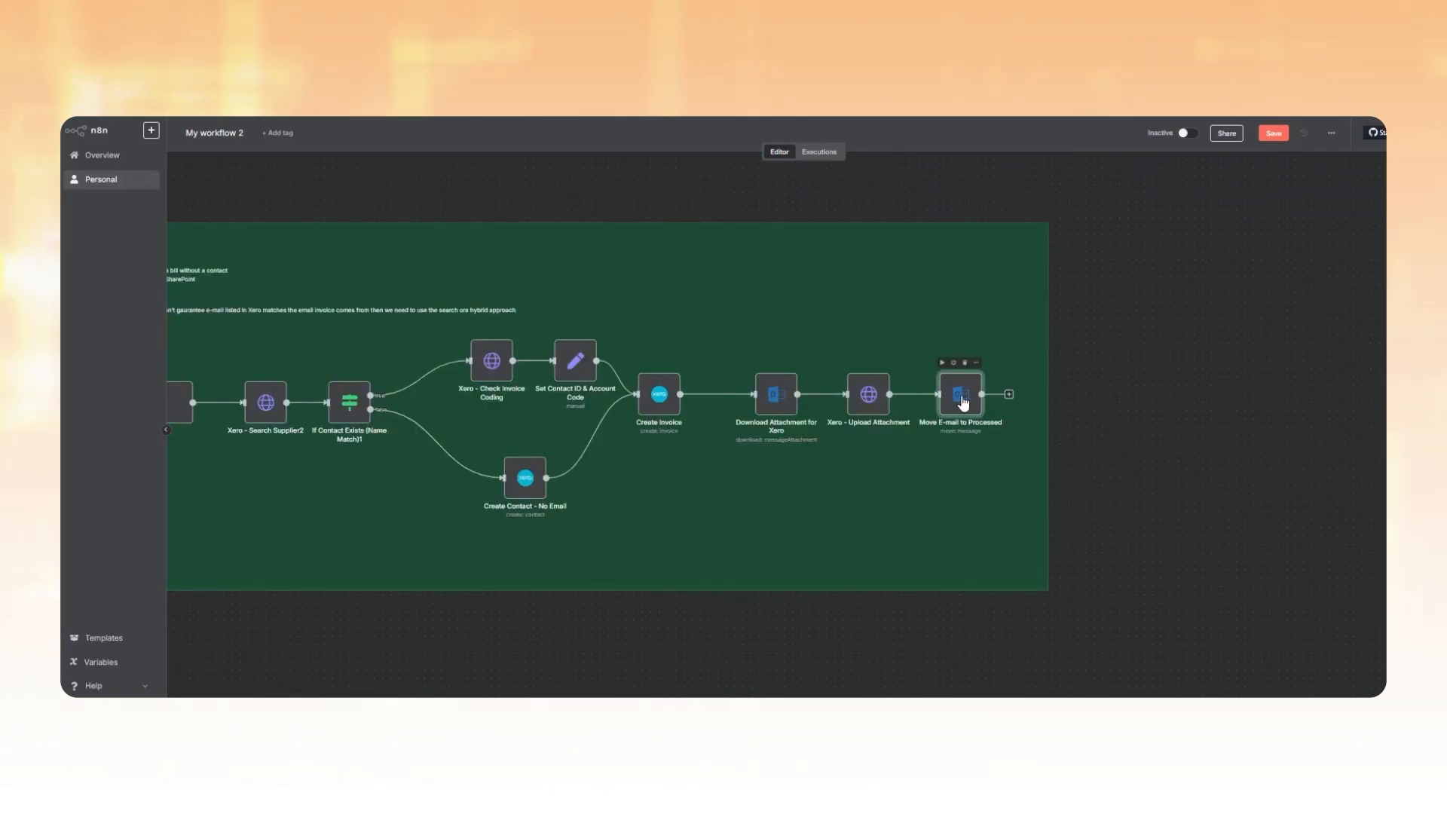
- Verify Move E-mail to Processed targets the processed_invoices Parent Folder, ending on the canvas
double_click(961, 393)
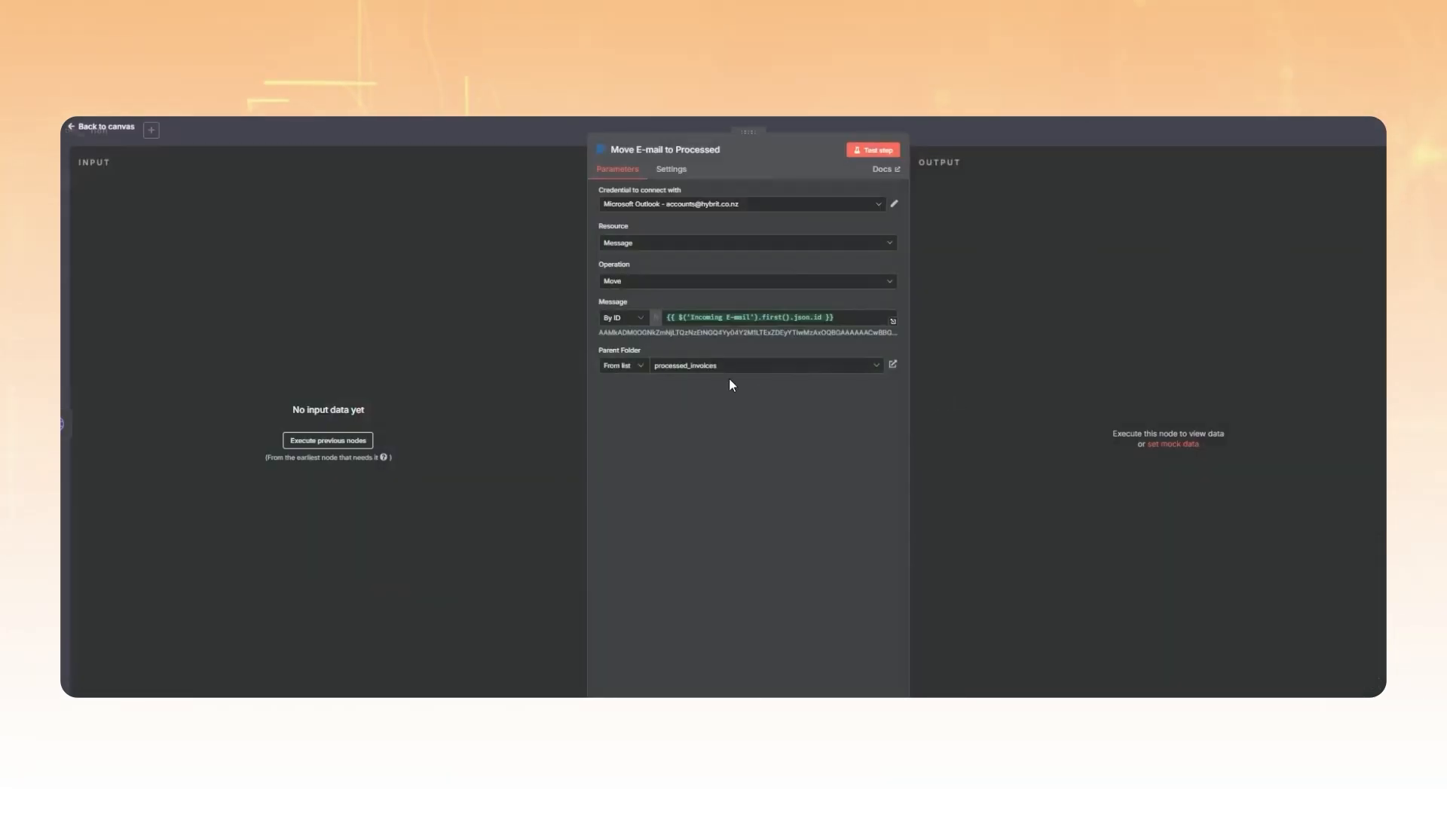
mouse_move(721, 374)
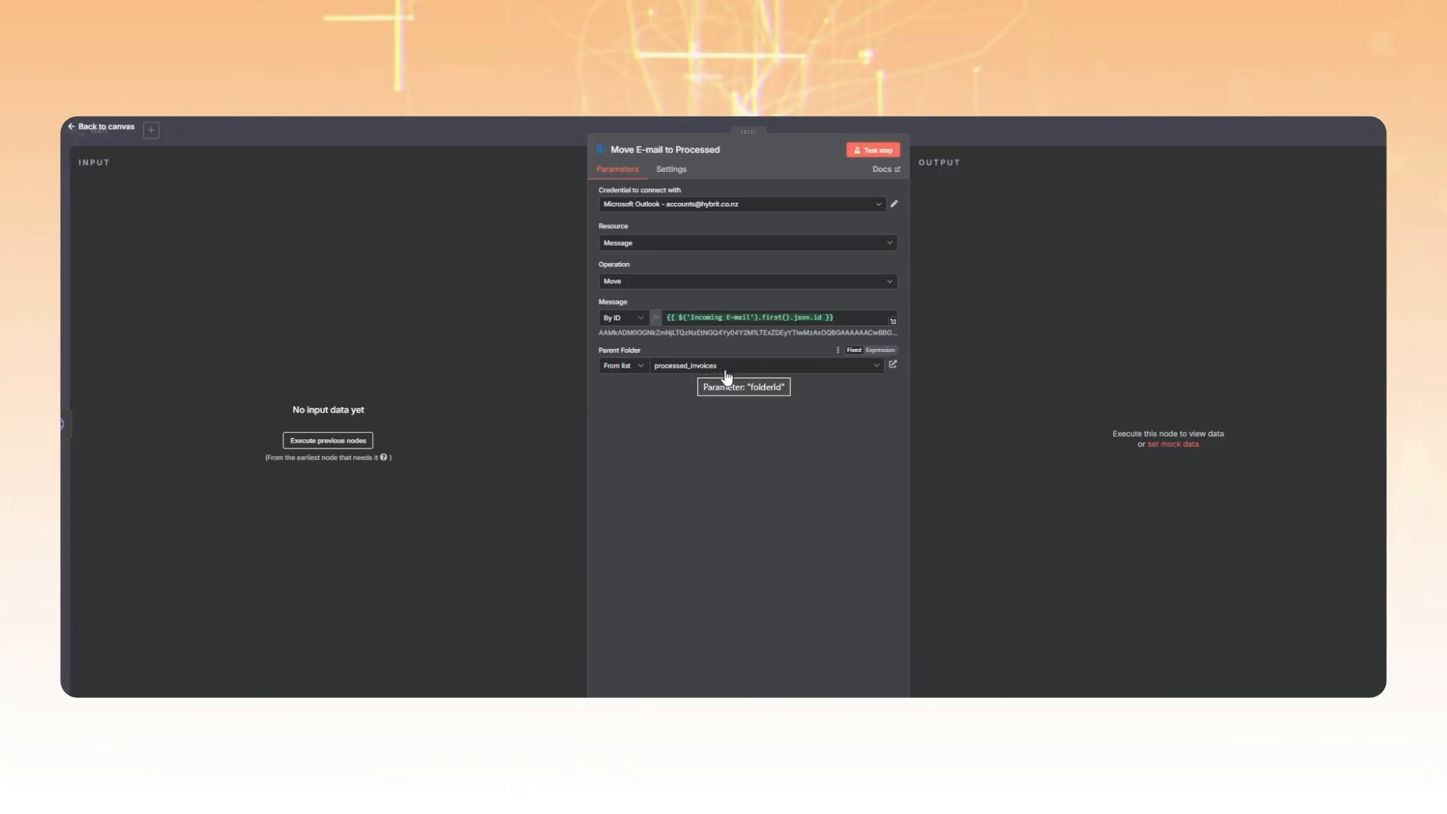
mouse_move(688, 360)
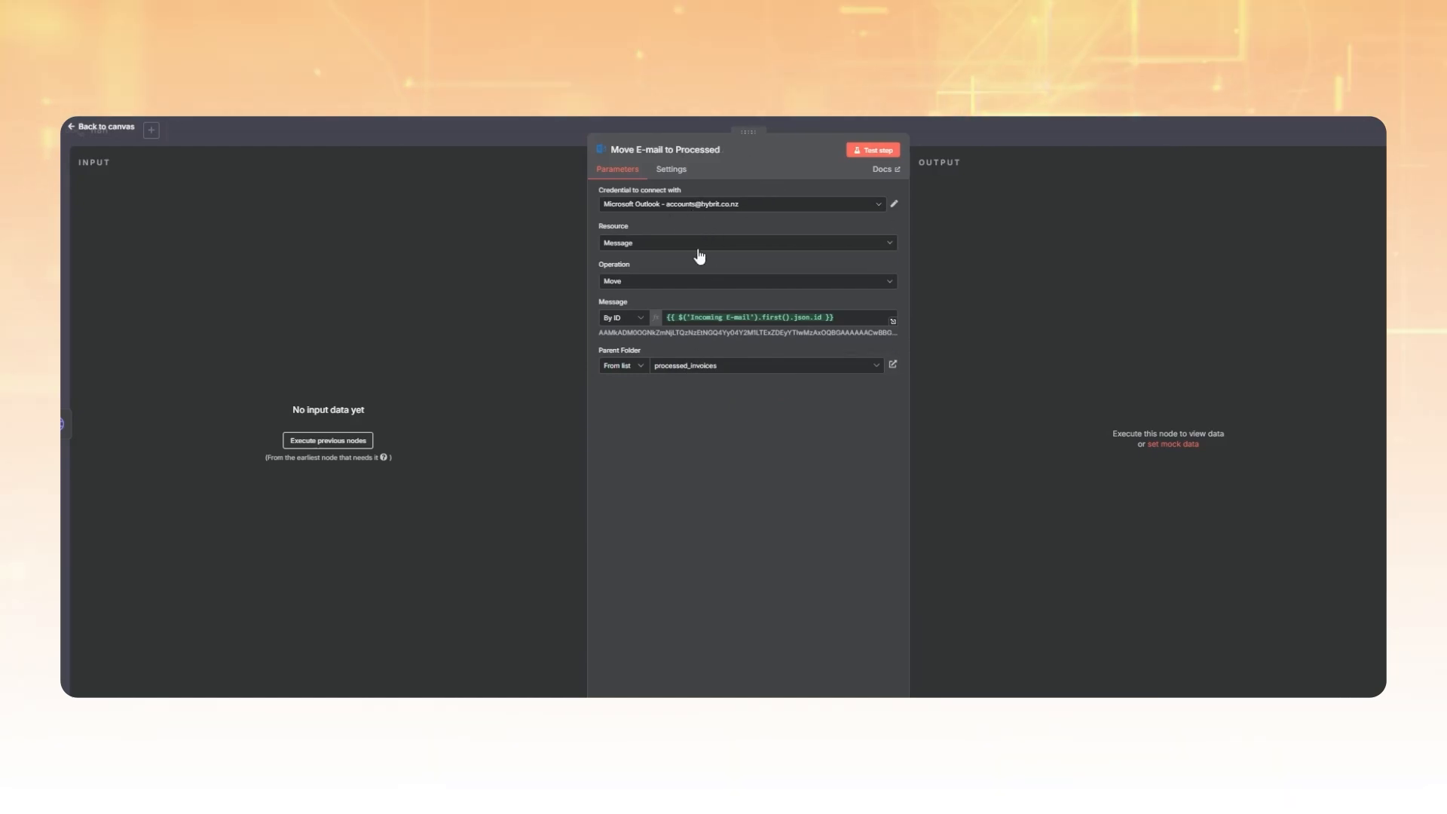
left_click(765, 365)
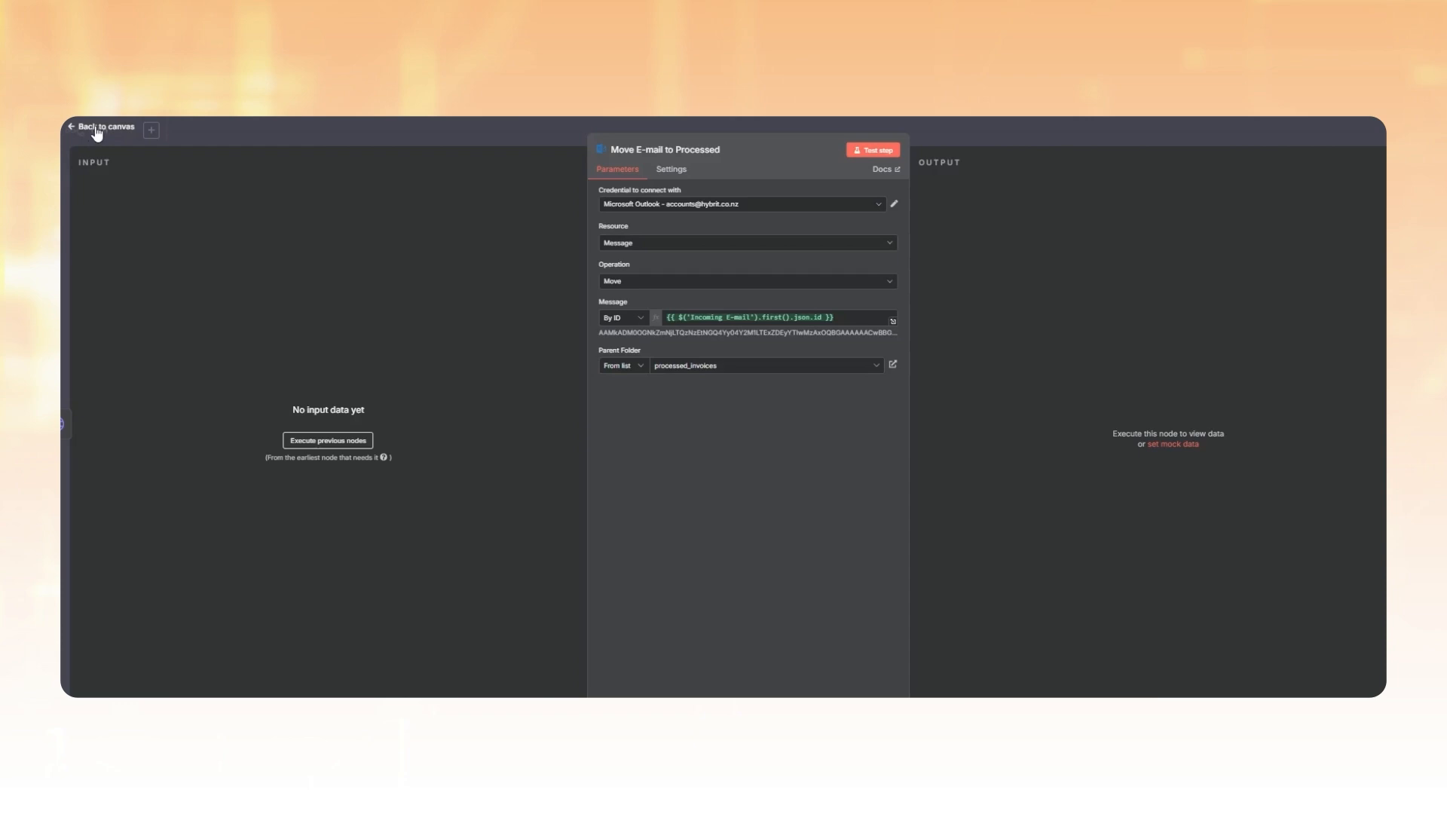
left_click(101, 127)
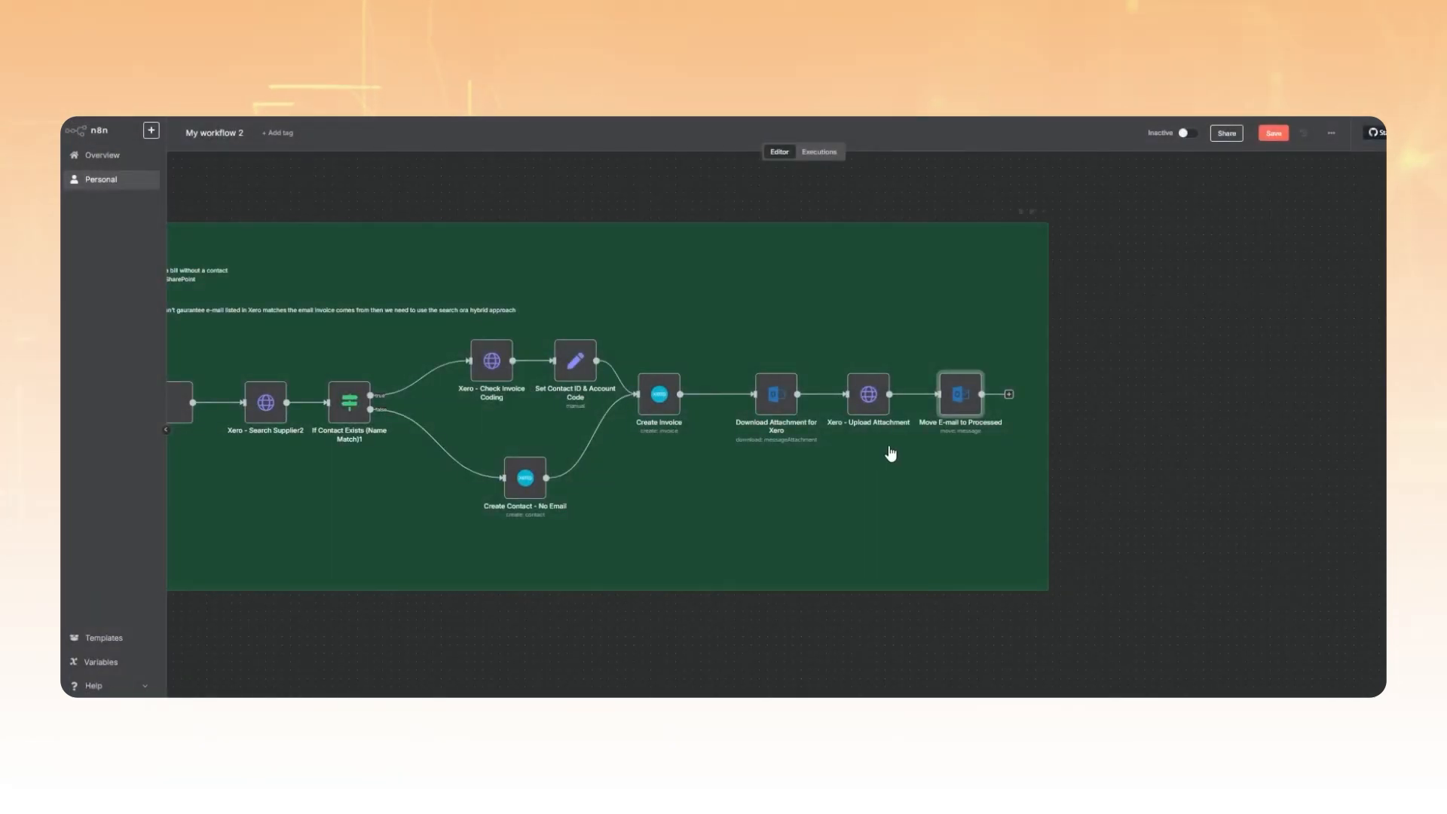
mouse_move(1153, 466)
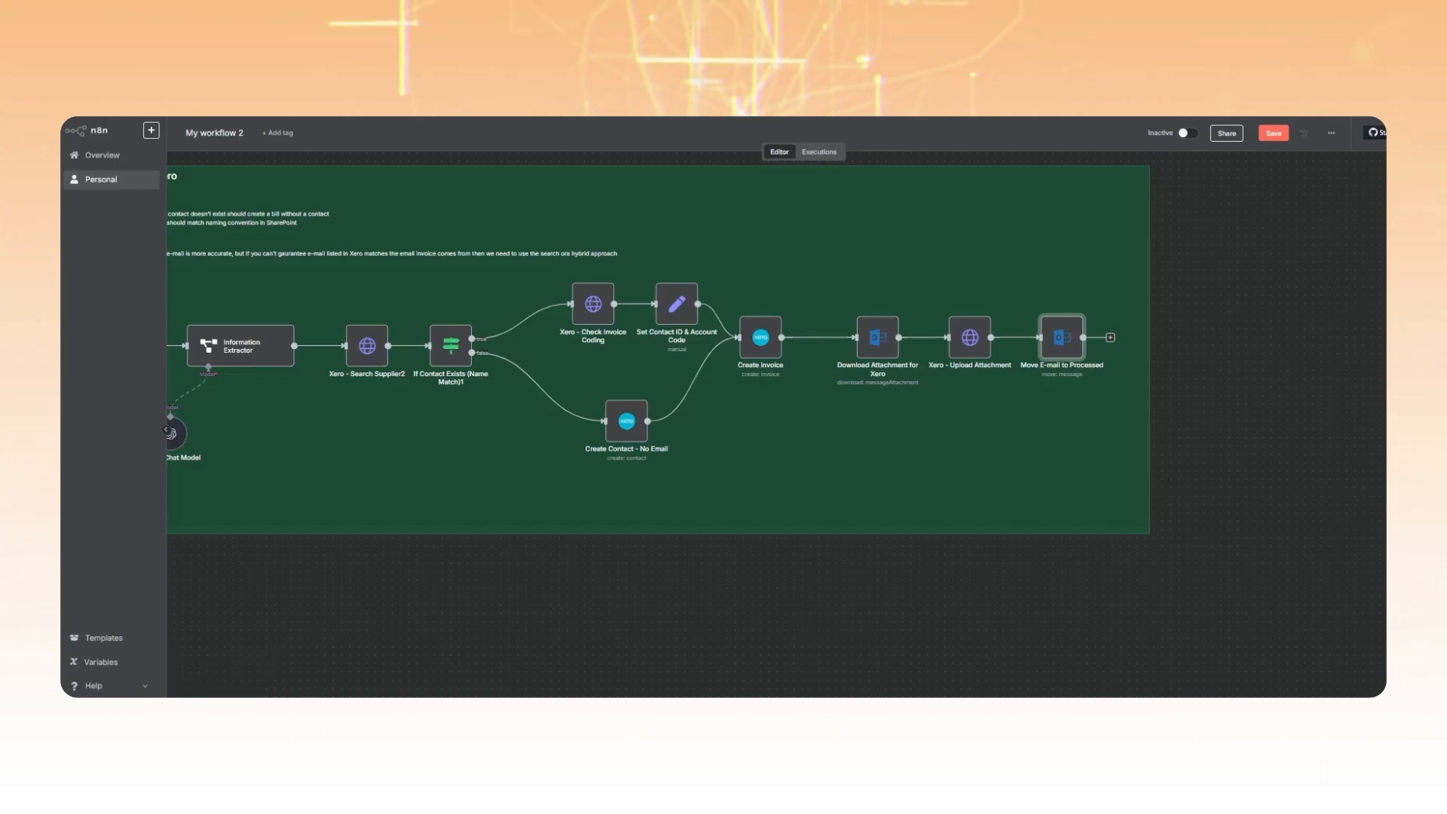
- In Outlook, check processed_invoices is empty, then show the Inbox with the INV-0304 invoice email
left_click(1272, 133)
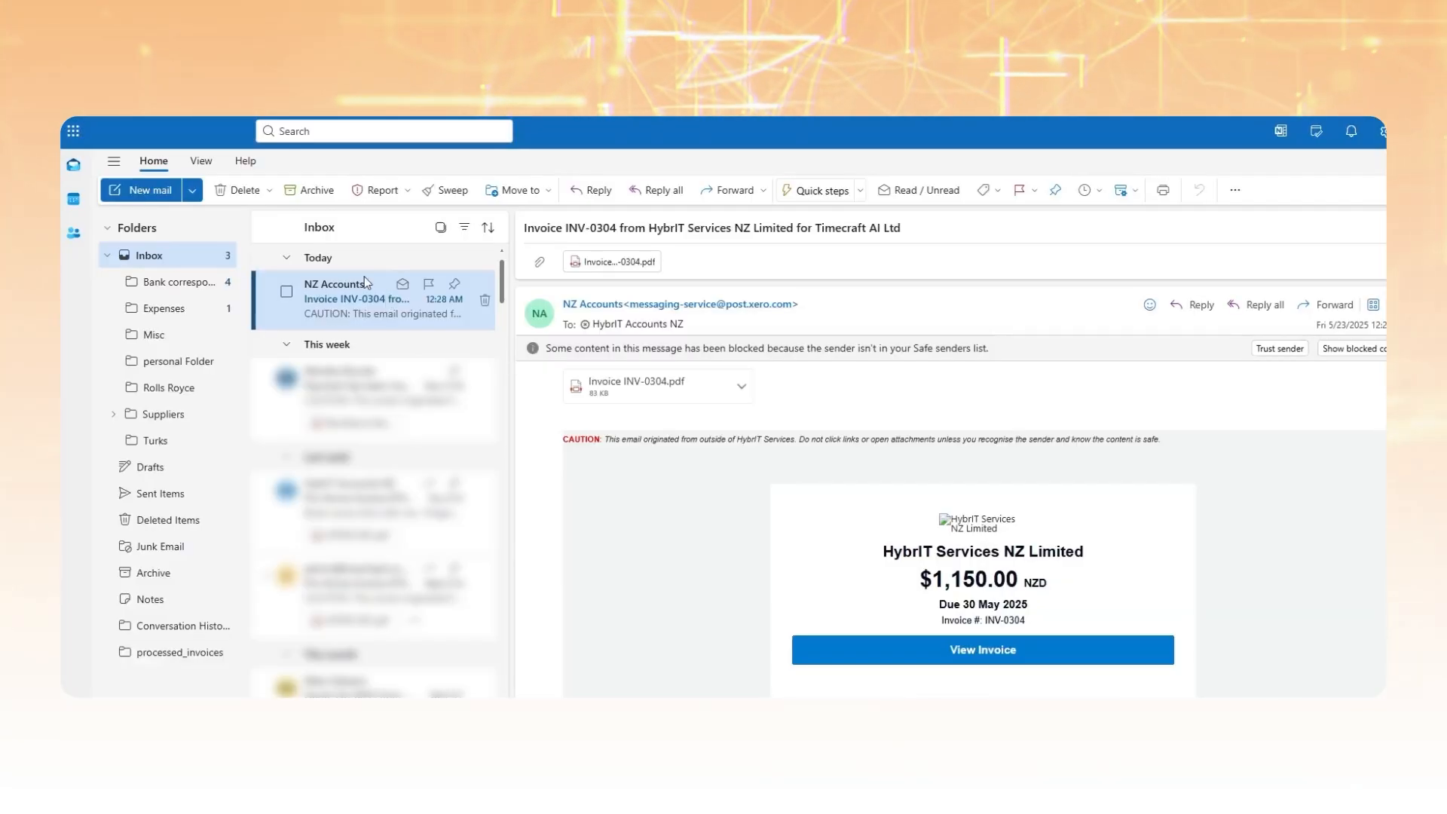
left_click(175, 652)
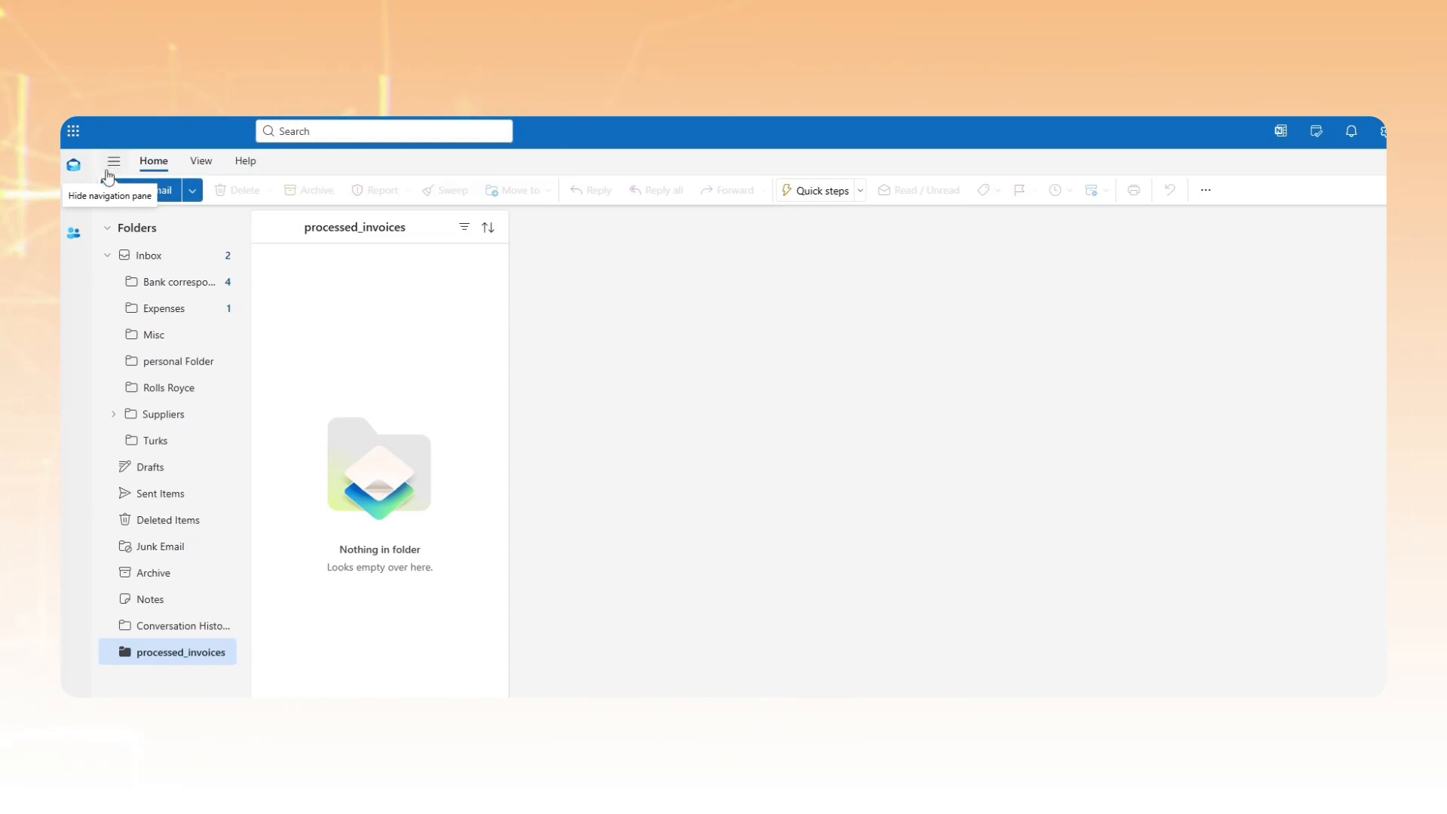
left_click(146, 255)
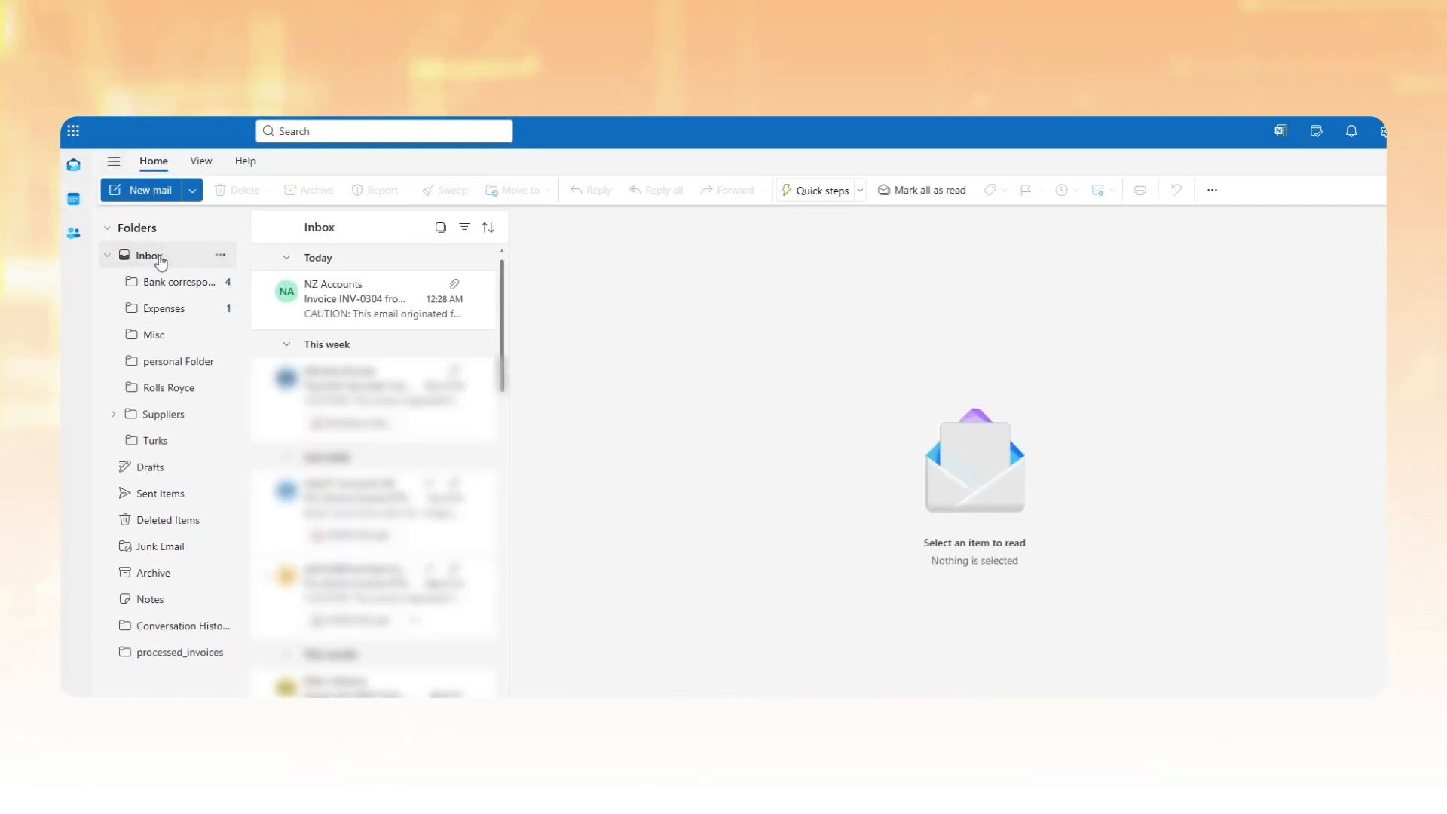